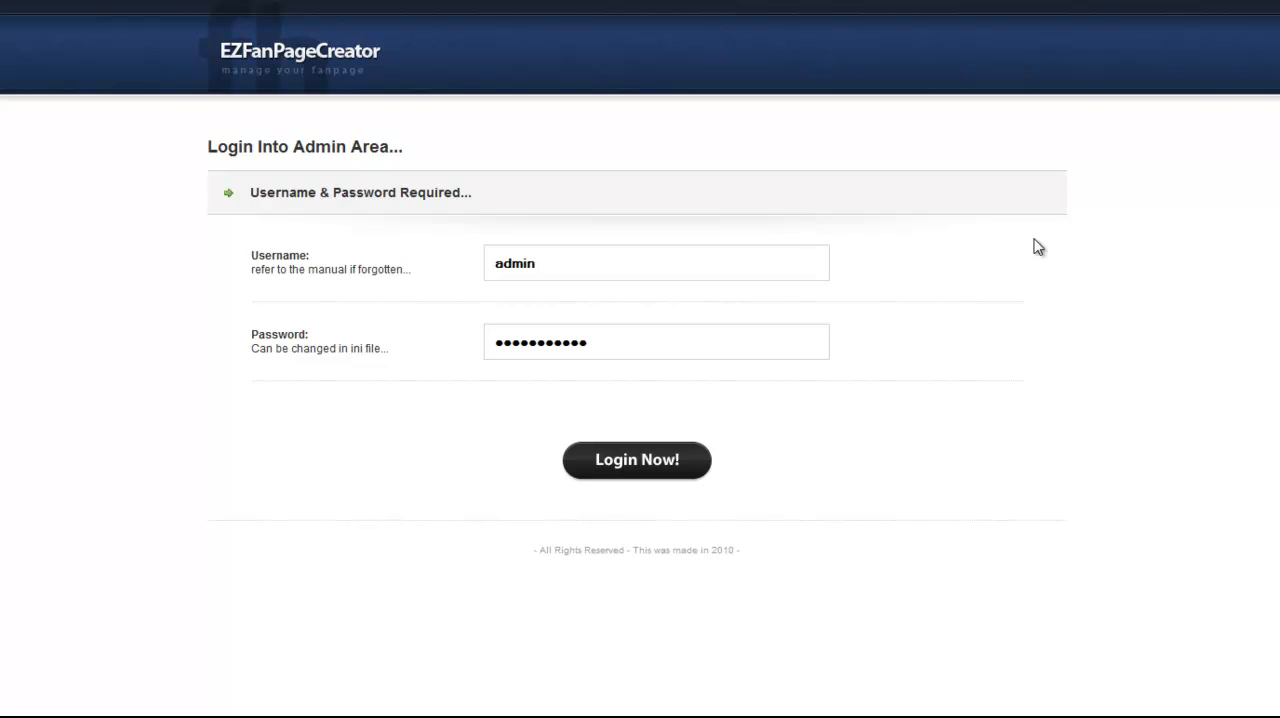
mouse_move(1016, 236)
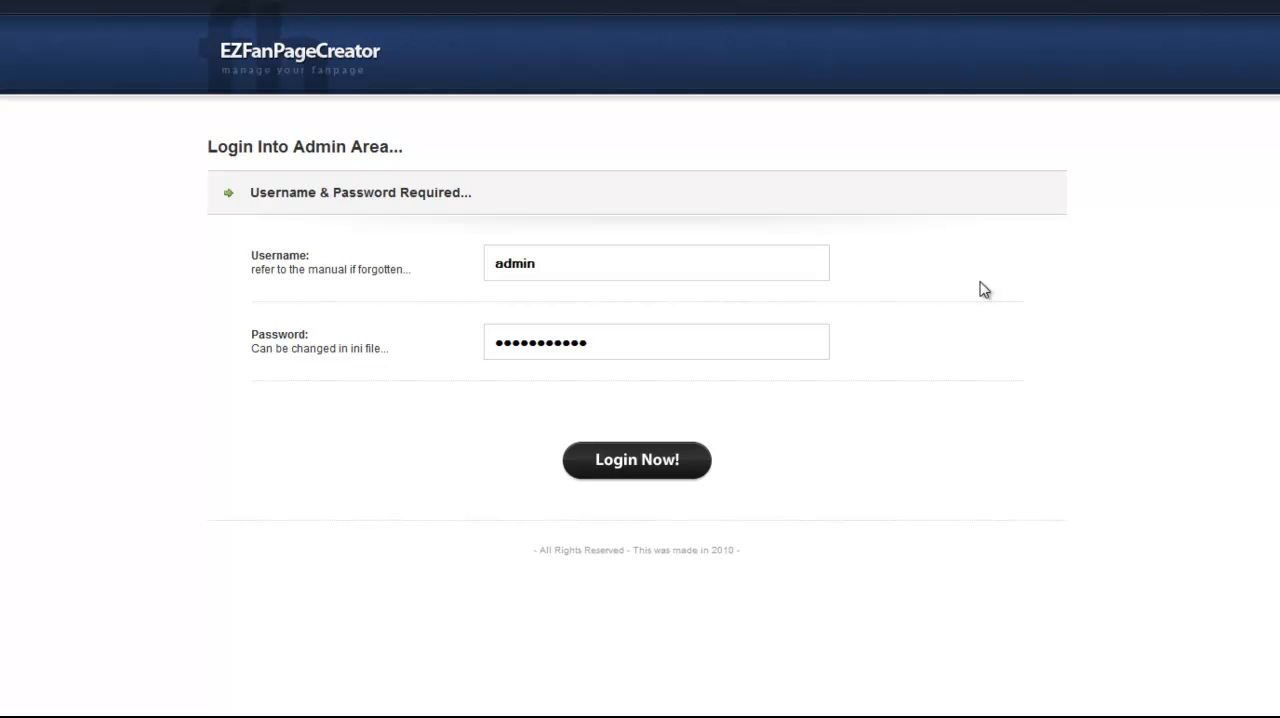
mouse_move(184, 114)
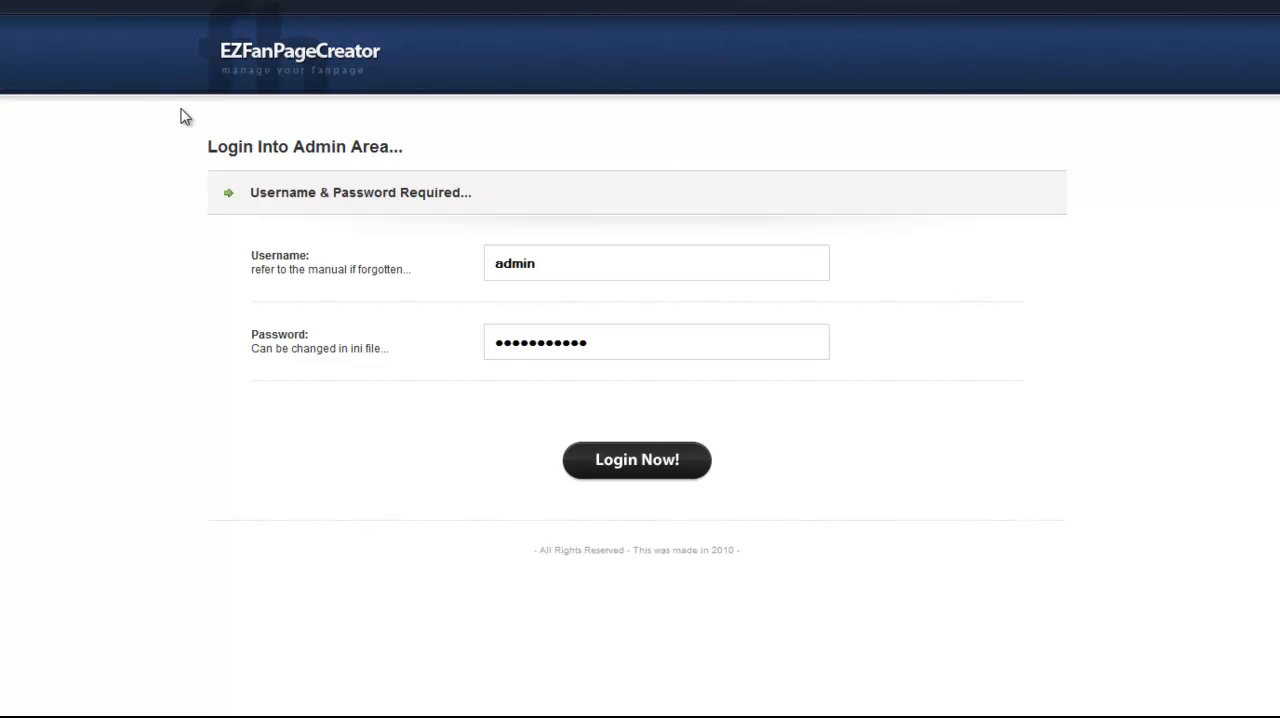
mouse_move(272, 232)
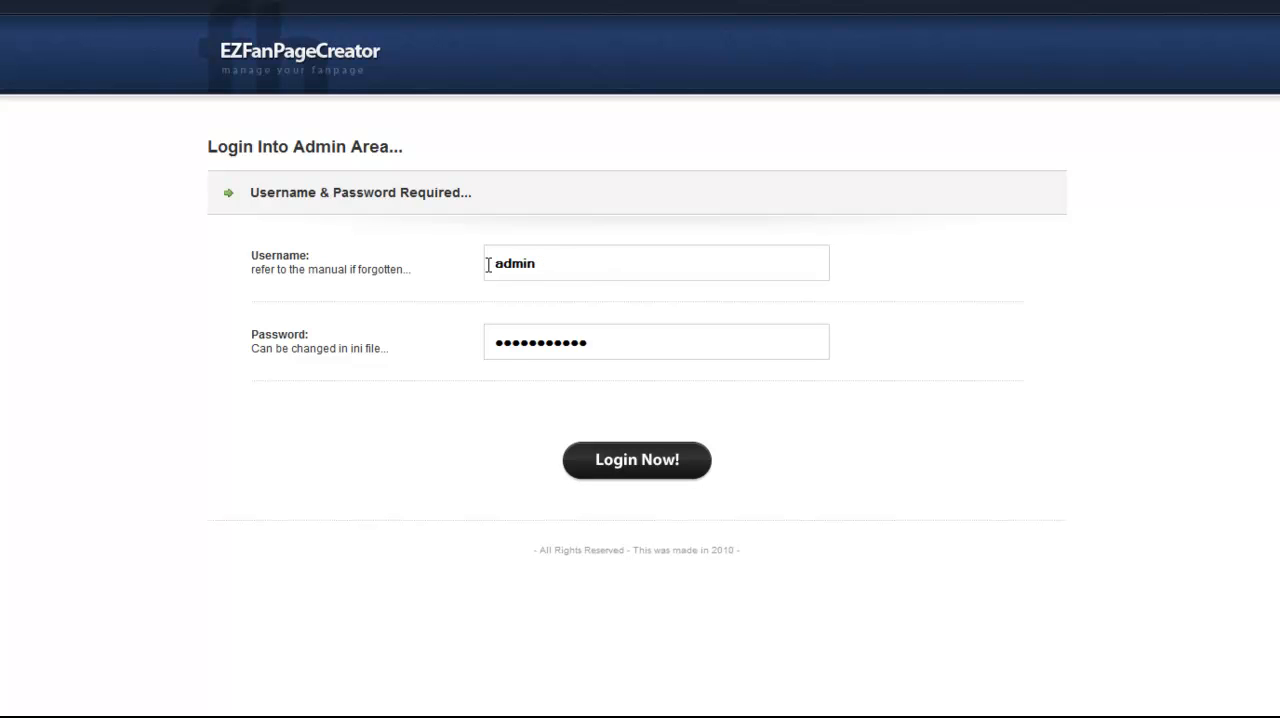
mouse_move(600, 342)
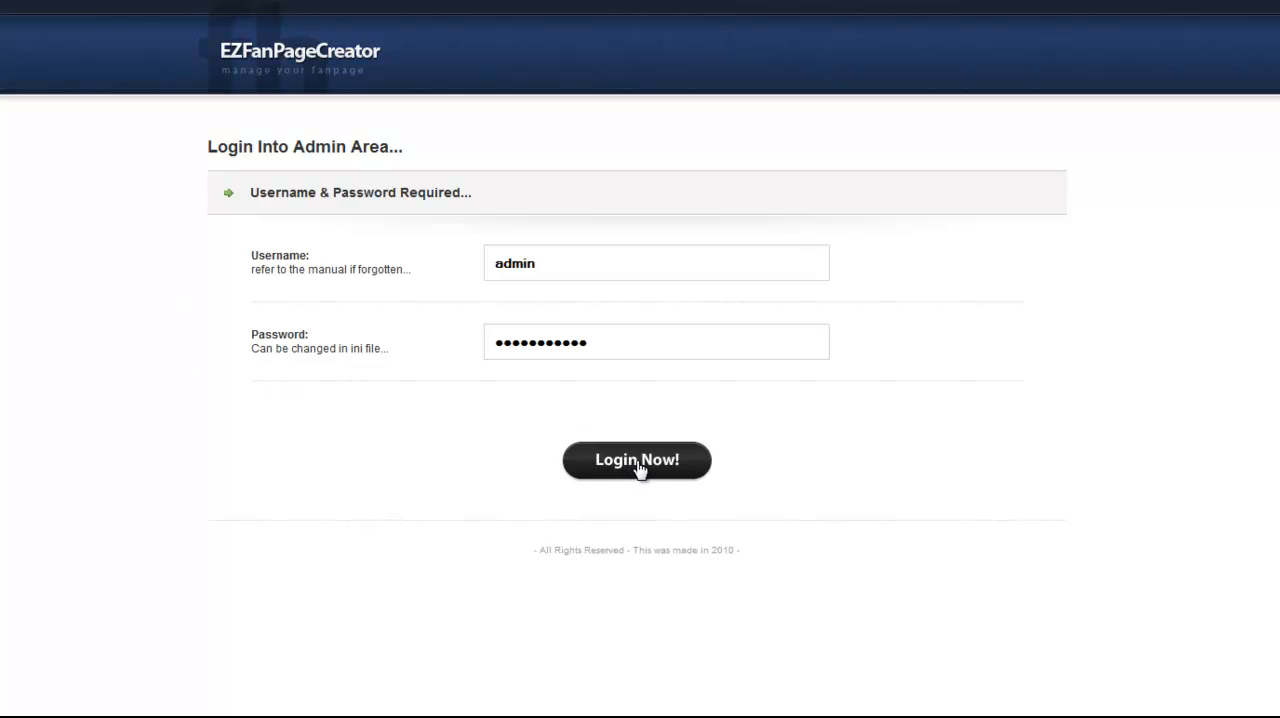
- Log into the admin area to reach the Dashboard listing the account's seven fan pages
left_click(636, 460)
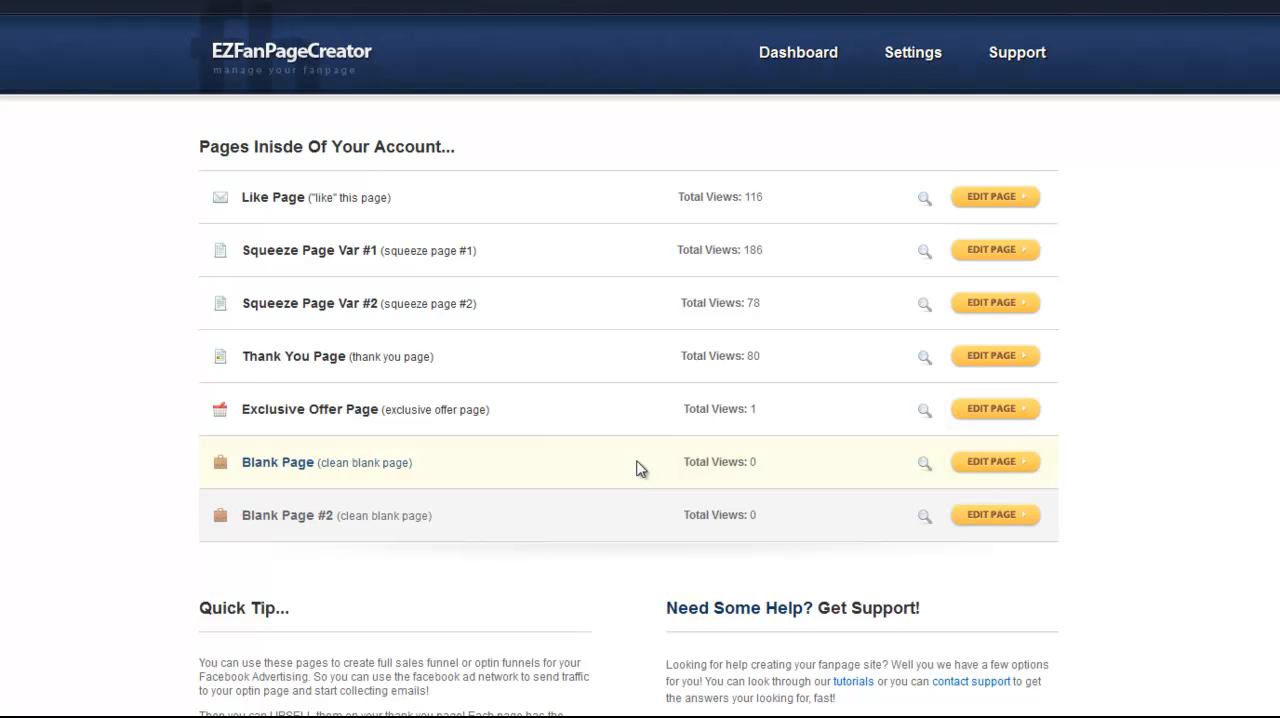
mouse_move(780, 106)
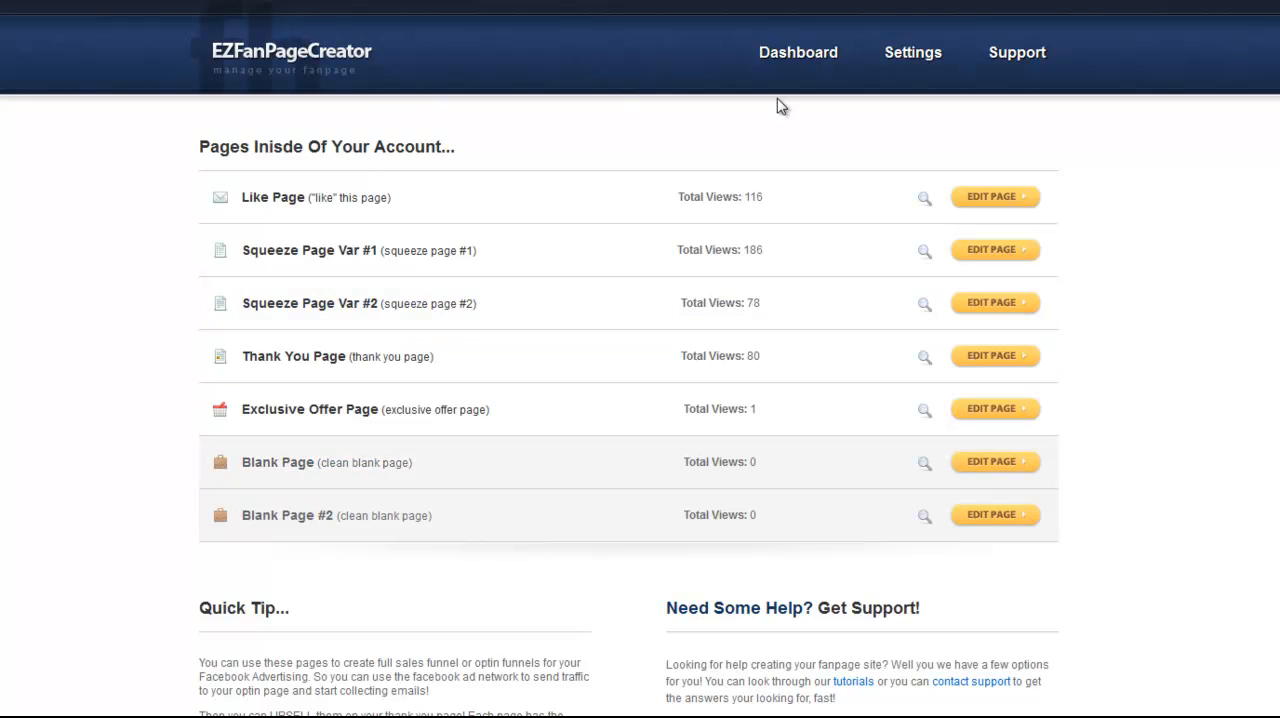
mouse_move(500, 168)
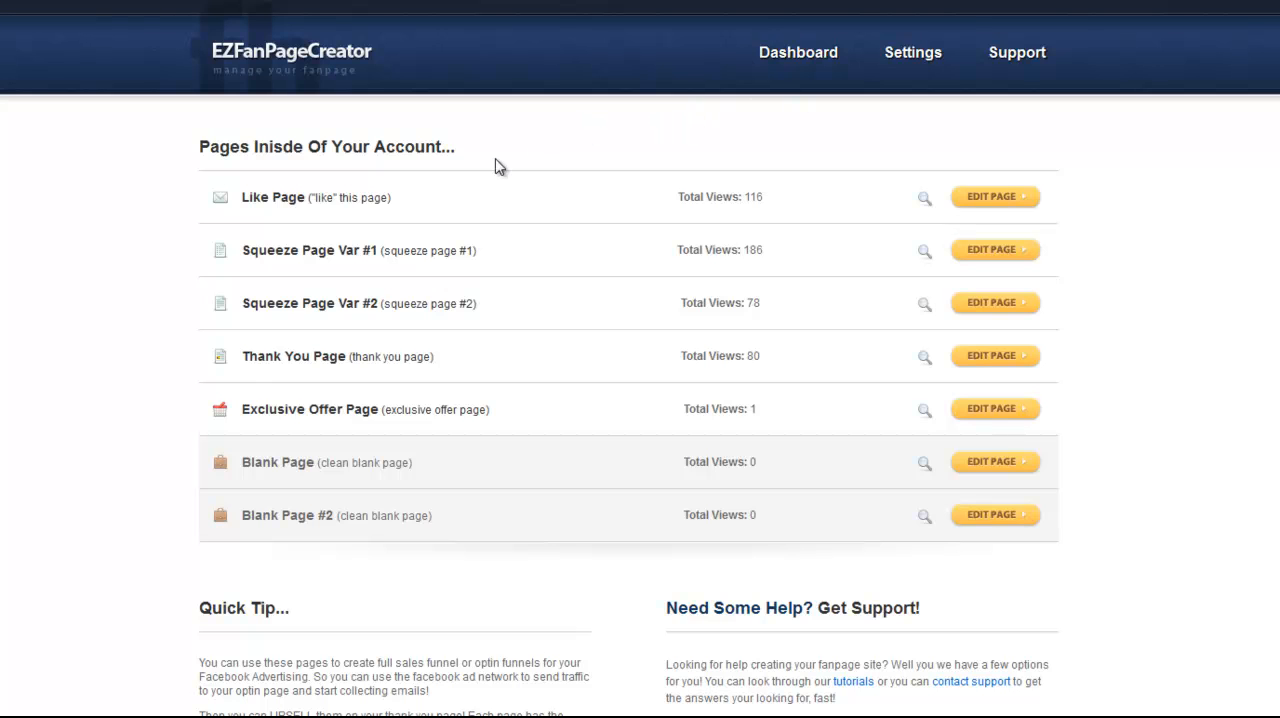
mouse_move(374, 178)
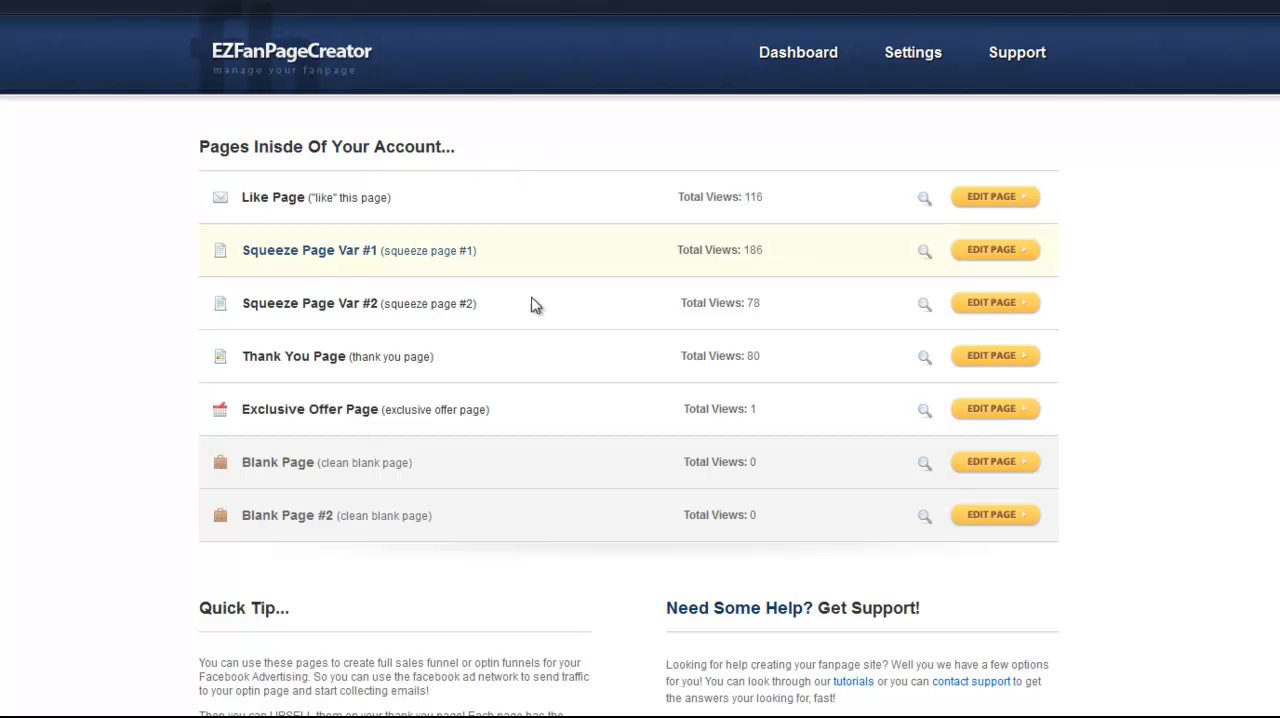
mouse_move(528, 528)
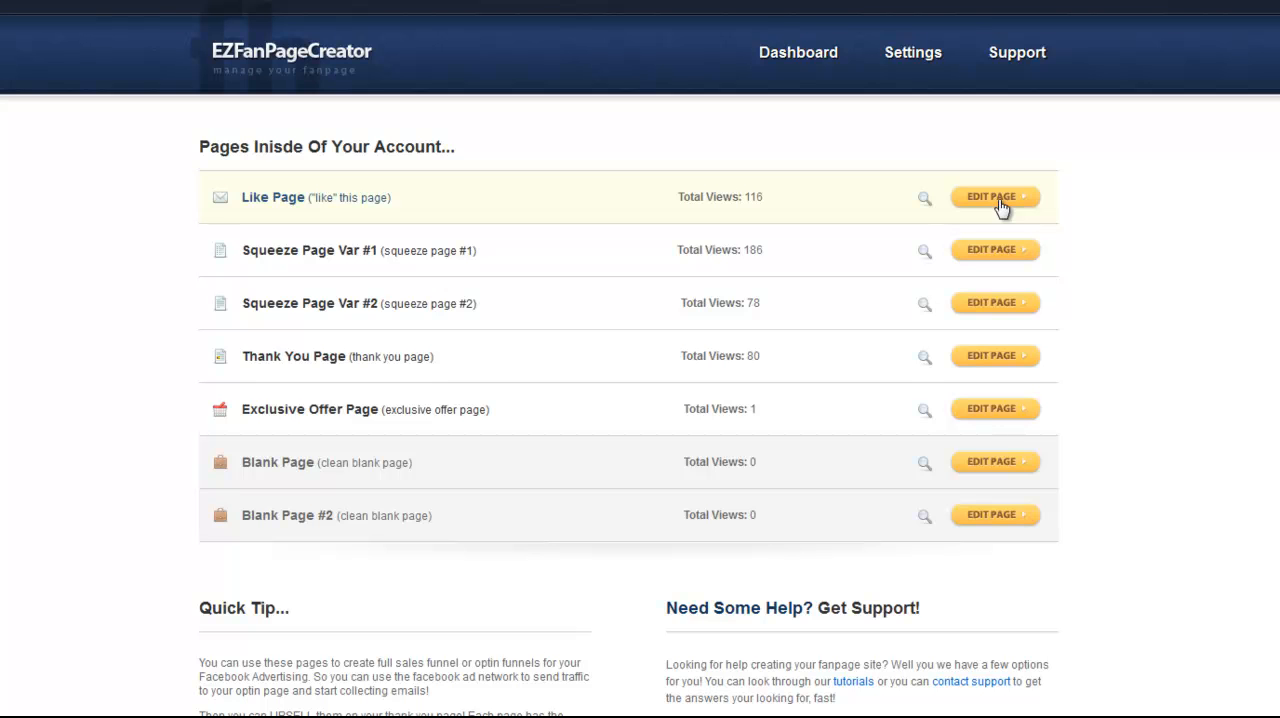
mouse_move(912, 58)
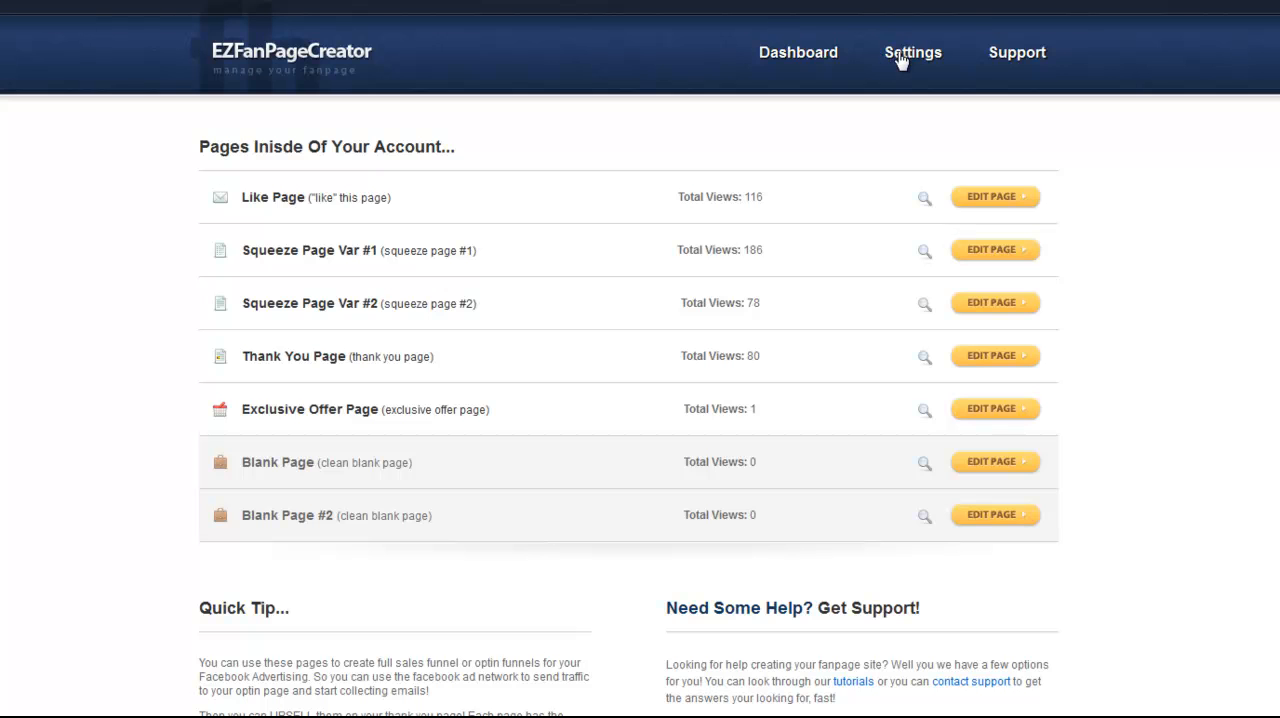
- Show the site settings with Blue template colour and split testing set to no
left_click(912, 52)
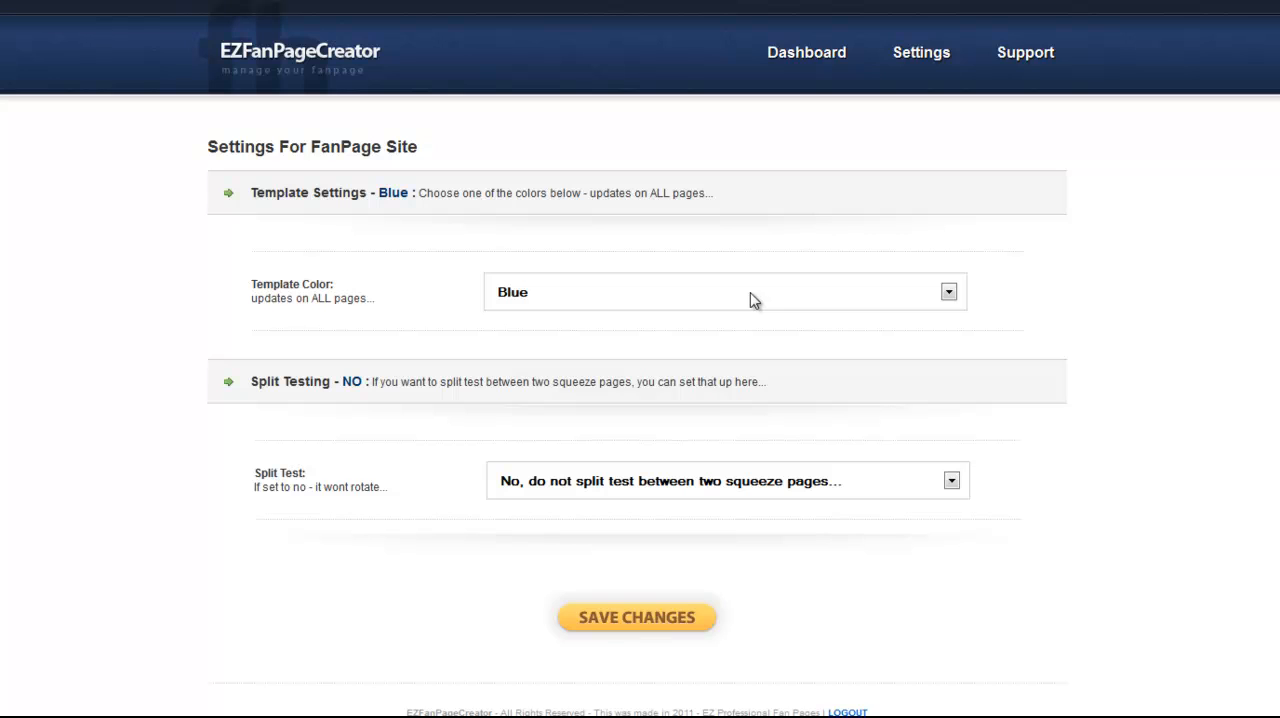
mouse_move(548, 492)
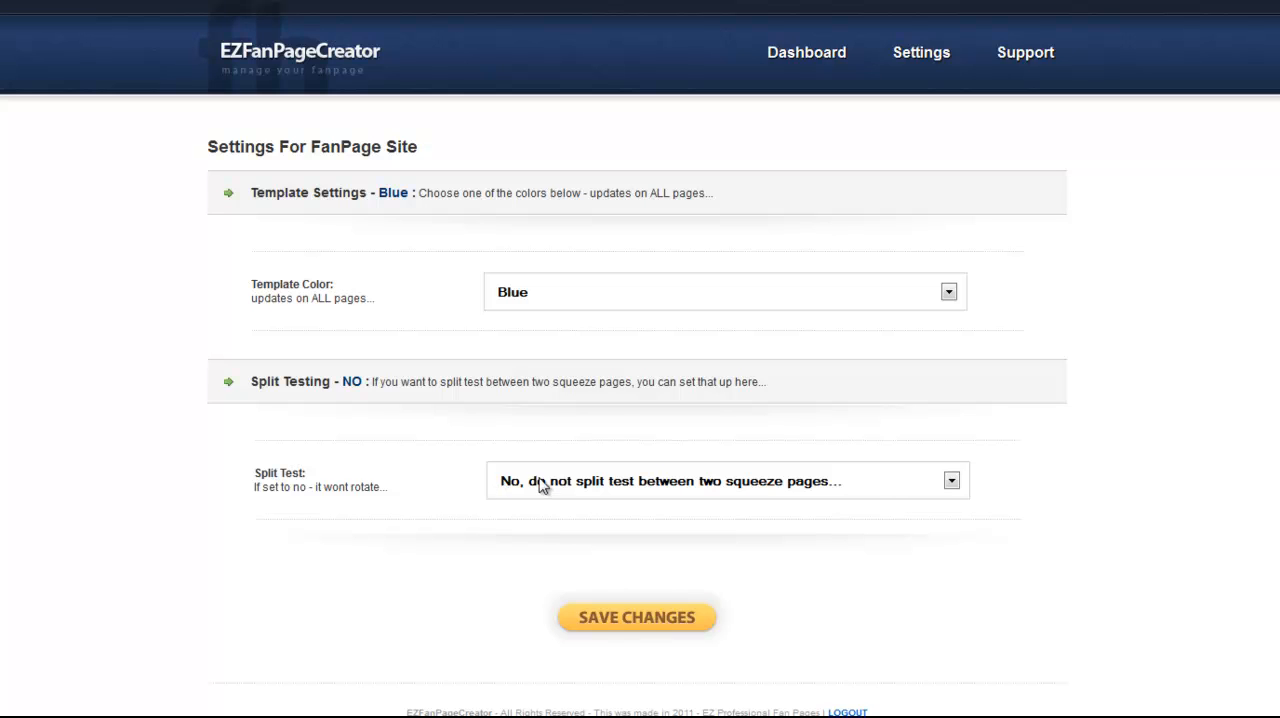
mouse_move(1020, 72)
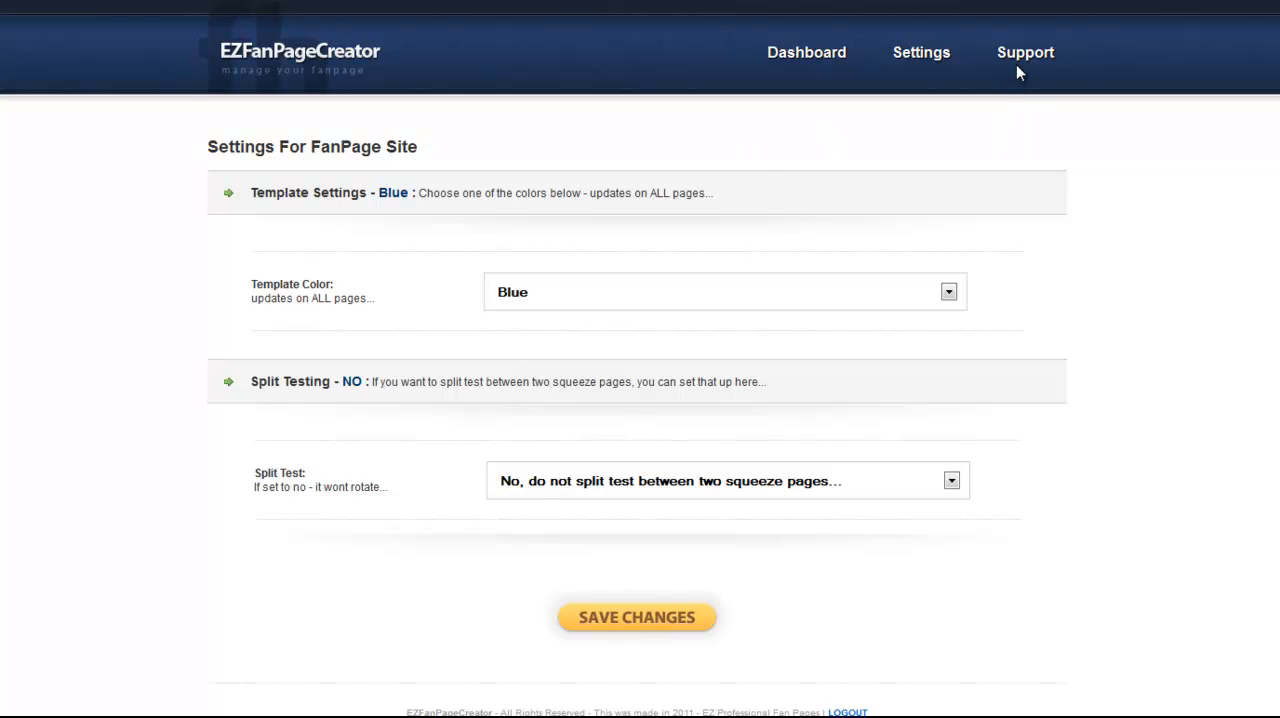
- Show the Quick Support Center with both video tutorials expanded to their embedded players
left_click(1024, 52)
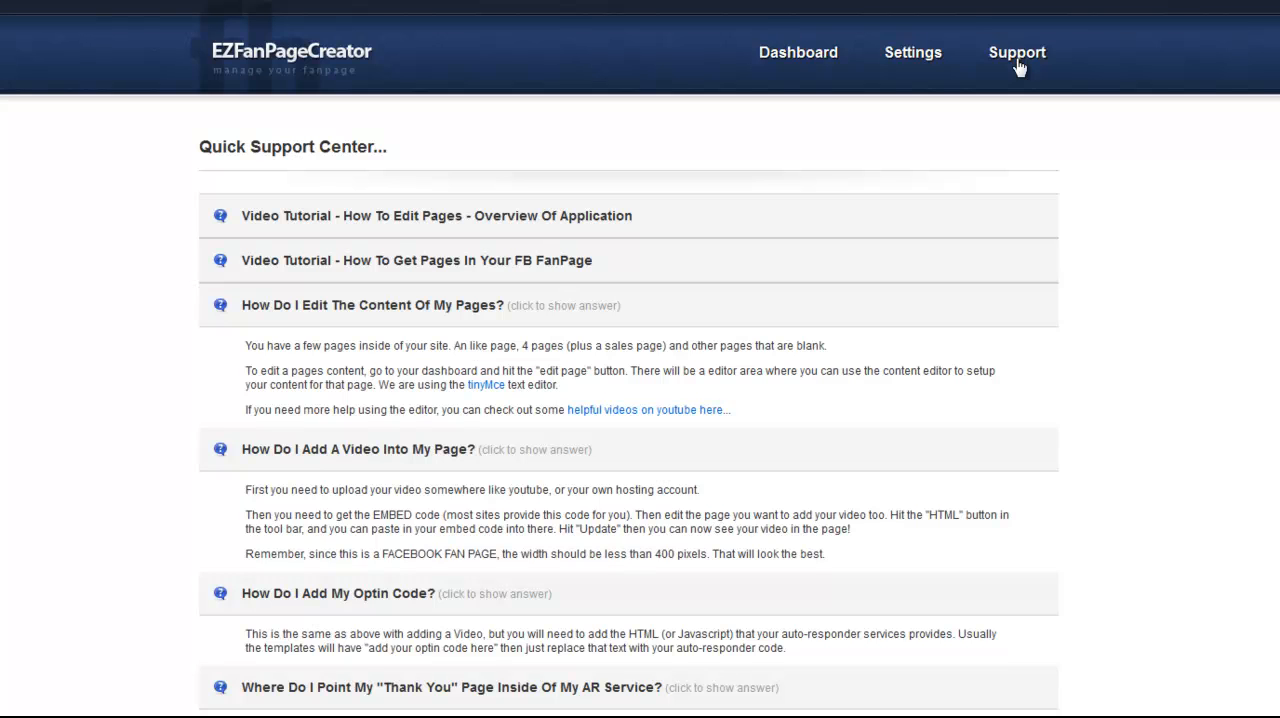
mouse_move(1056, 370)
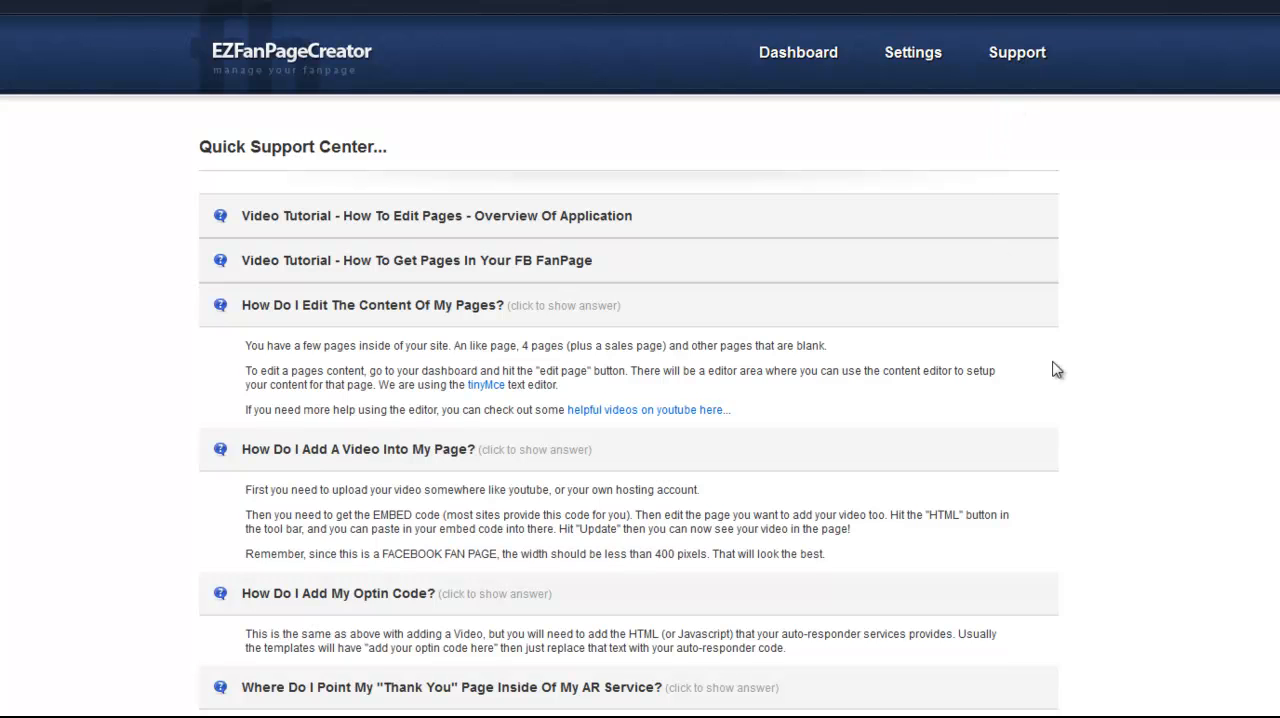
mouse_move(362, 388)
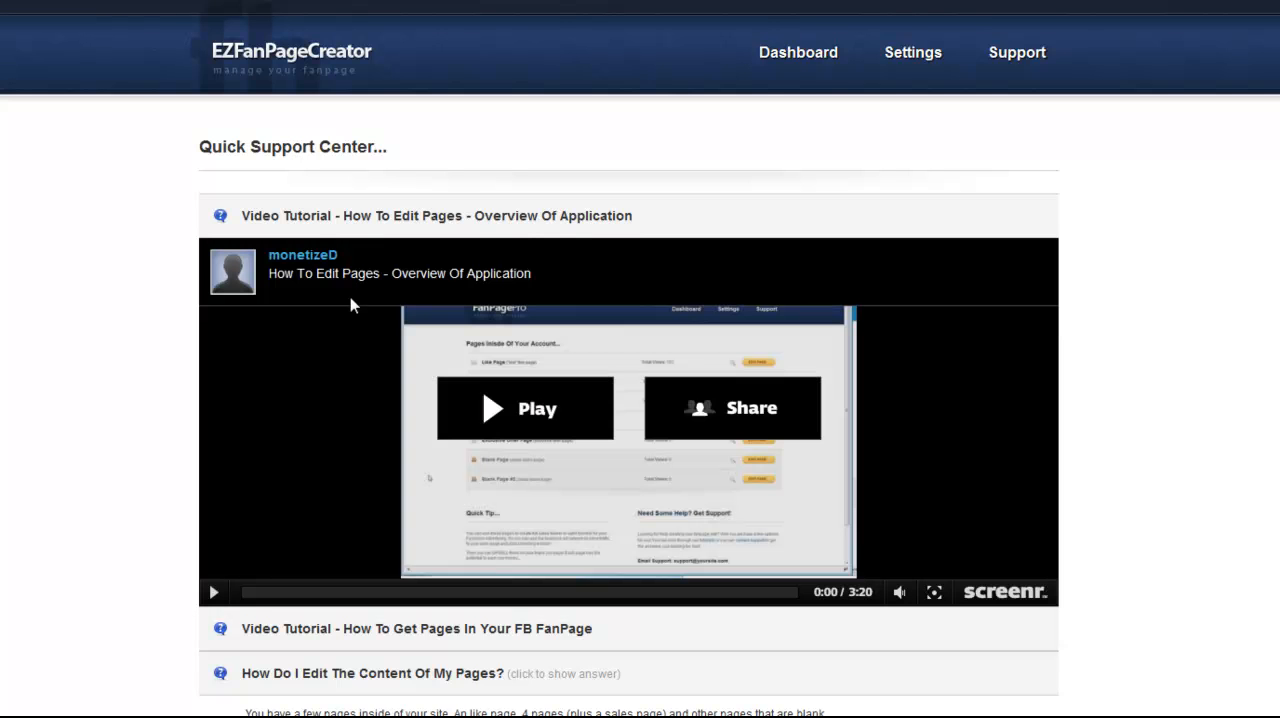
mouse_move(228, 636)
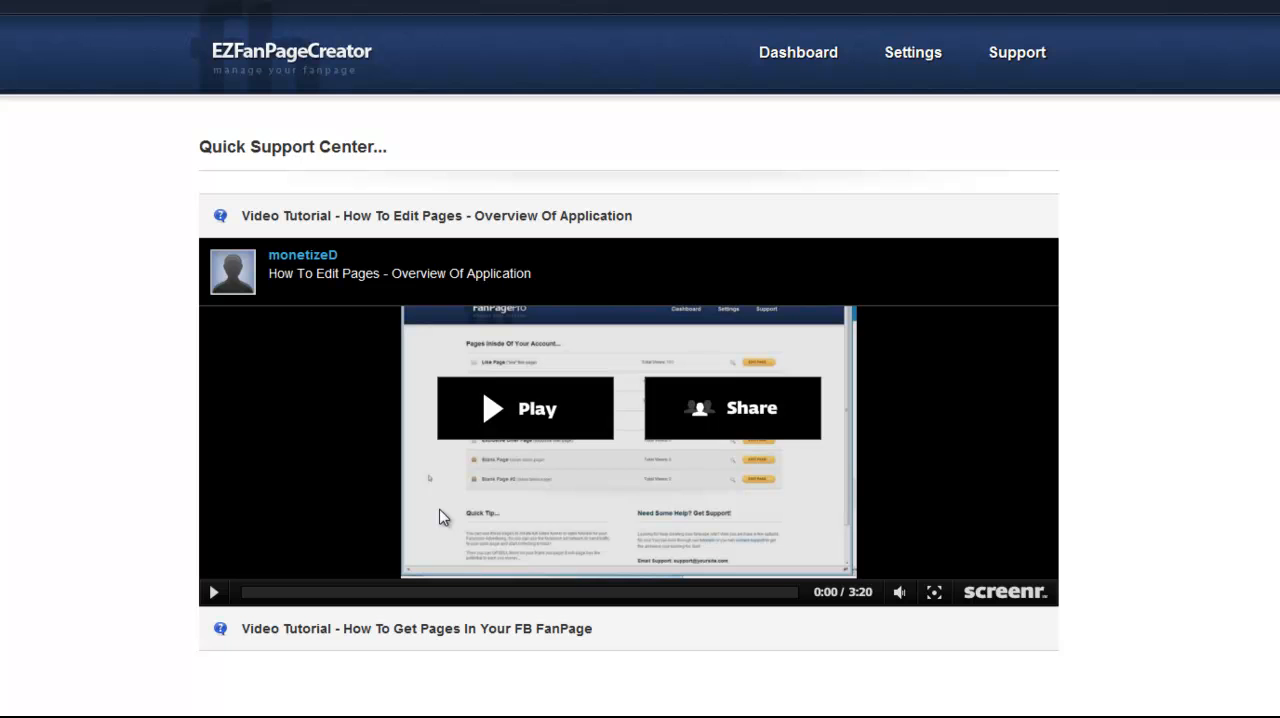
scroll("down", 3)
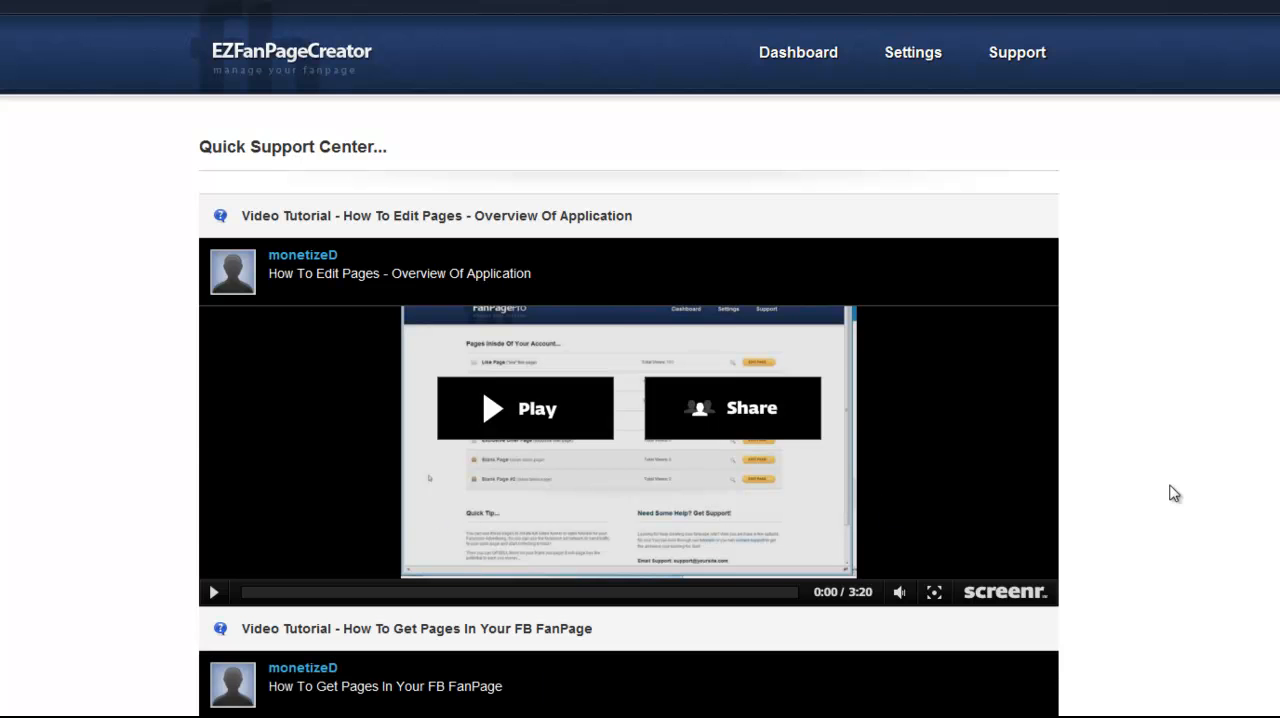
scroll("down", 3)
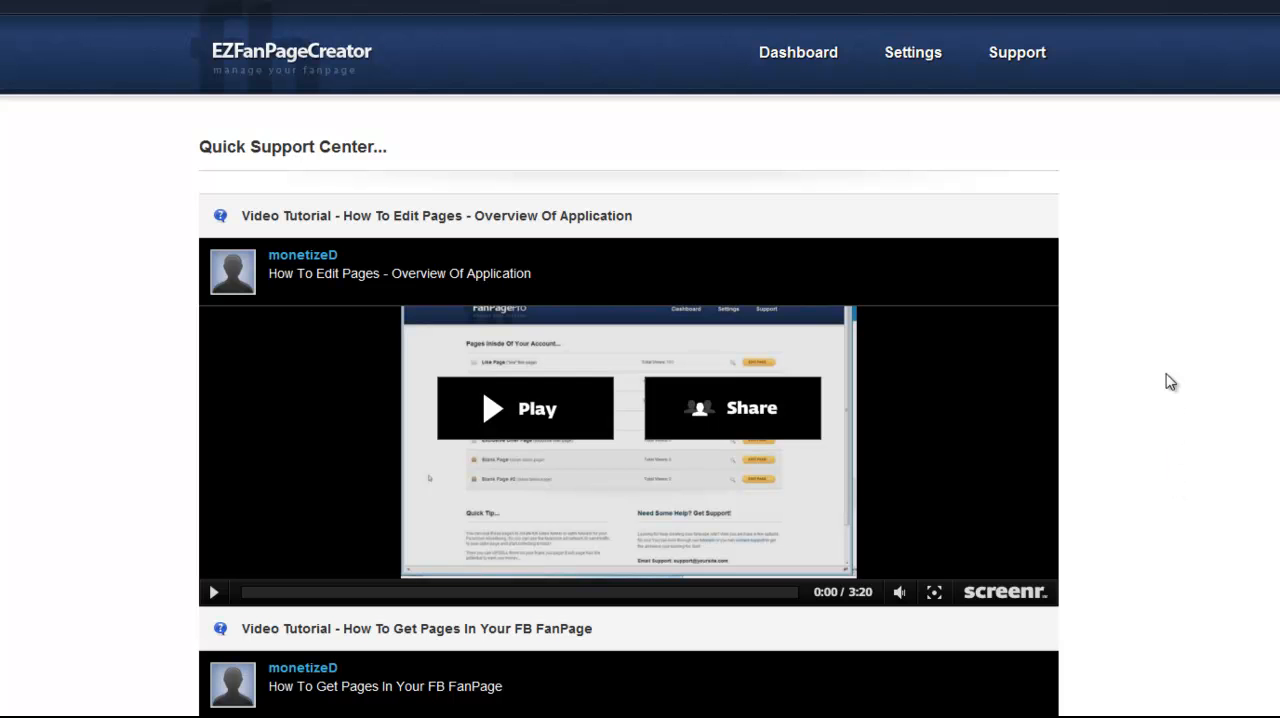
mouse_move(798, 52)
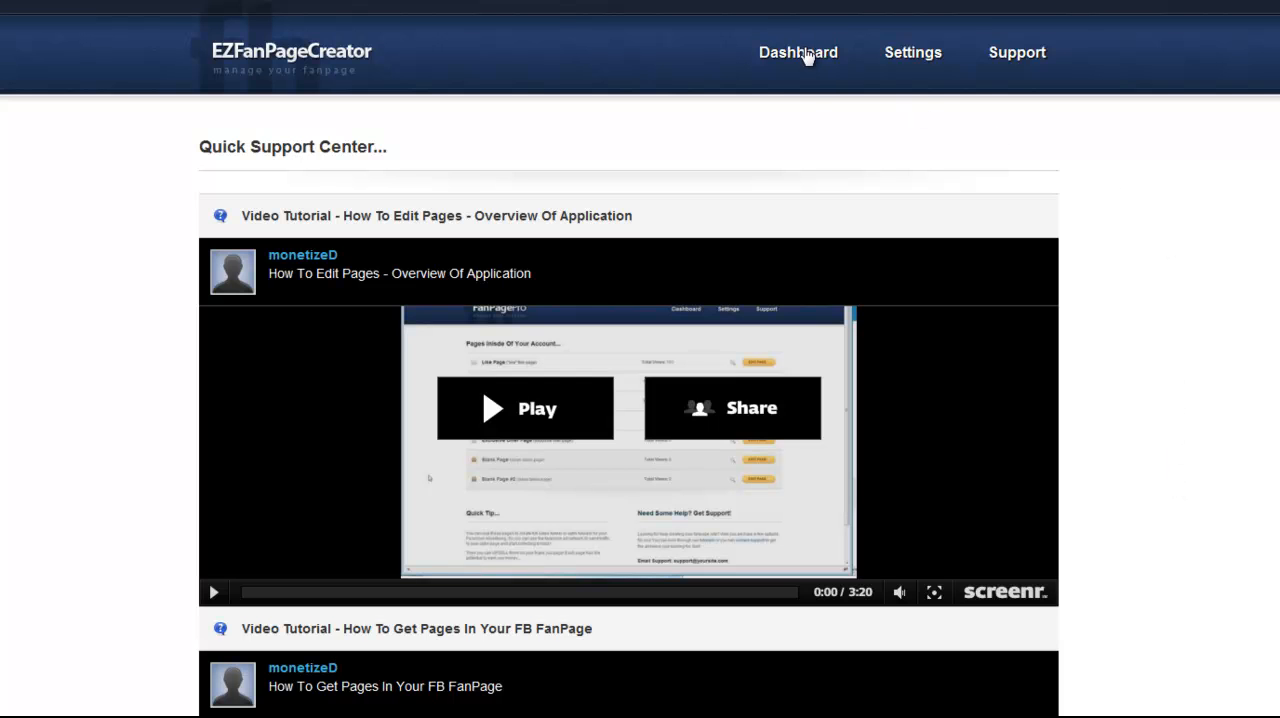
- From the Dashboard, bring up the edit form for Squeeze Page Var #1
left_click(796, 52)
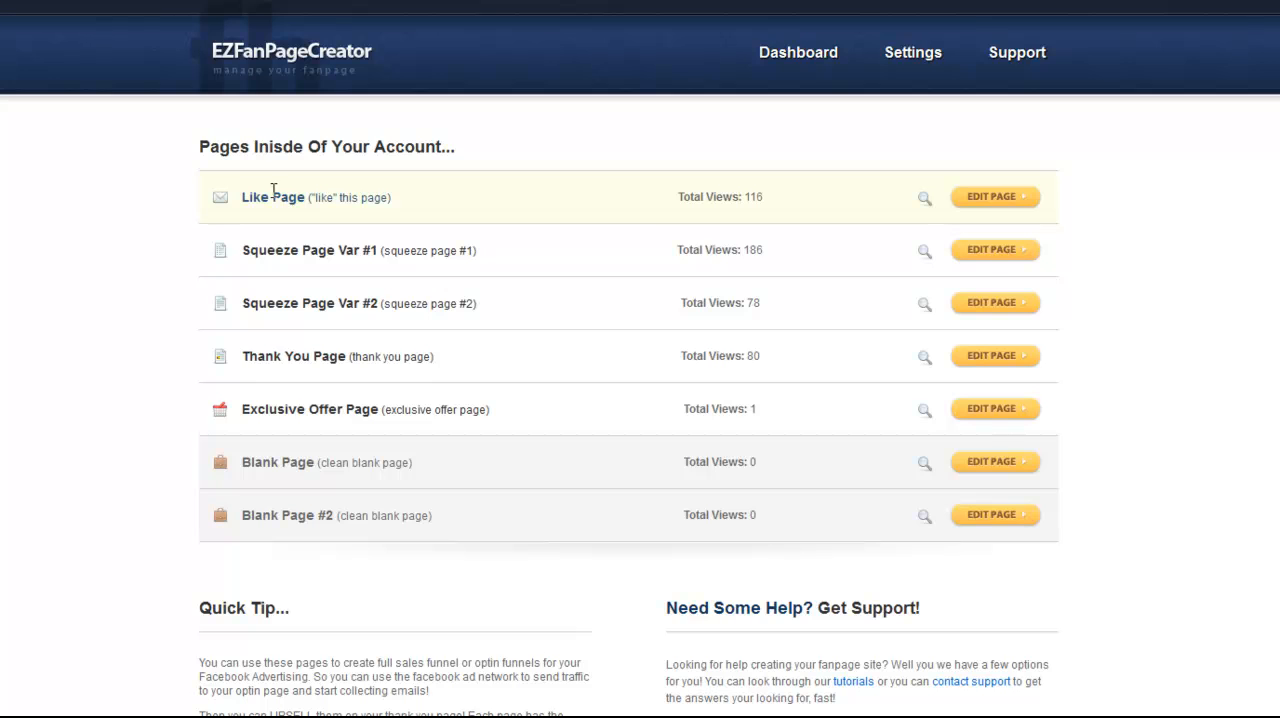
mouse_move(1076, 210)
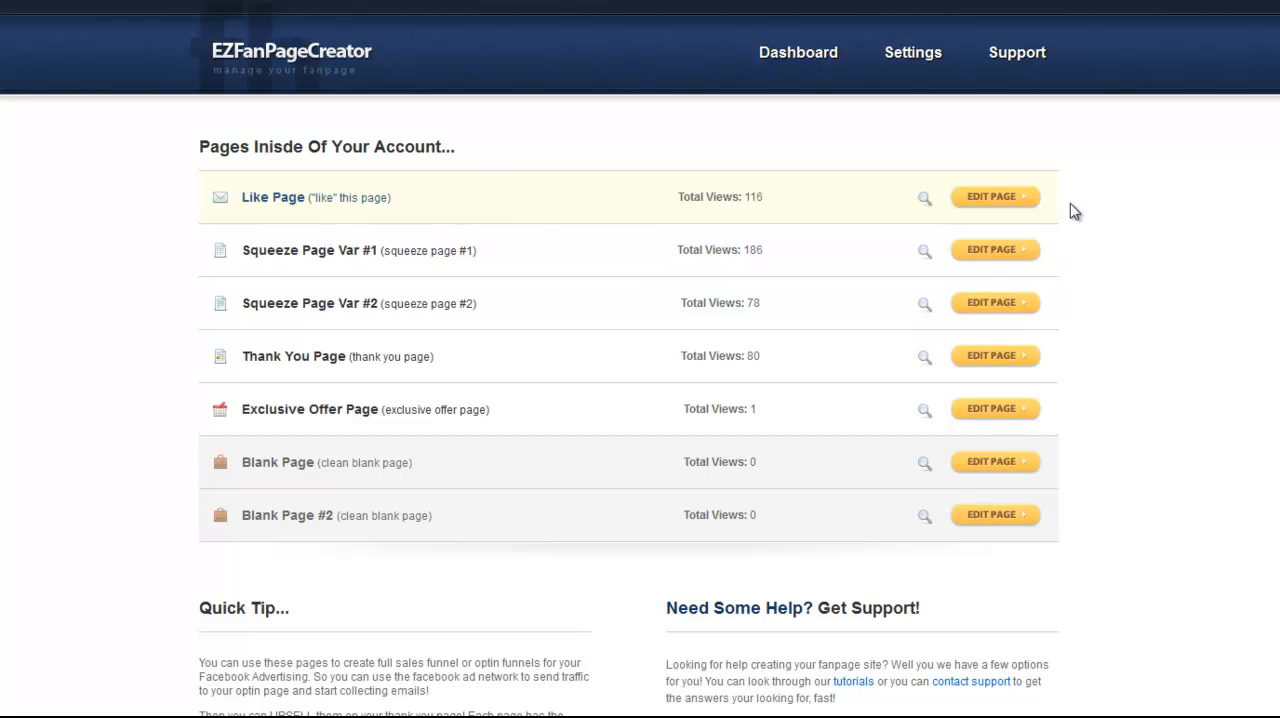
mouse_move(244, 268)
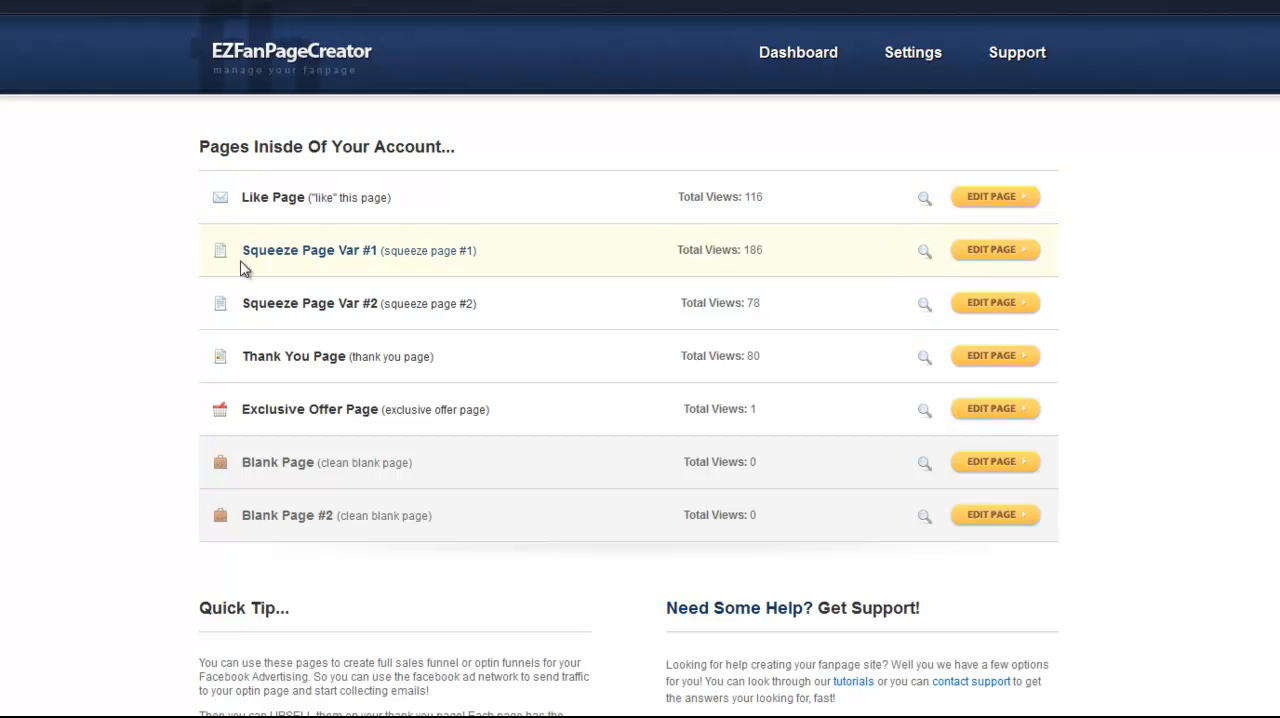
mouse_move(500, 262)
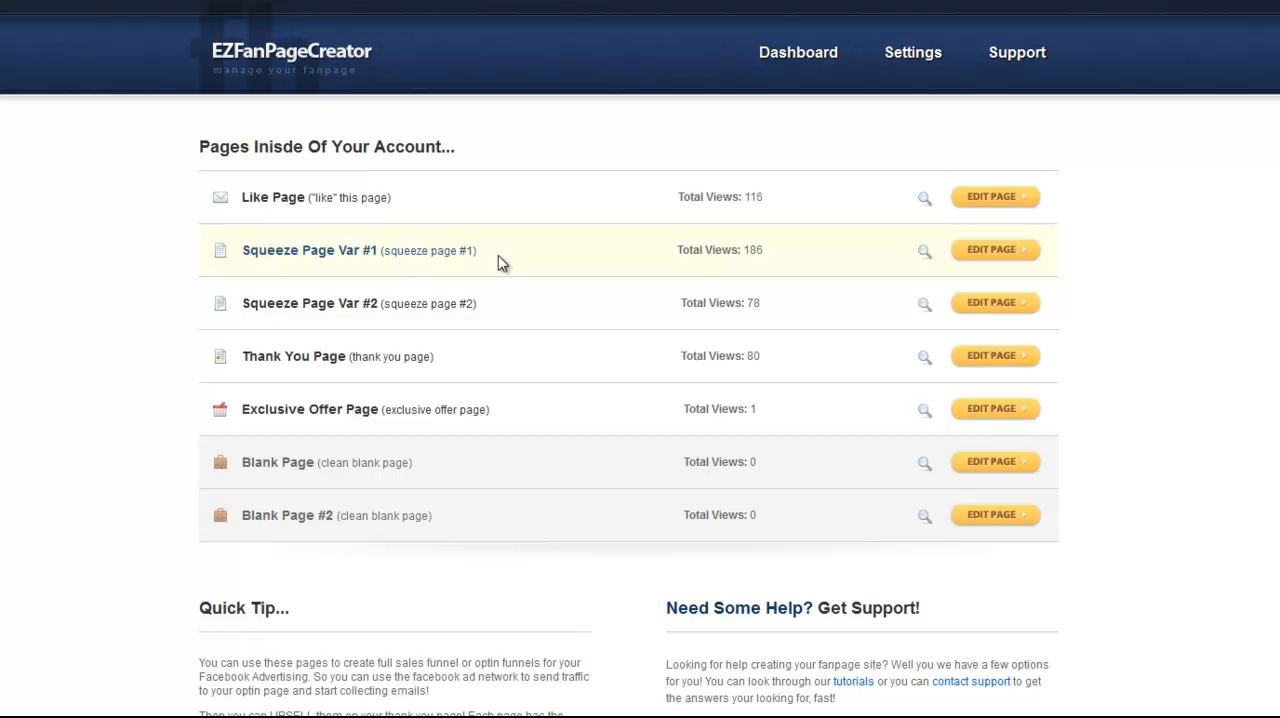
mouse_move(290, 260)
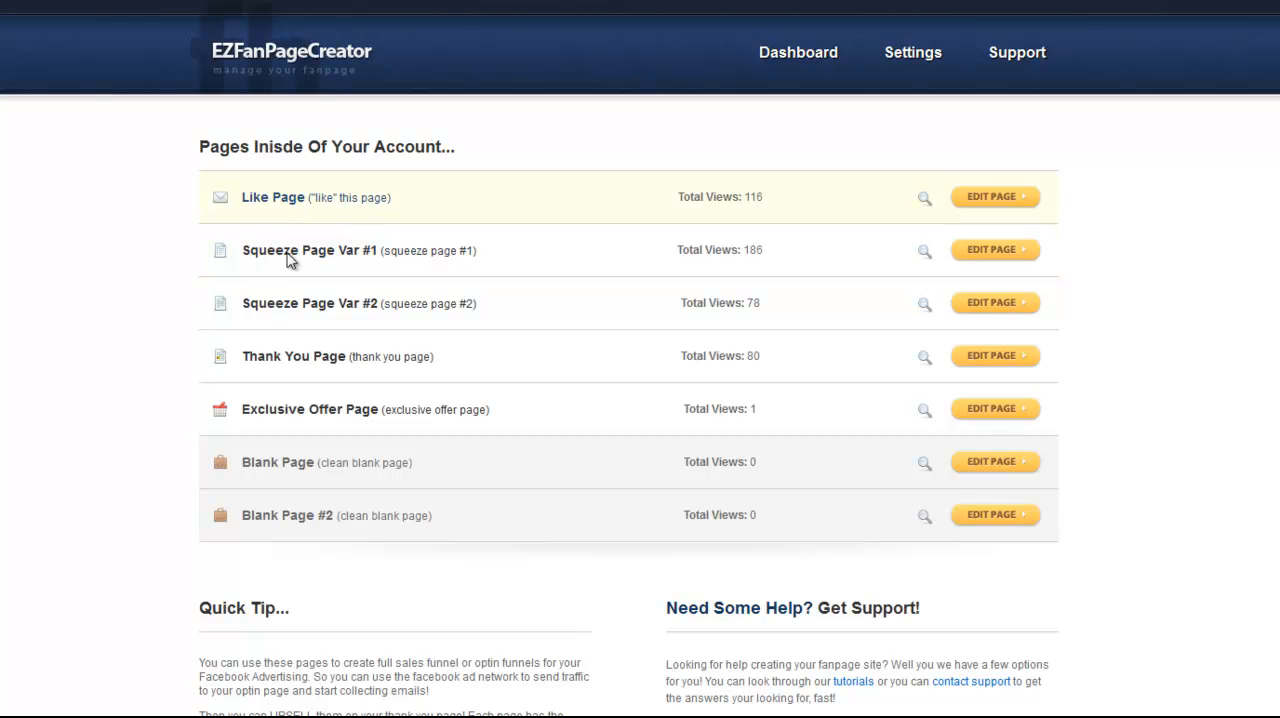
mouse_move(384, 272)
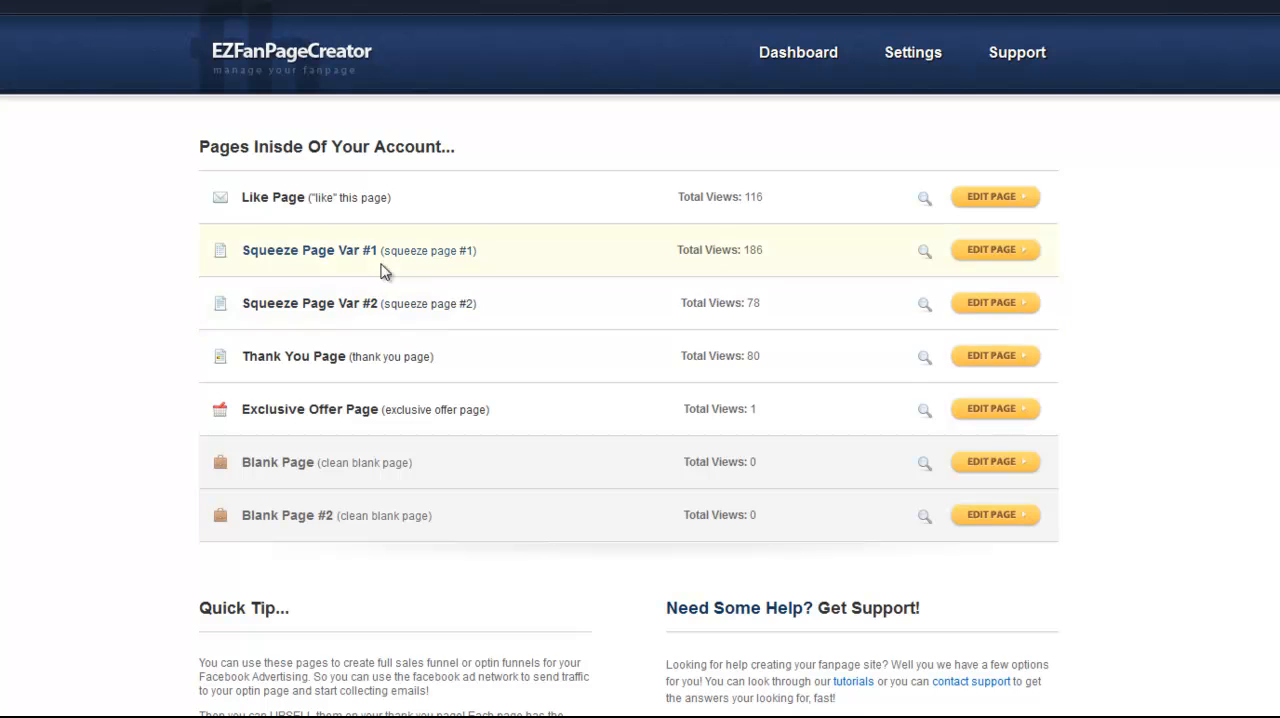
mouse_move(992, 220)
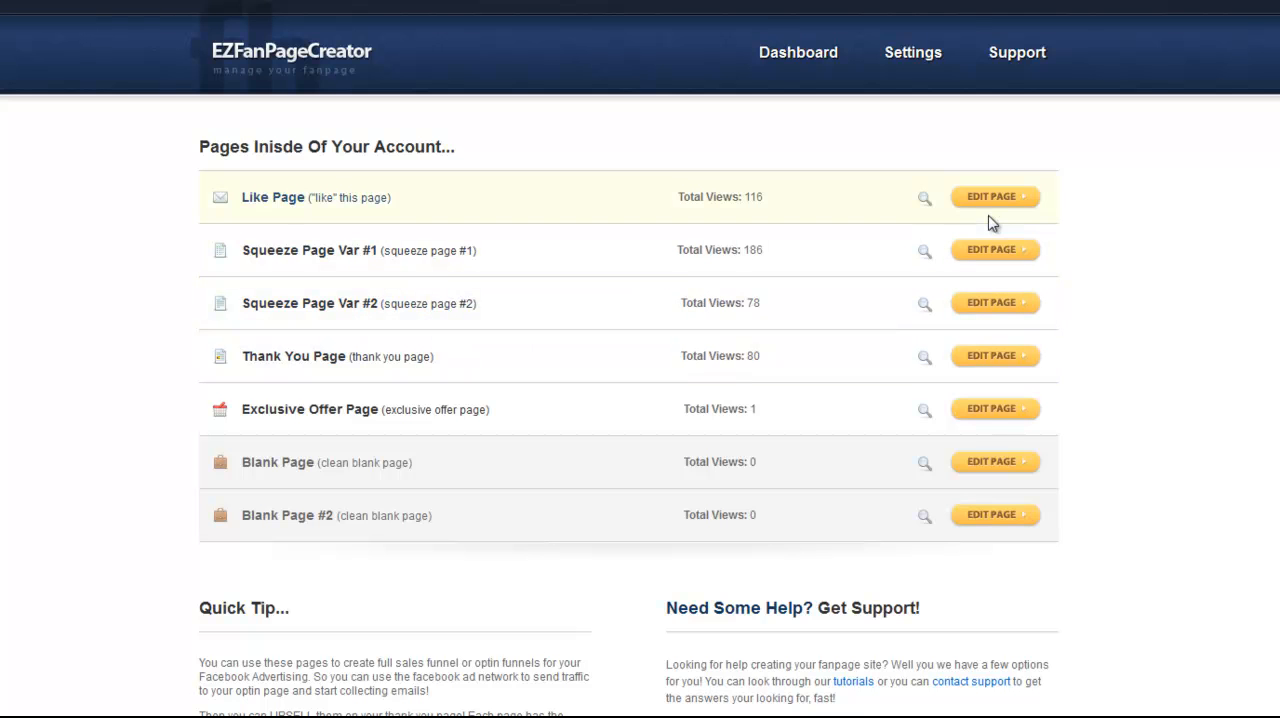
left_click(994, 248)
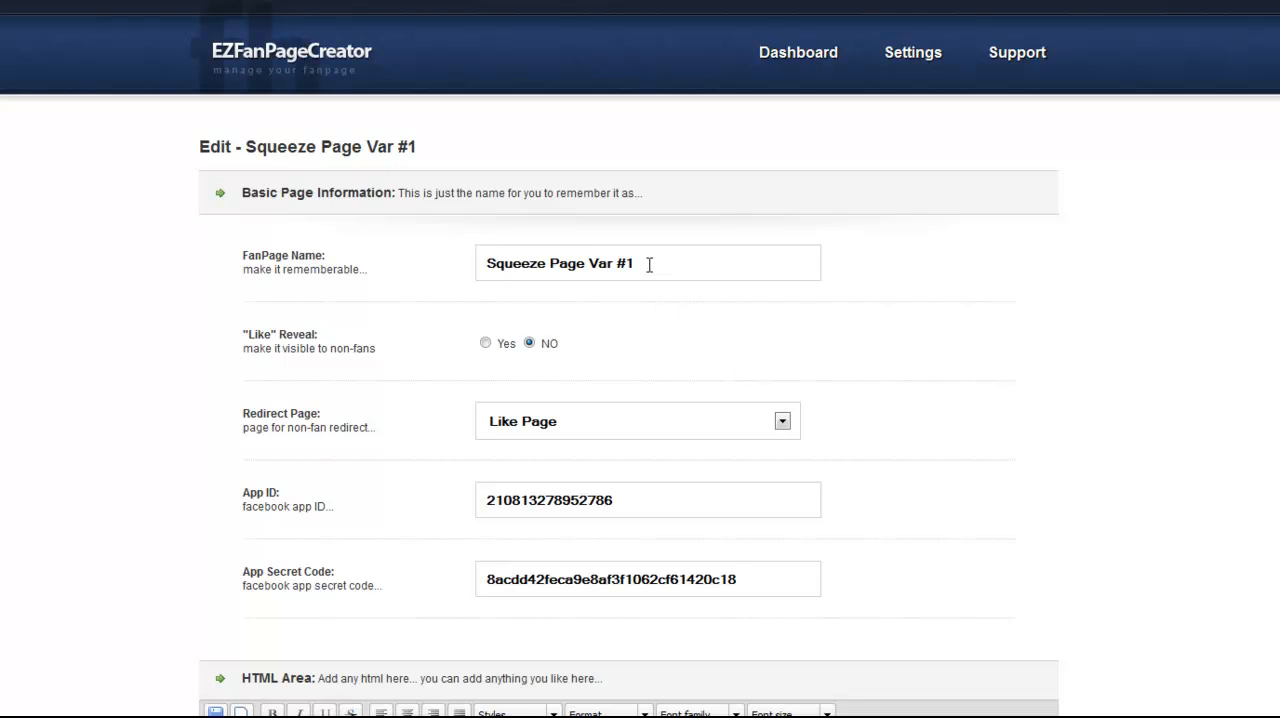
left_click(486, 344)
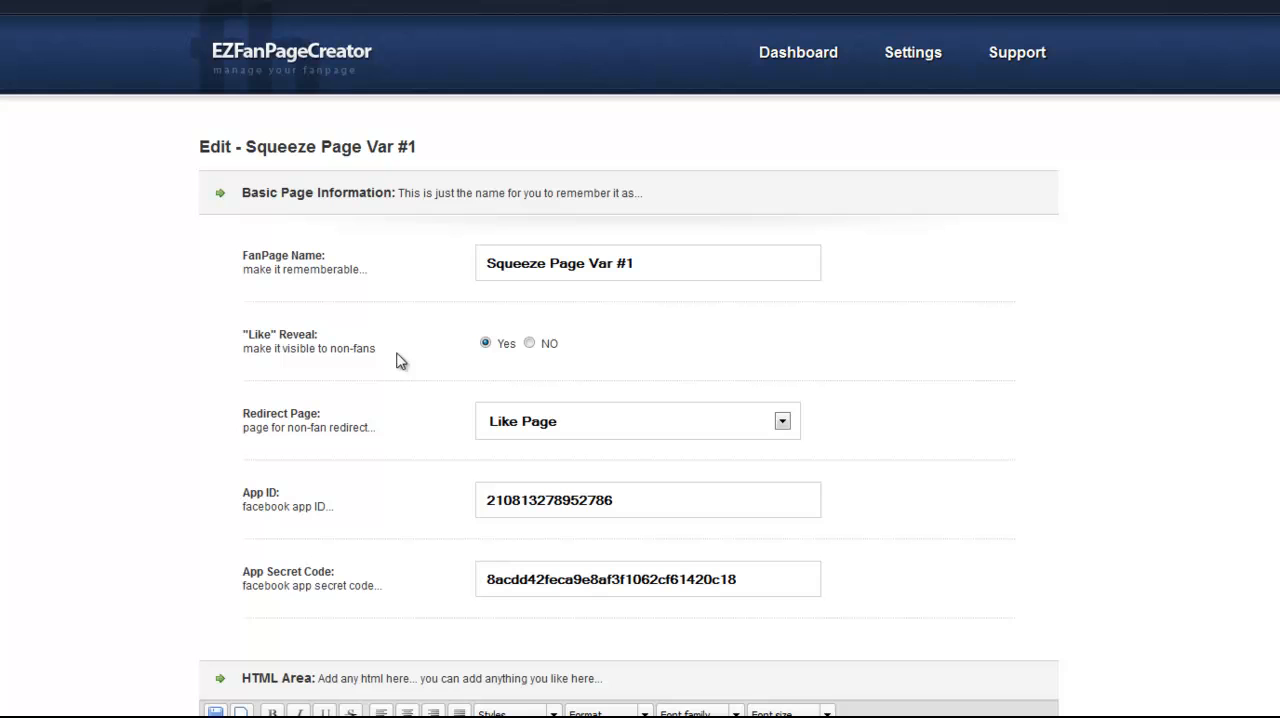
mouse_move(348, 344)
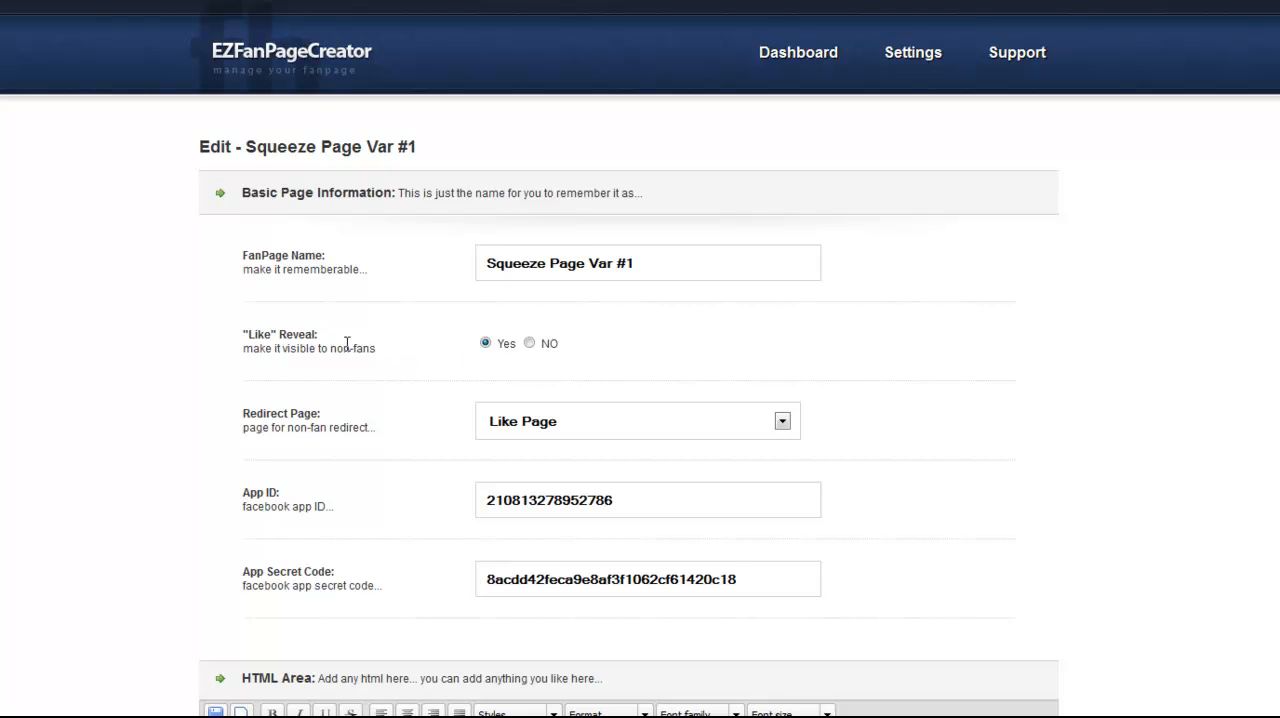
mouse_move(620, 356)
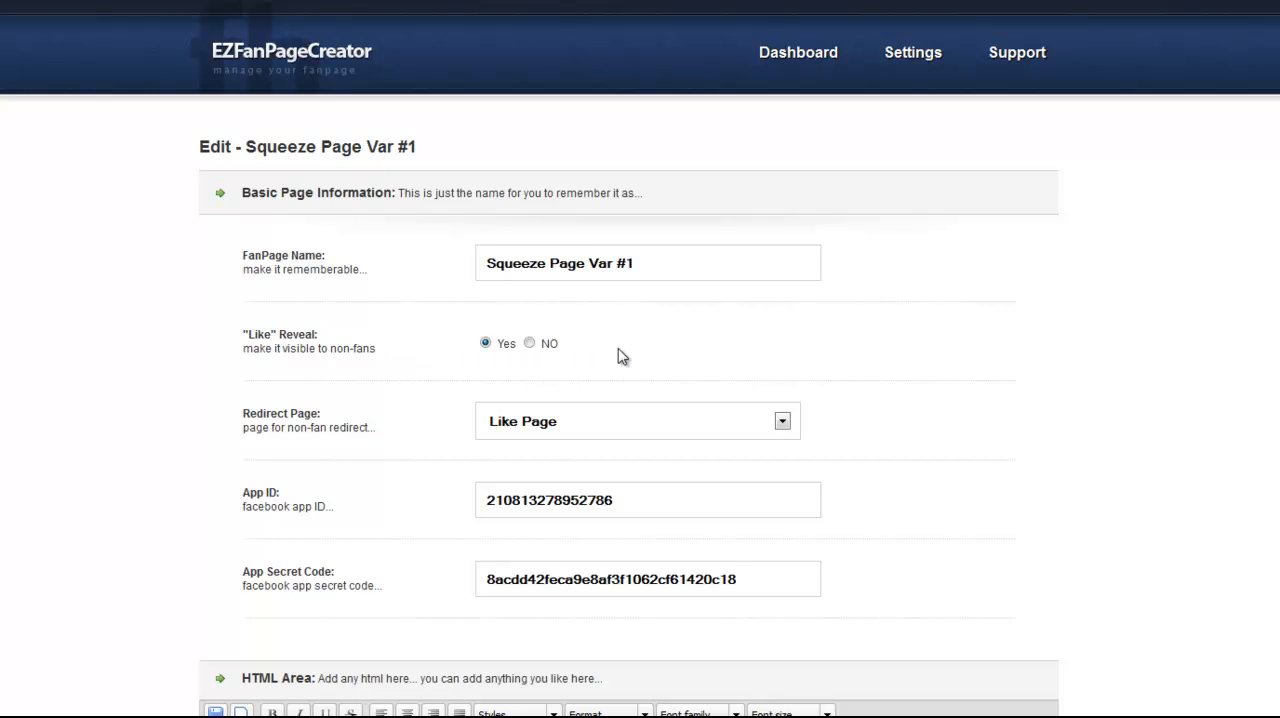
mouse_move(678, 362)
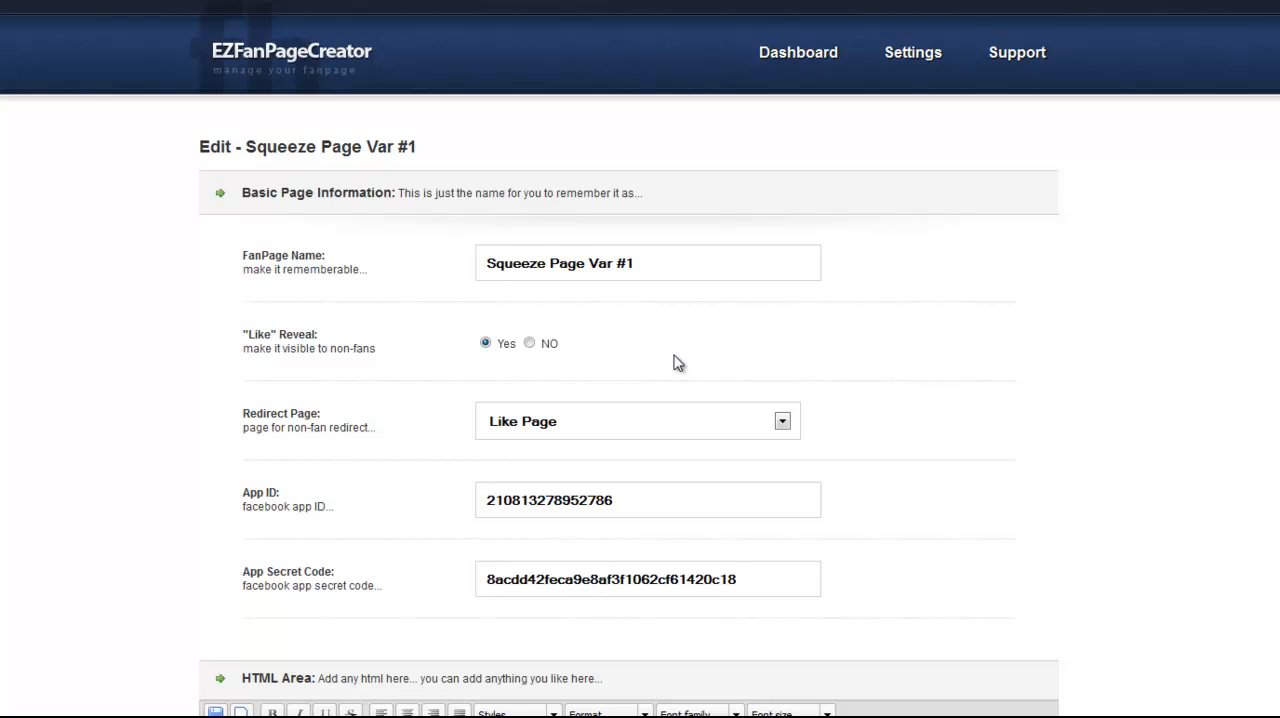
mouse_move(1000, 358)
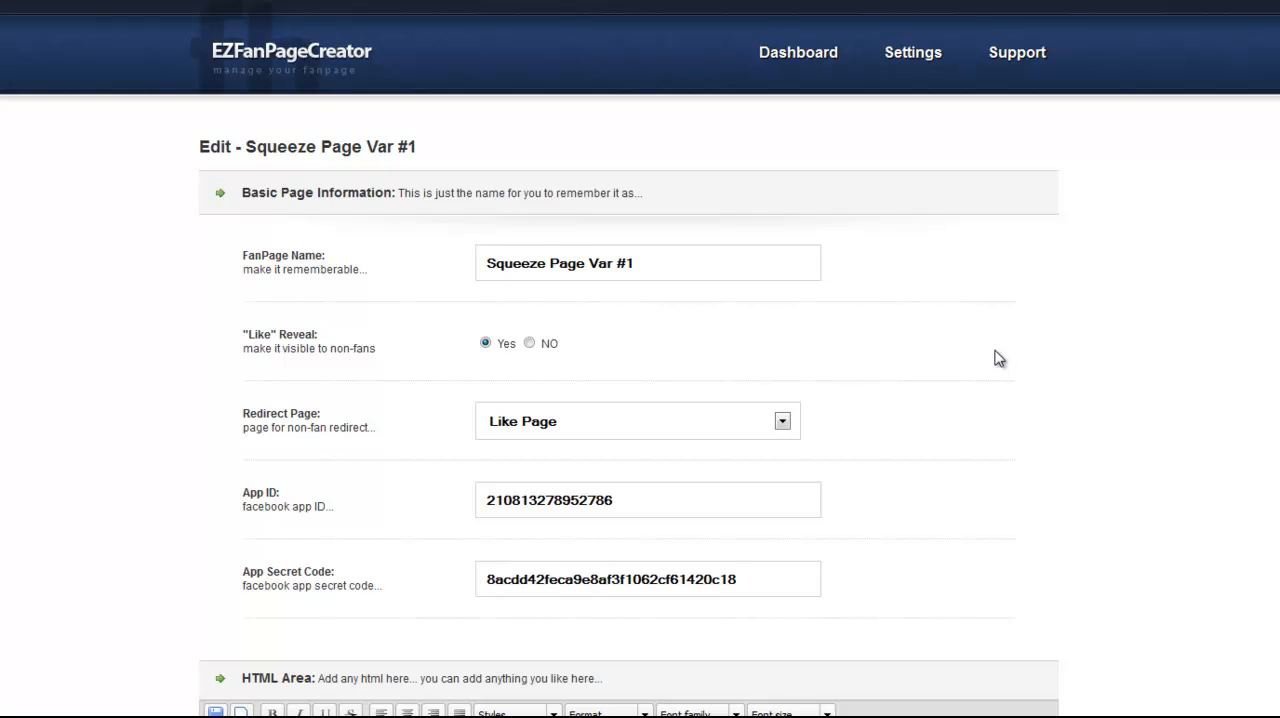
mouse_move(1090, 418)
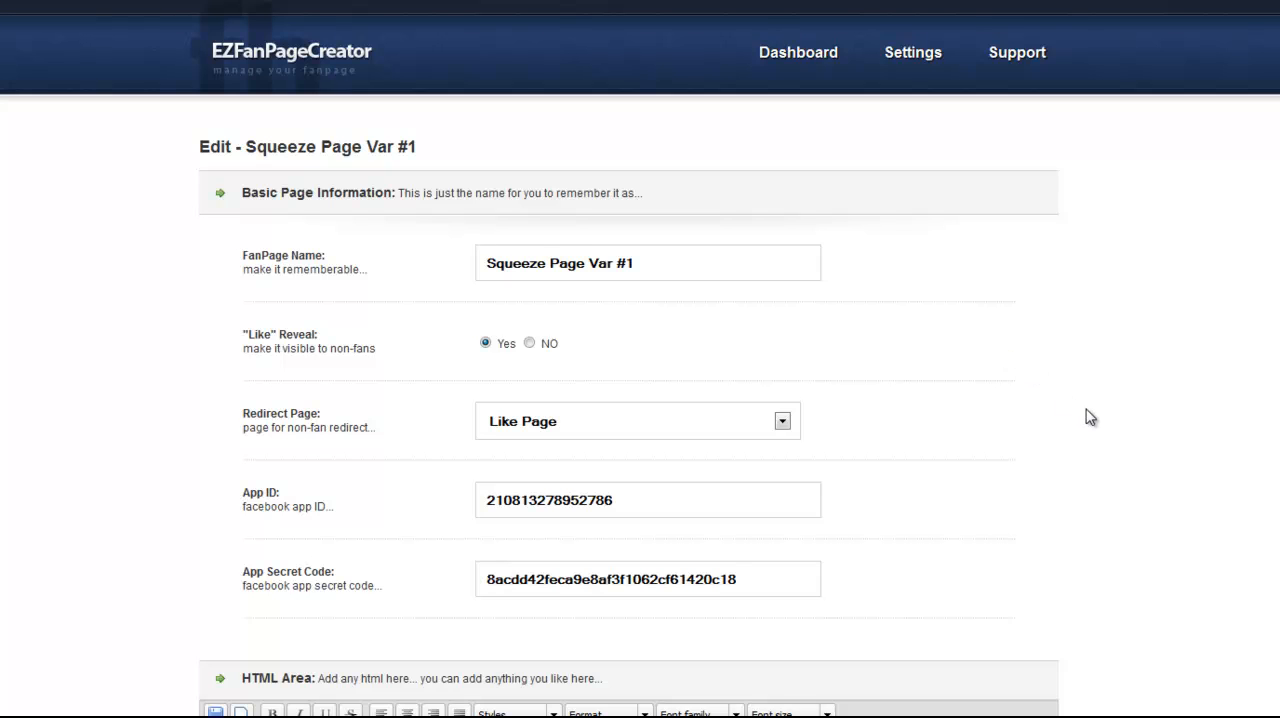
mouse_move(1096, 414)
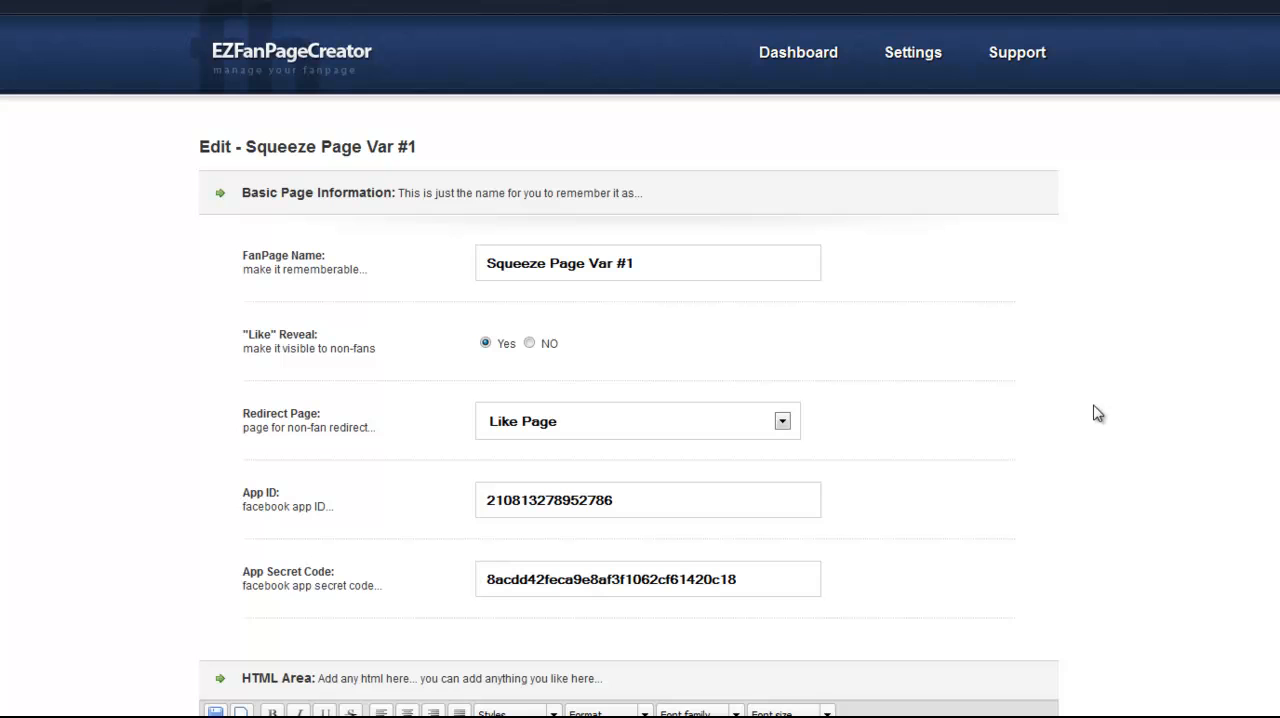
mouse_move(1100, 442)
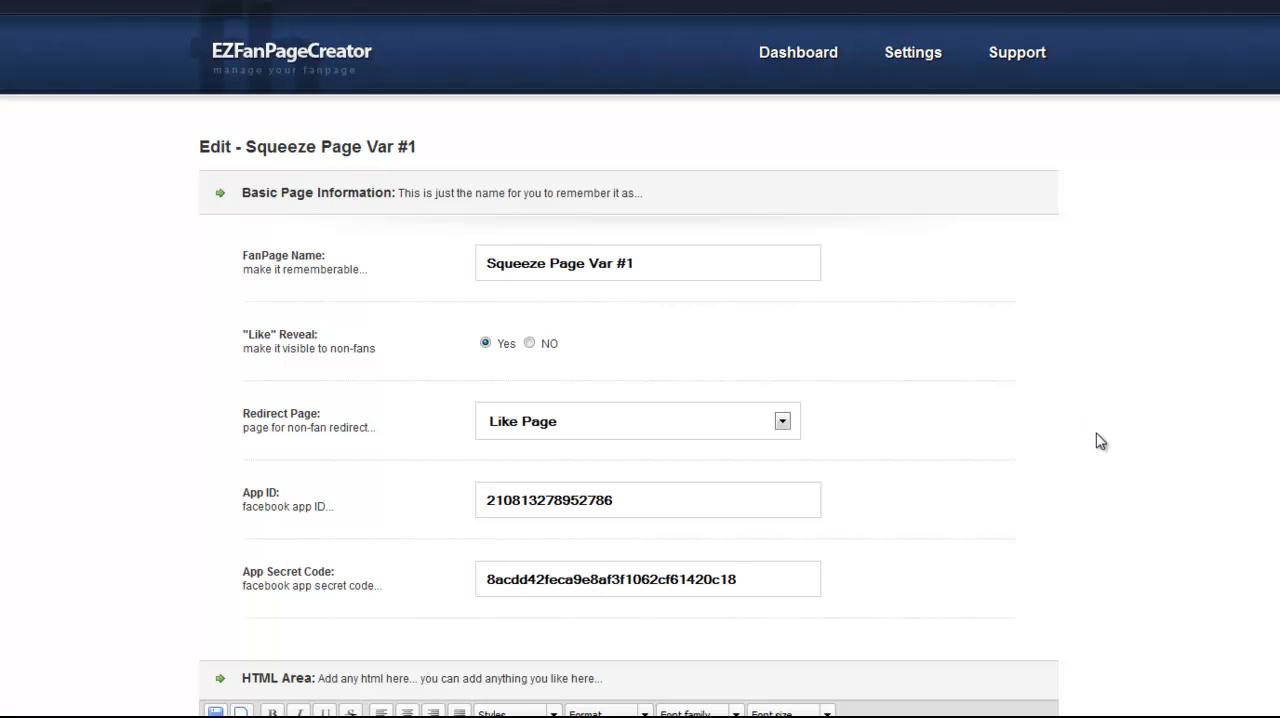
scroll("down", 3)
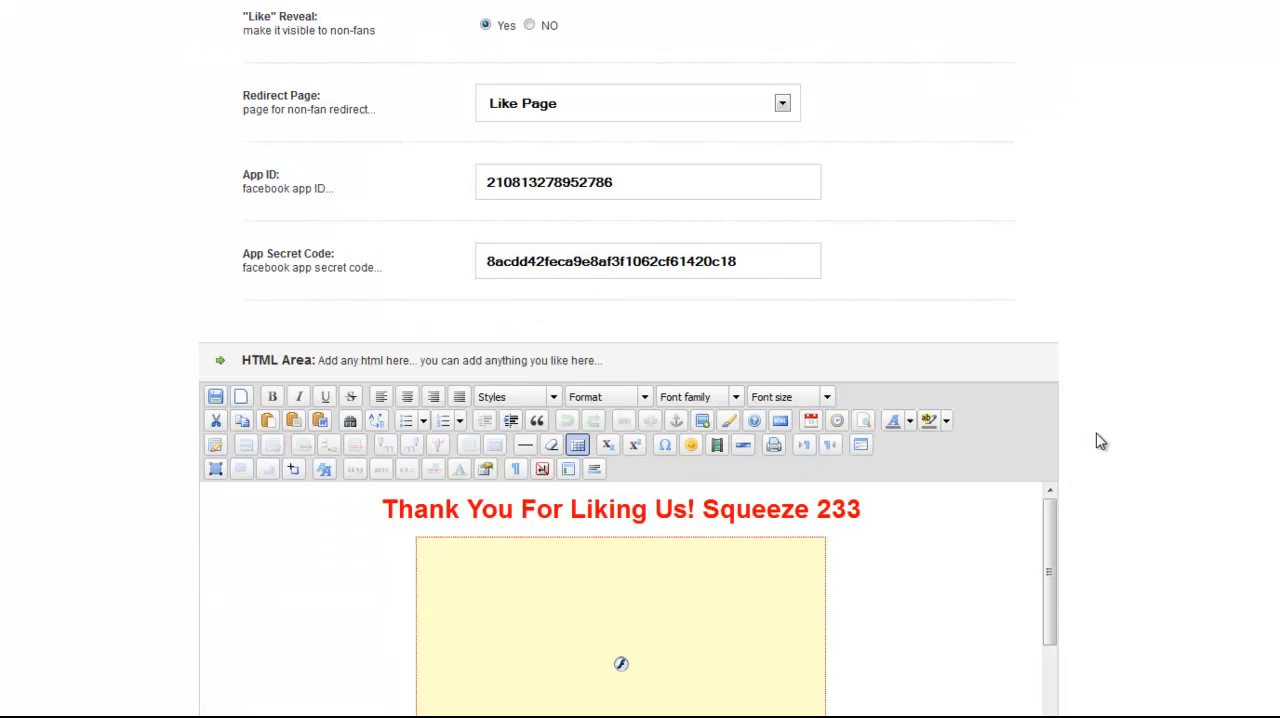
scroll("down", 3)
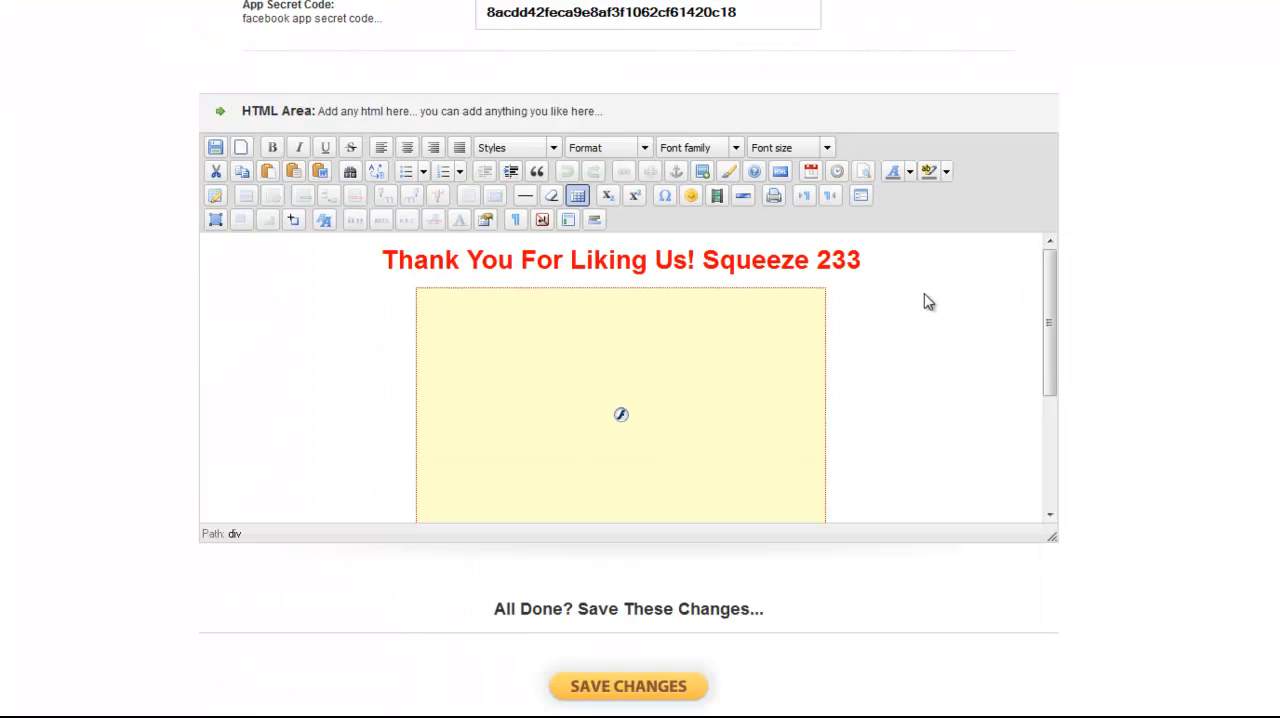
scroll("down", 3)
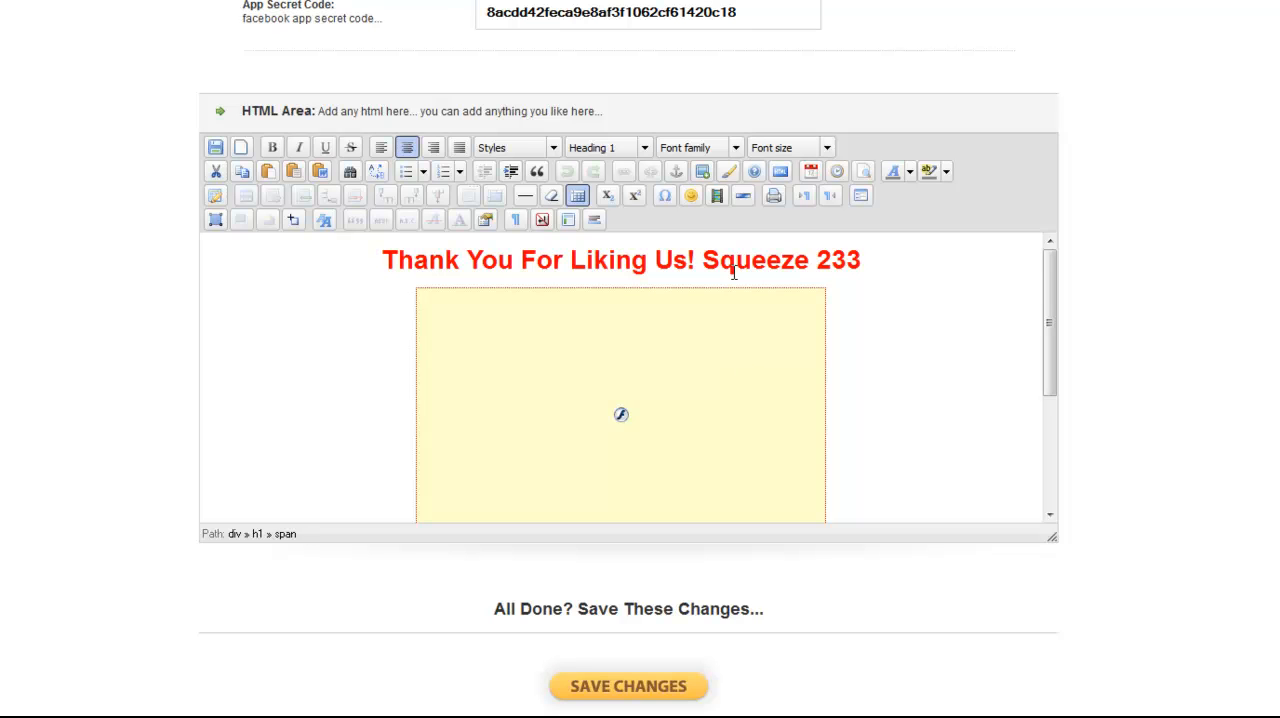
mouse_move(584, 288)
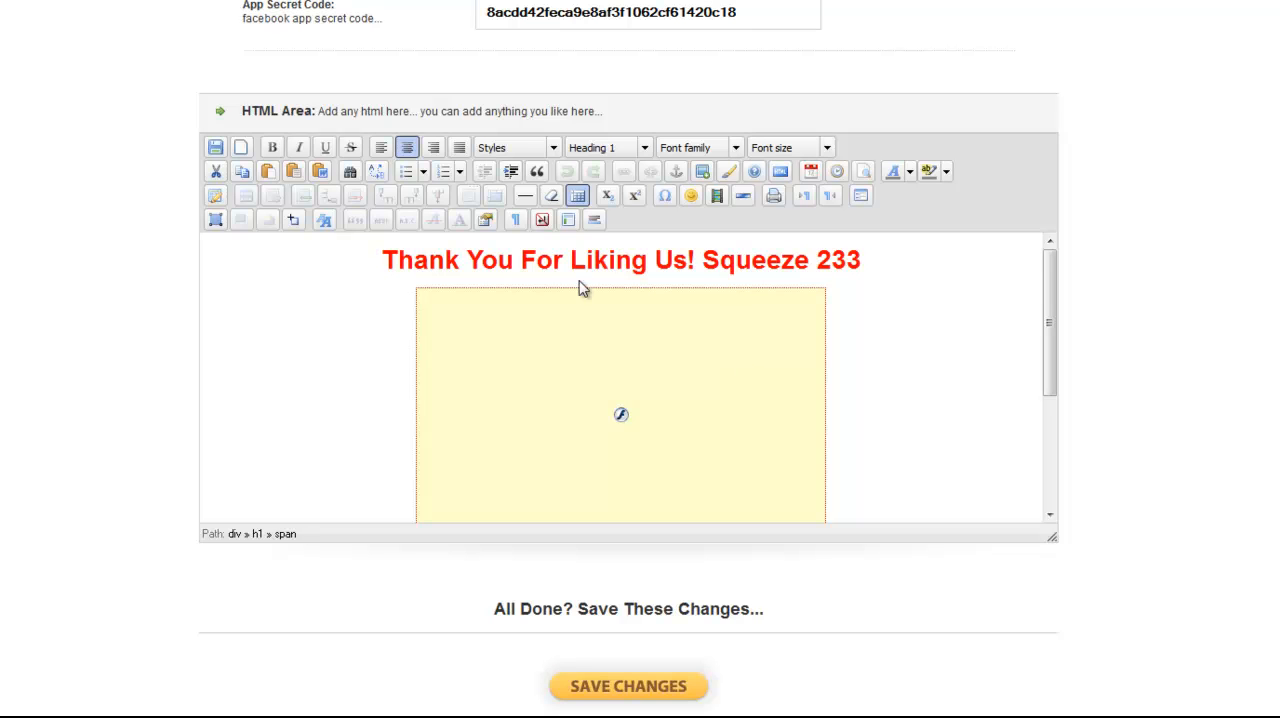
mouse_move(884, 278)
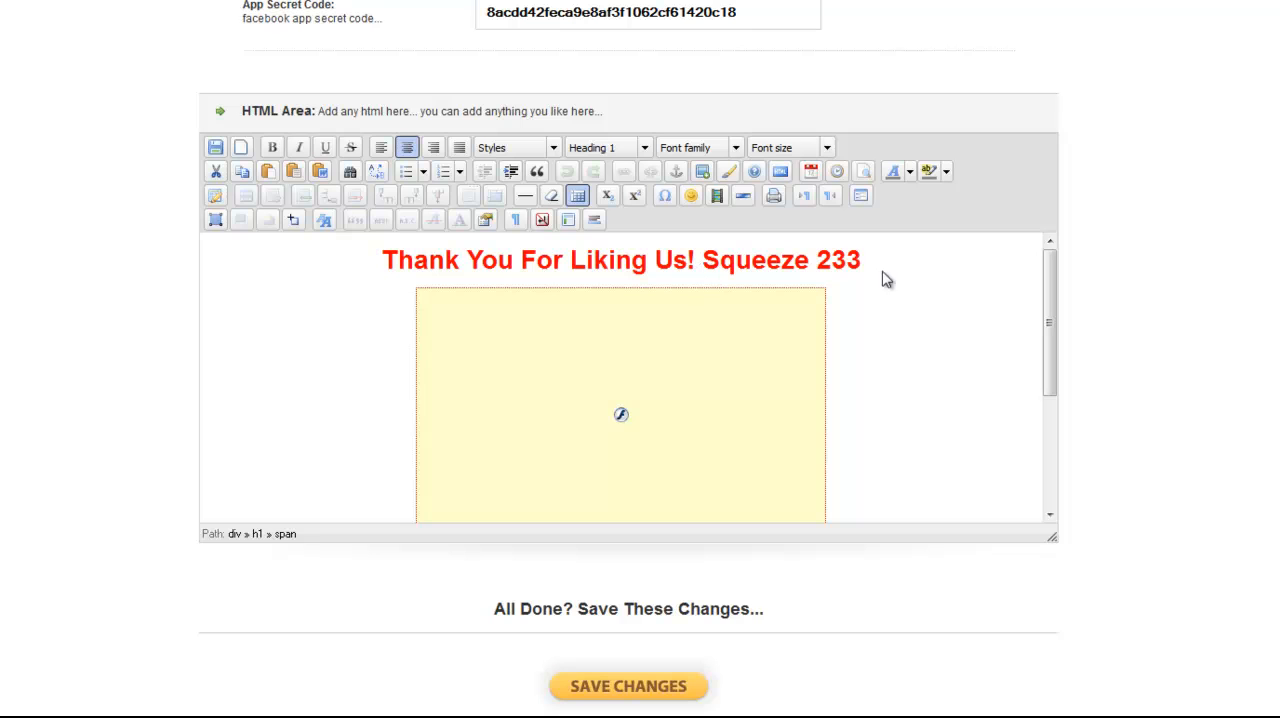
mouse_move(876, 196)
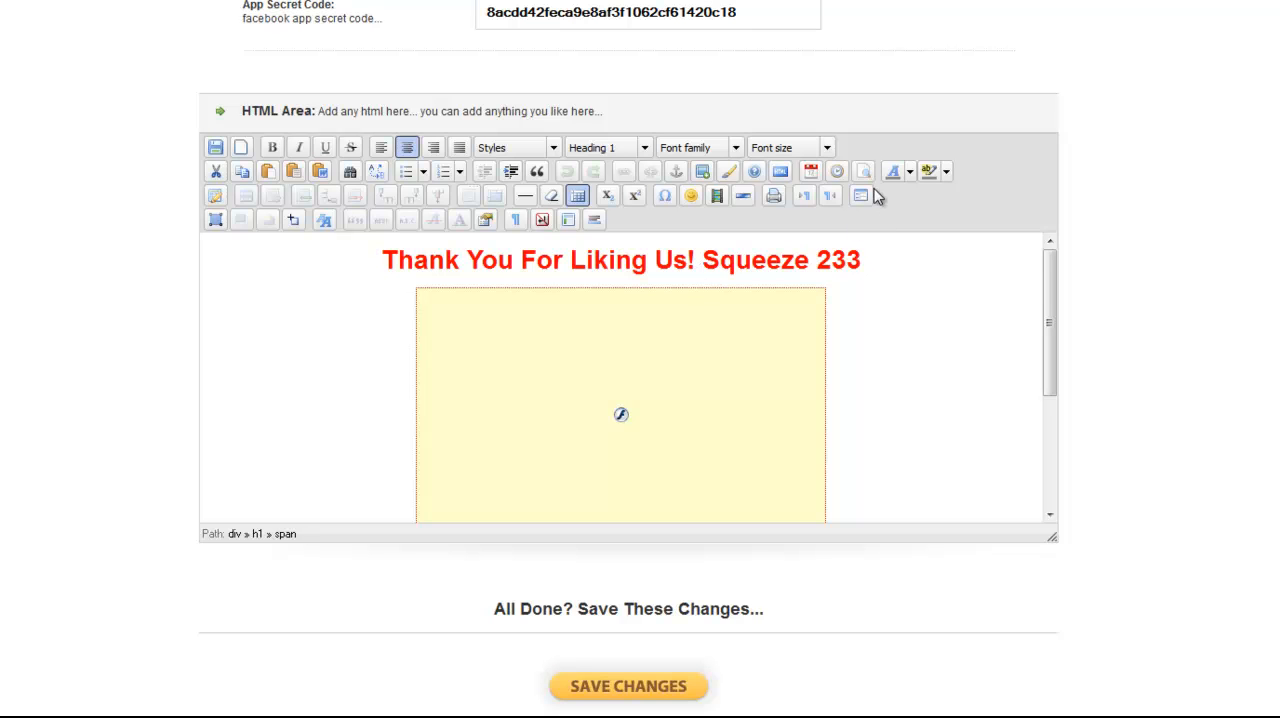
mouse_move(868, 308)
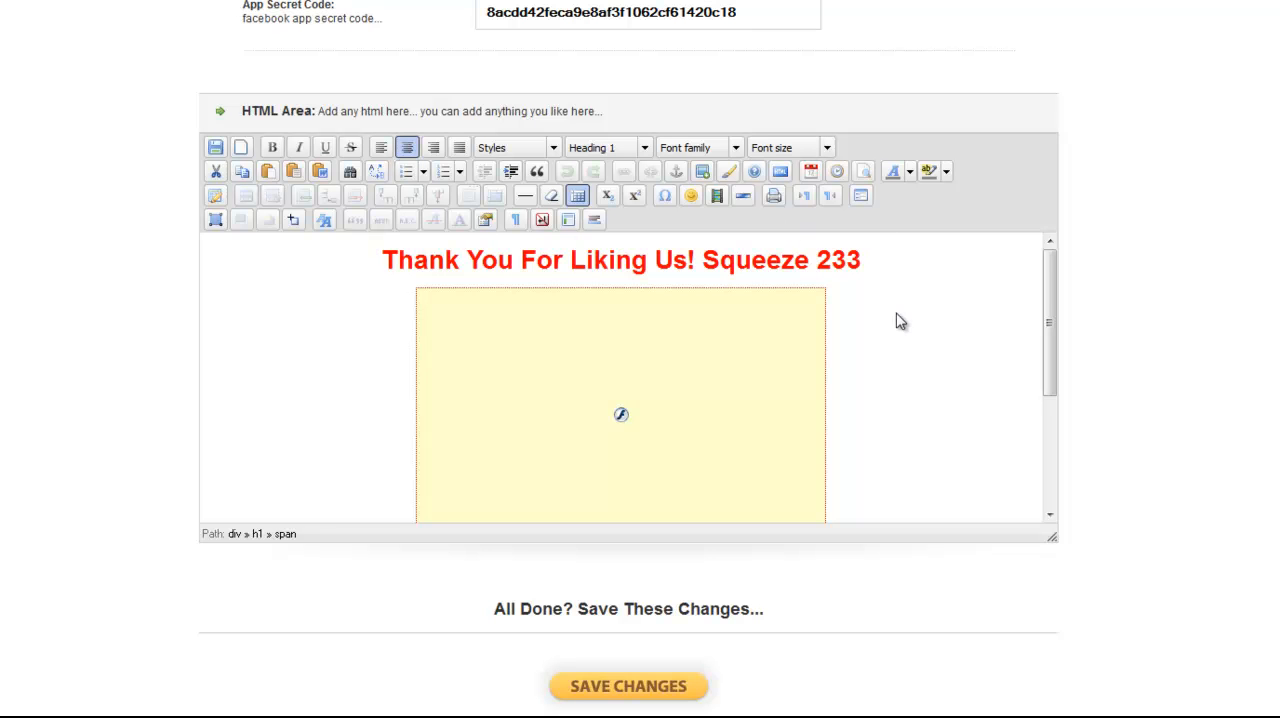
mouse_move(904, 340)
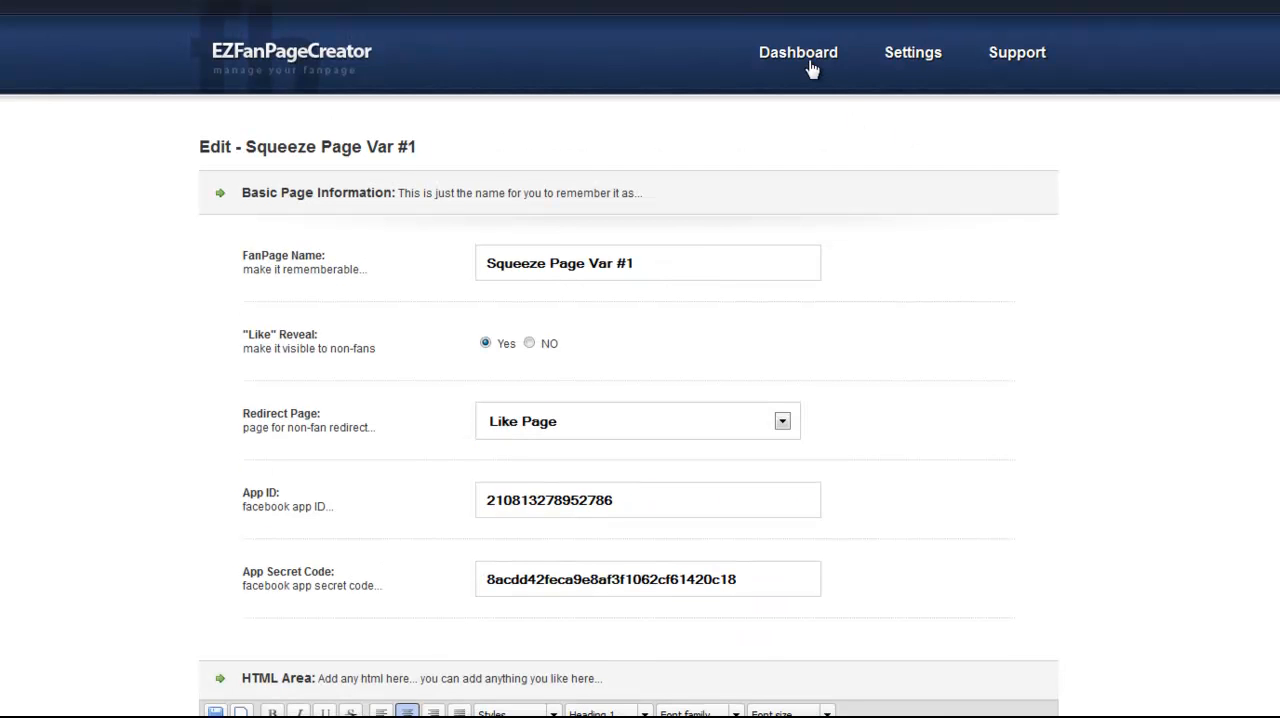
- Go back to the Dashboard listing the seven pages with their view counts
left_click(798, 52)
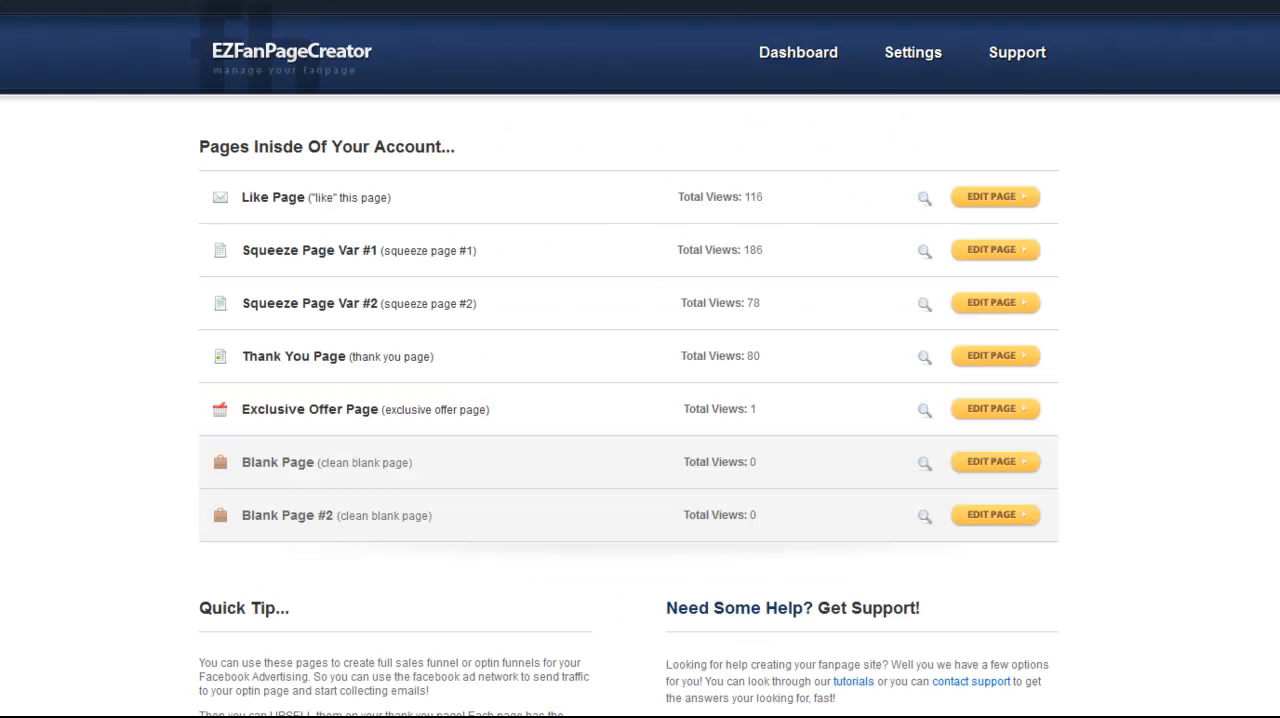
mouse_move(364, 196)
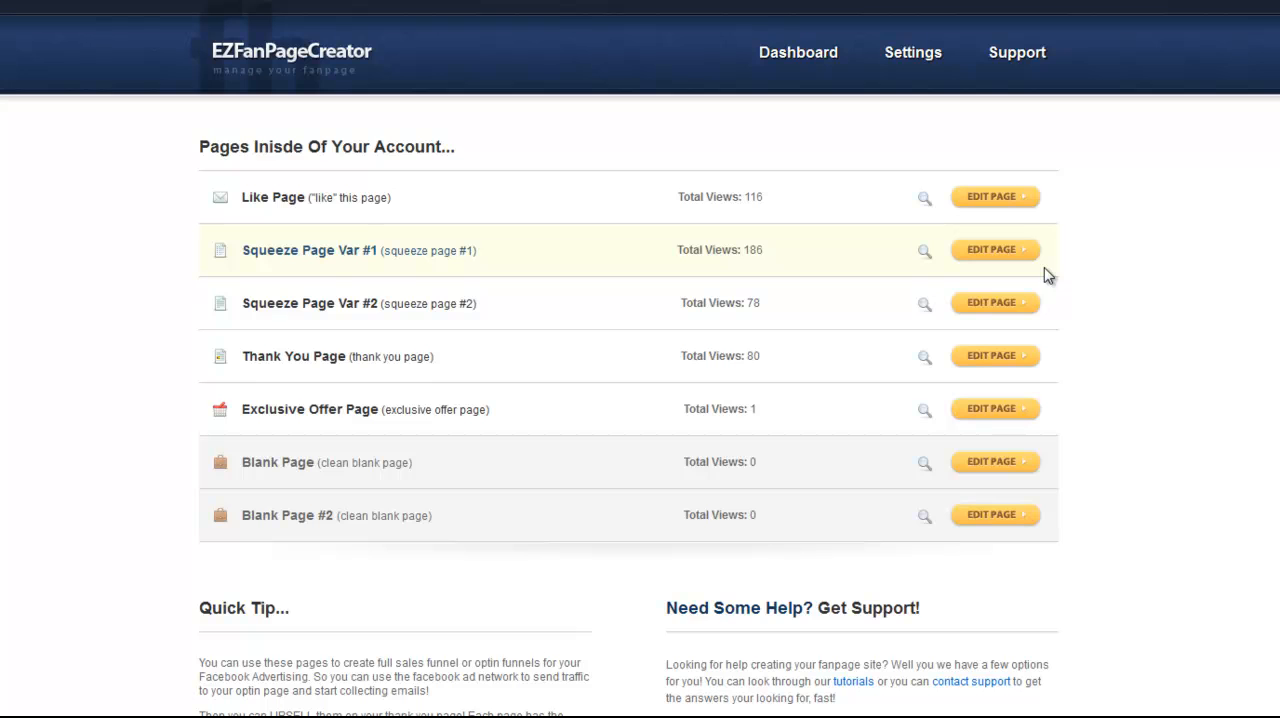
mouse_move(1052, 278)
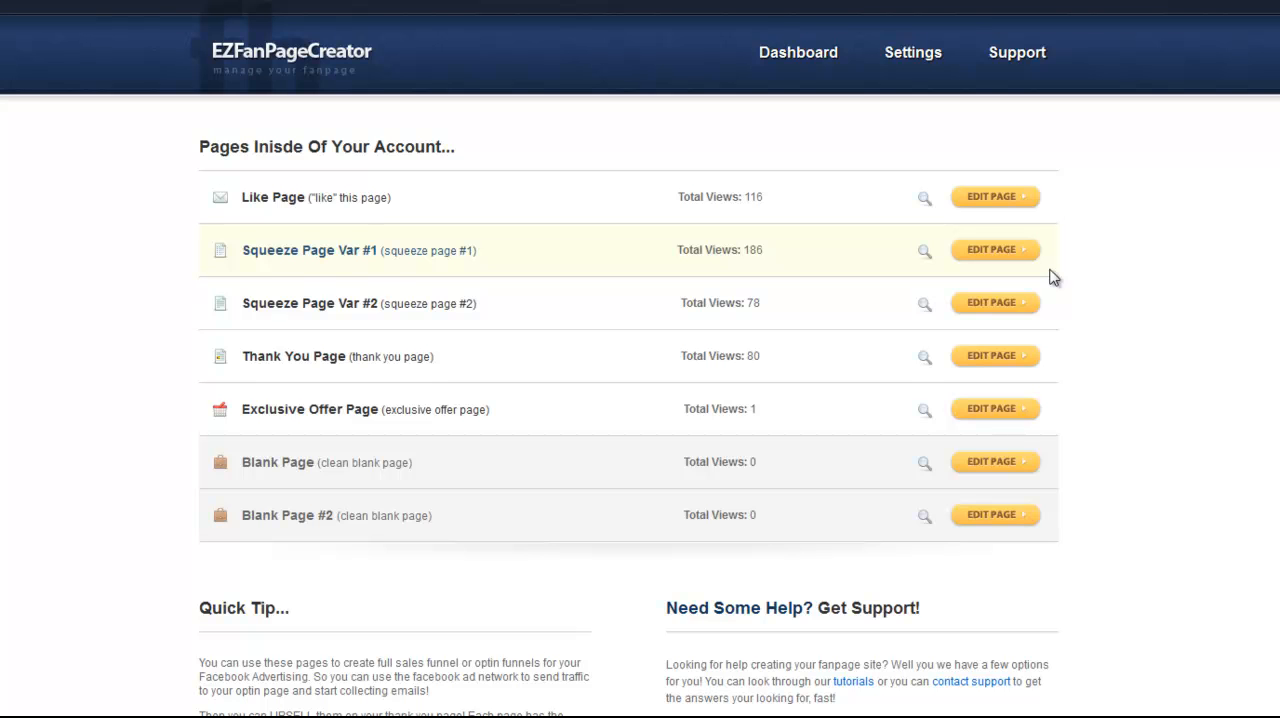
mouse_move(1080, 286)
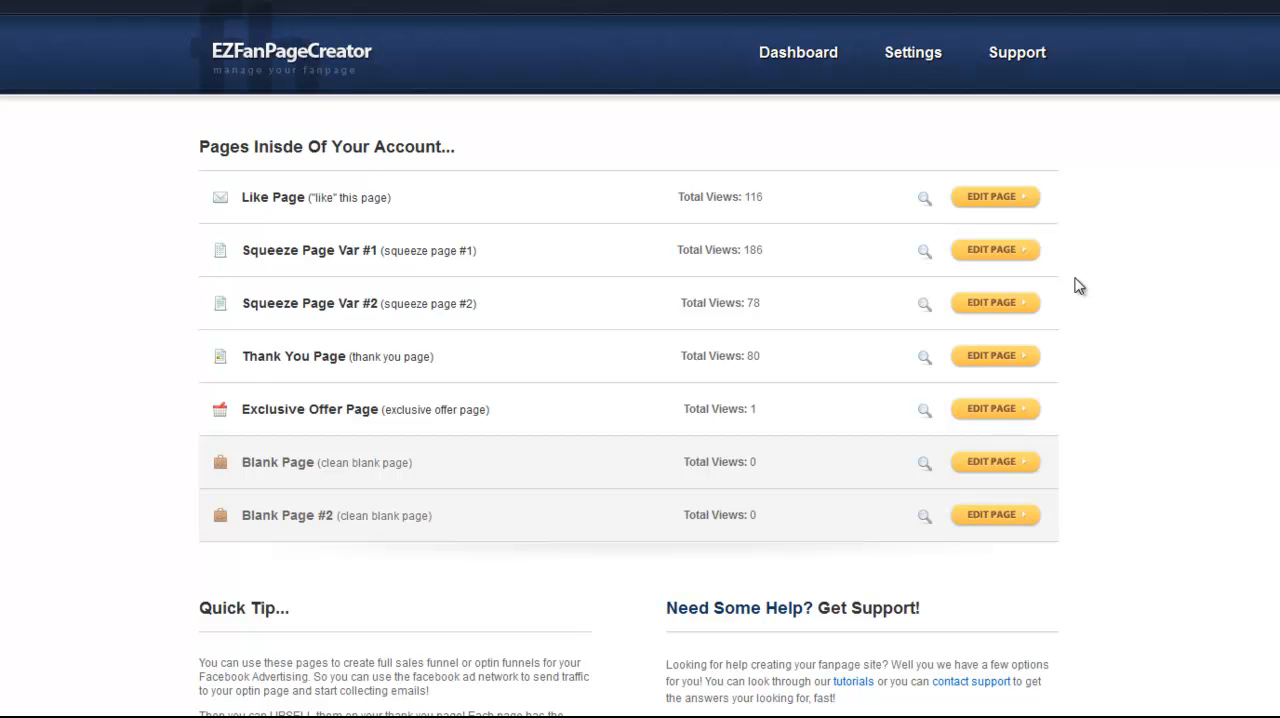
mouse_move(998, 120)
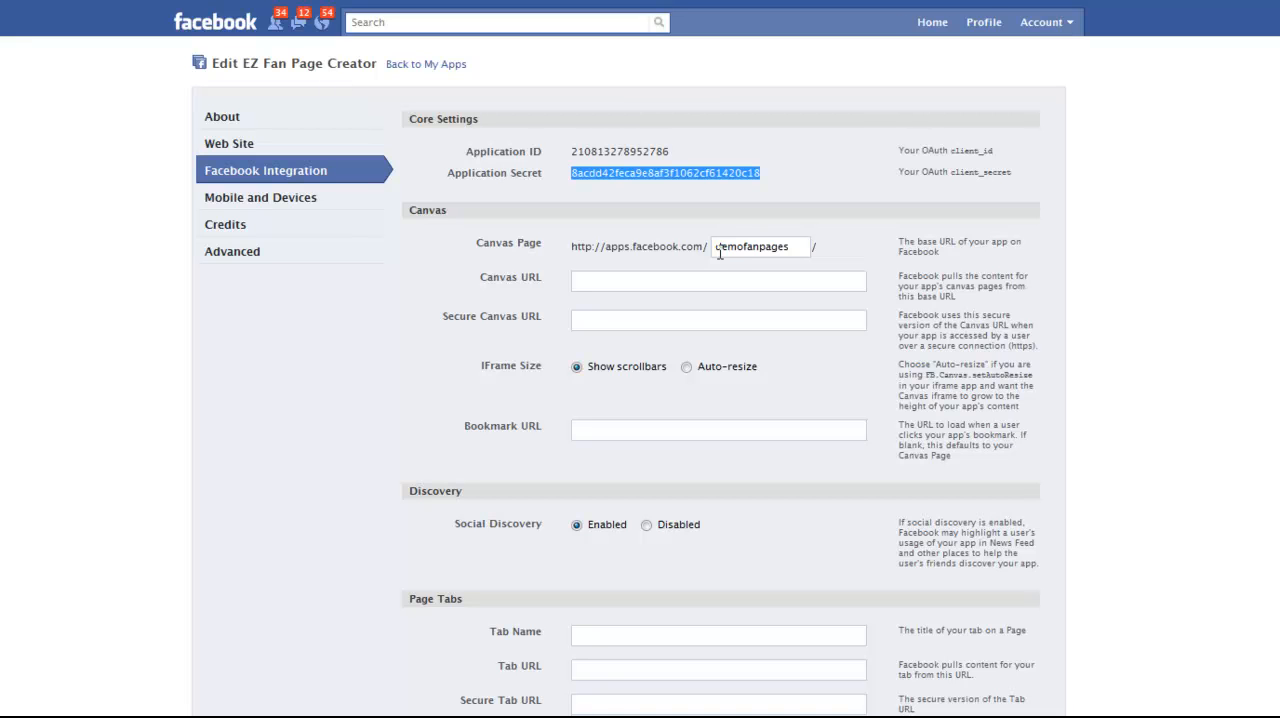
mouse_move(754, 280)
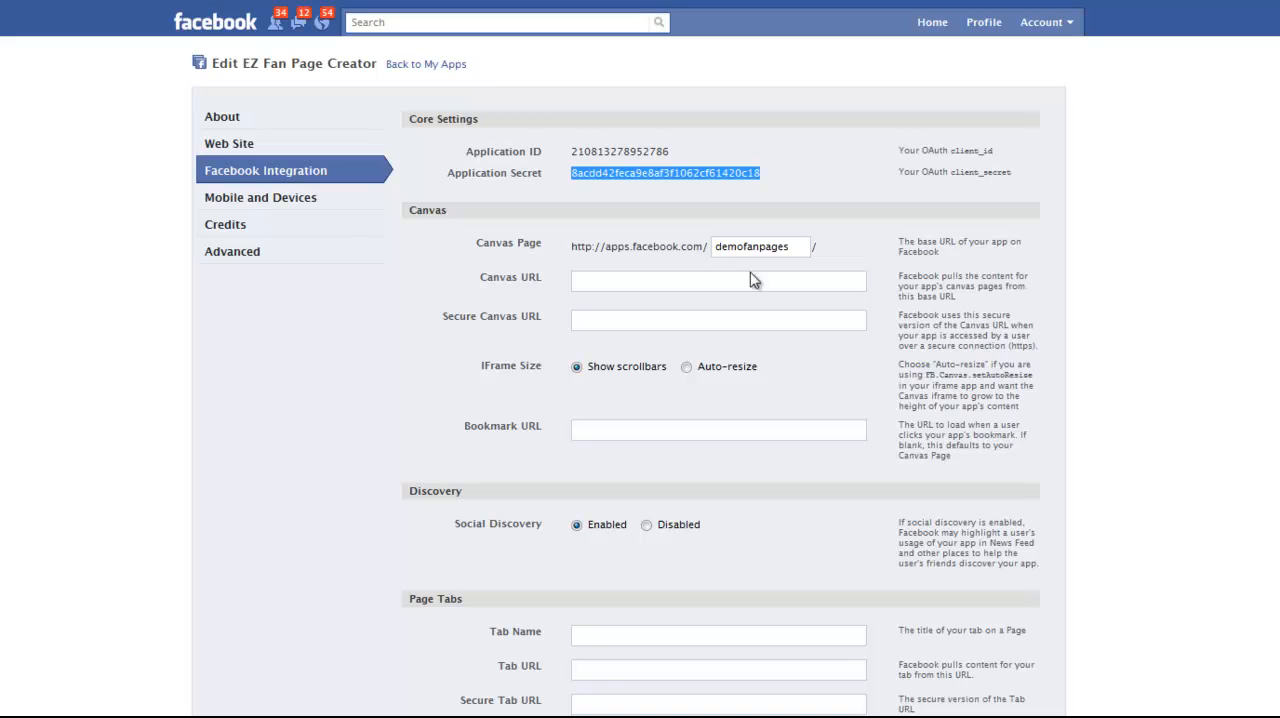
mouse_move(532, 208)
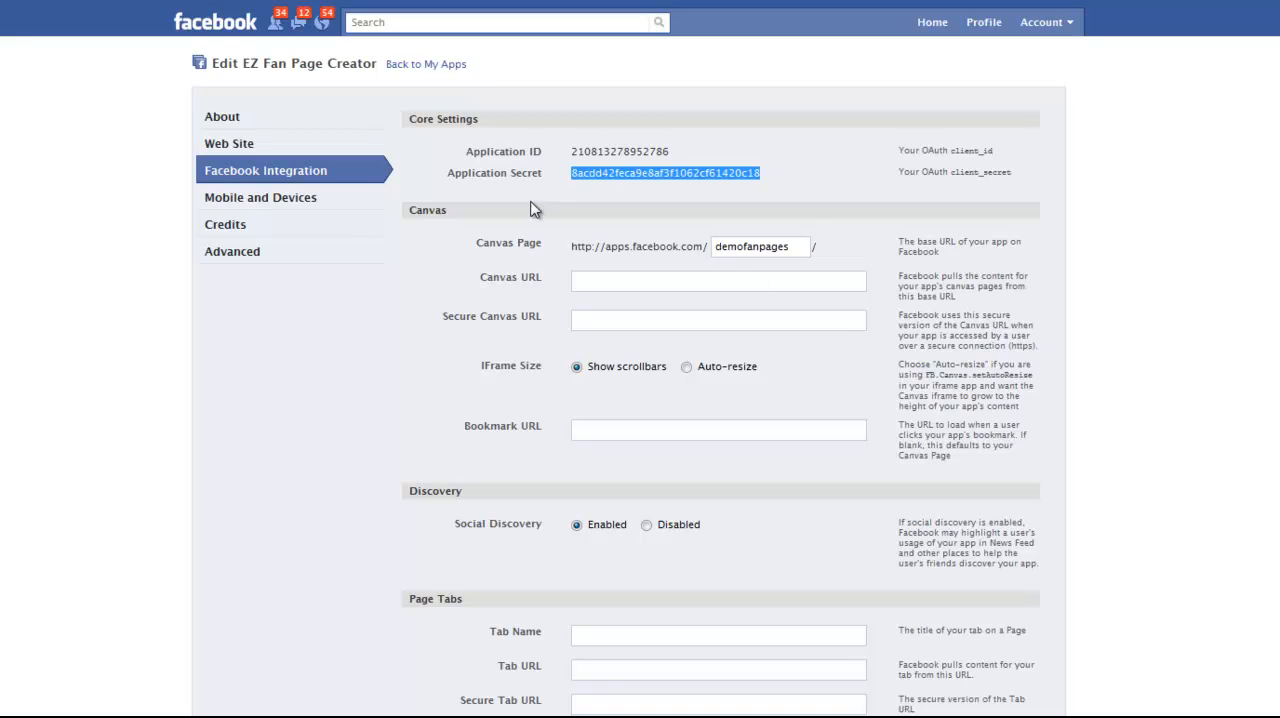
mouse_move(410, 524)
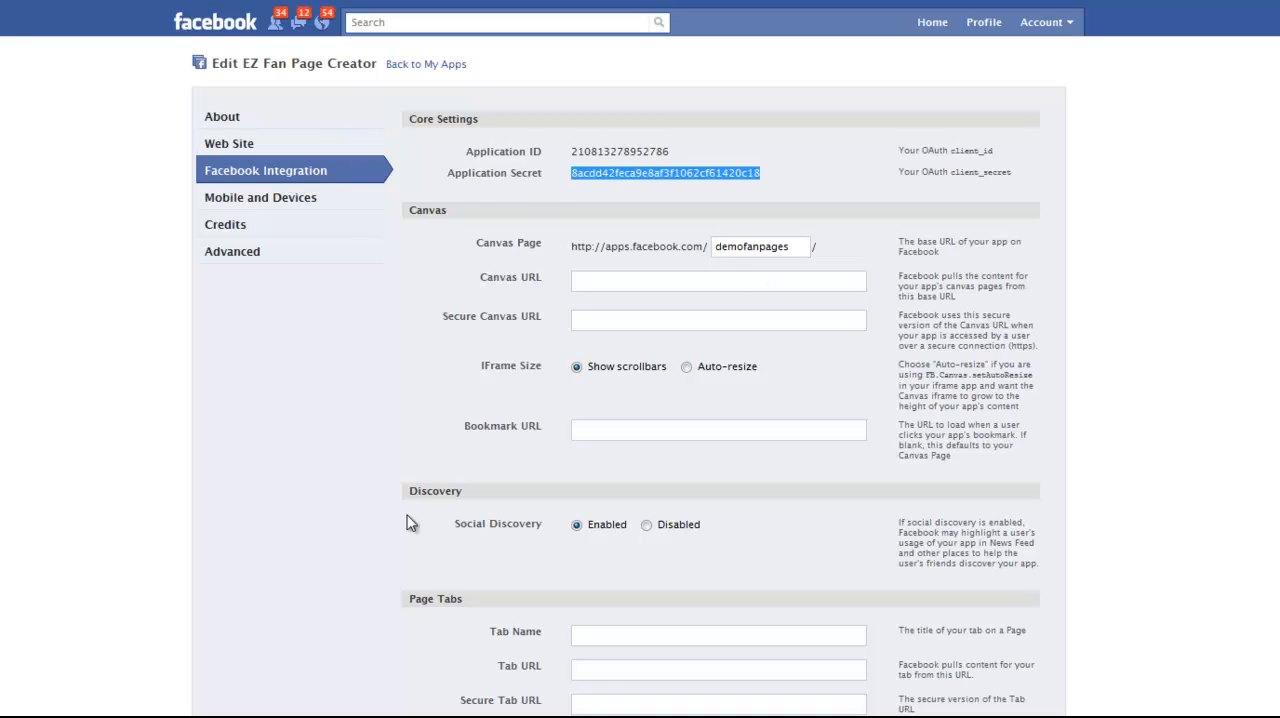
mouse_move(296, 84)
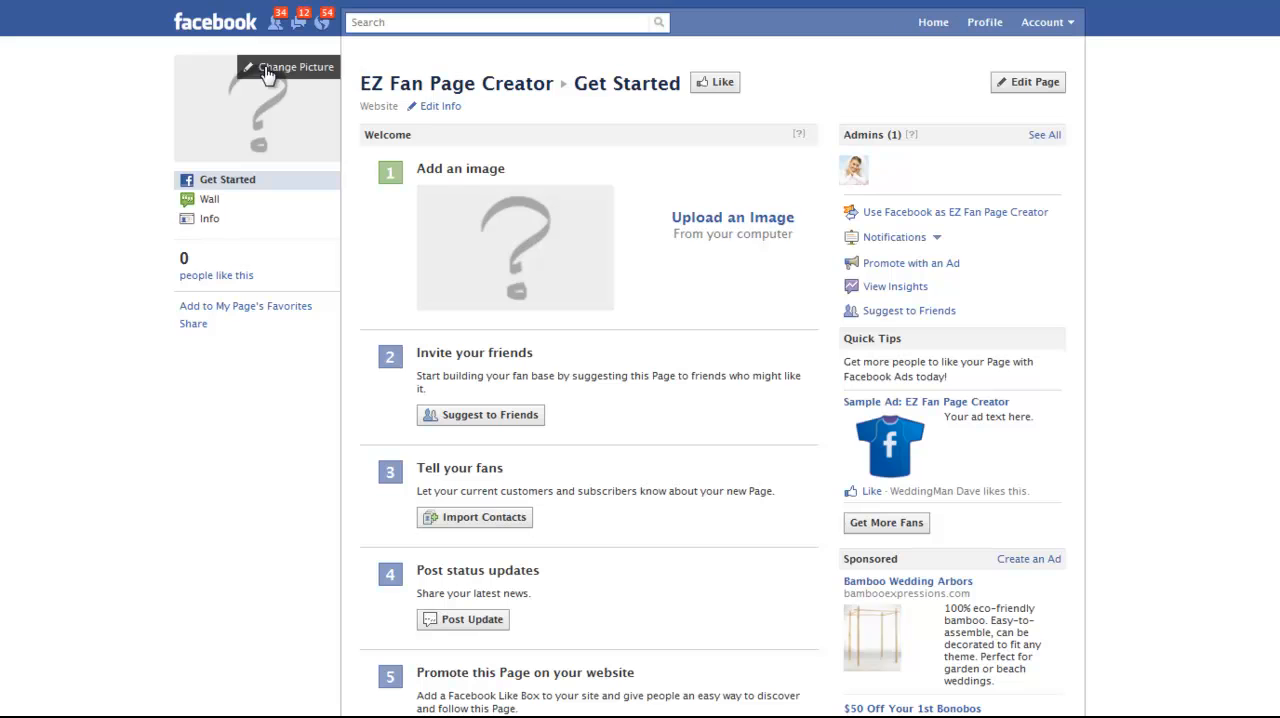
mouse_move(232, 190)
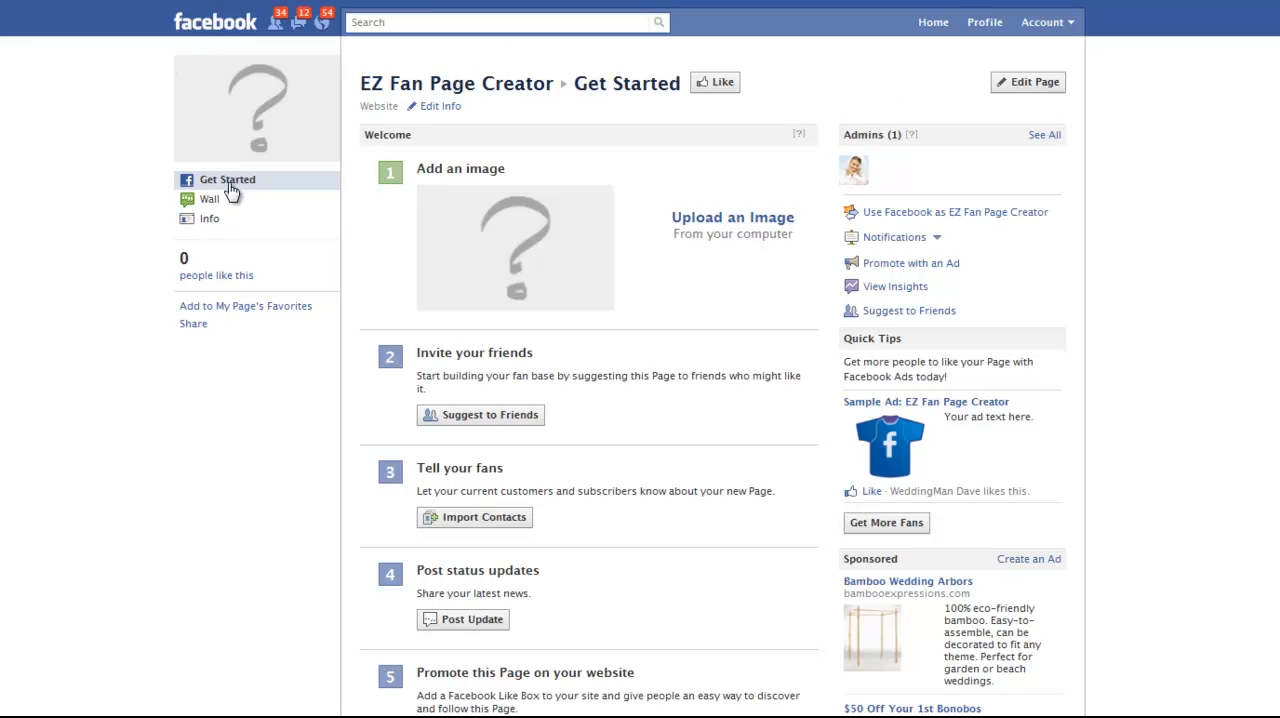
mouse_move(236, 198)
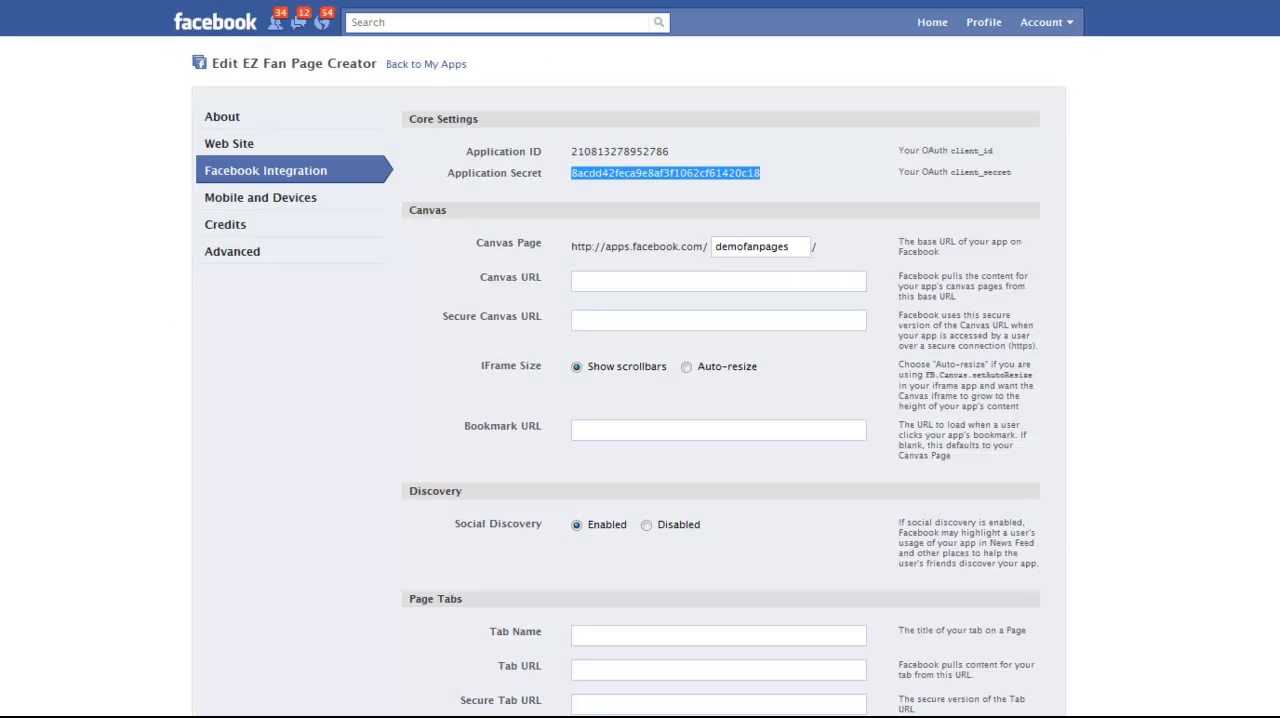
- Preview the 'Like Us And Get A FREE GIFT!' like page in the browser
left_click(426, 64)
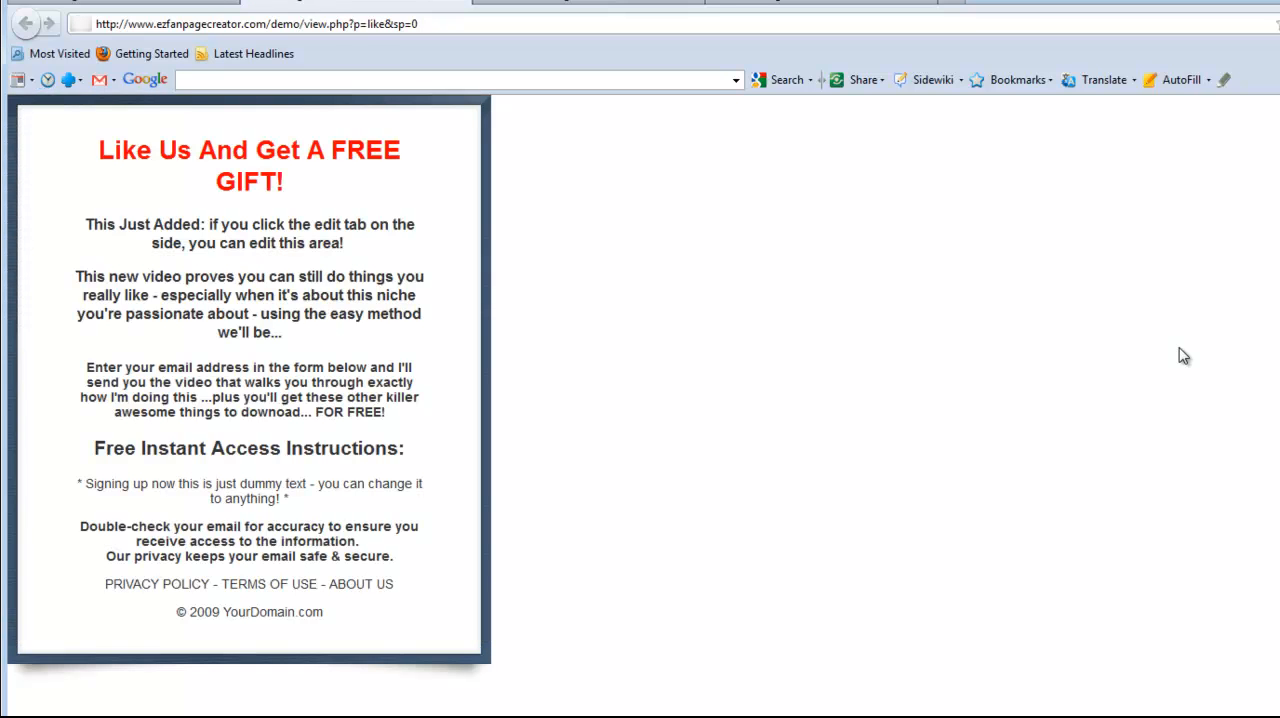
mouse_move(424, 122)
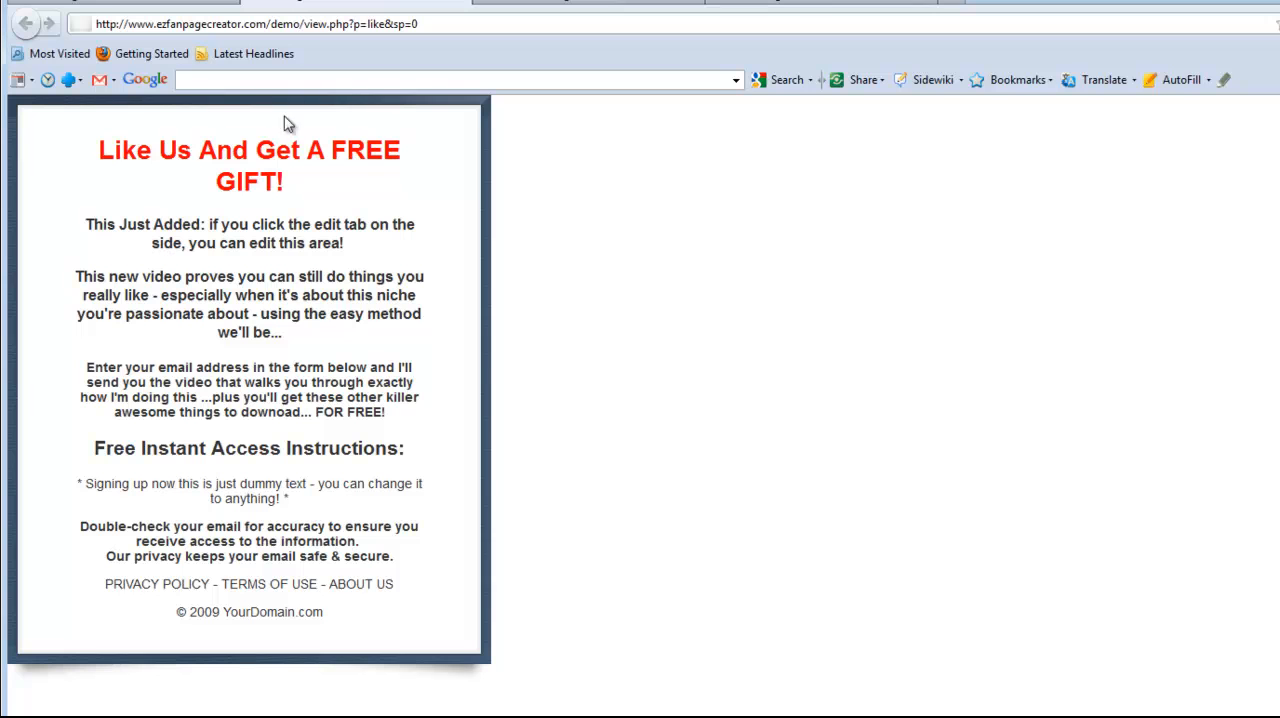
mouse_move(228, 424)
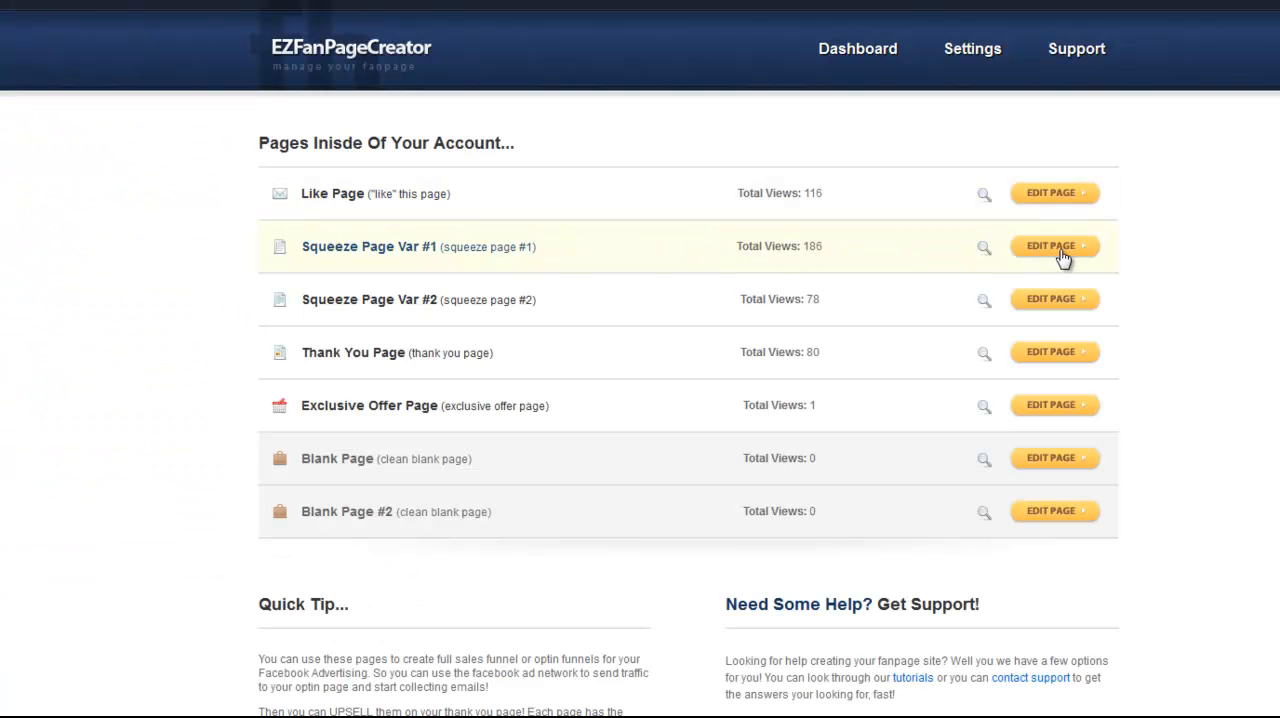
- Review Squeeze Page Var #1's app credentials and HTML area against Facebook's app settings
left_click(1056, 246)
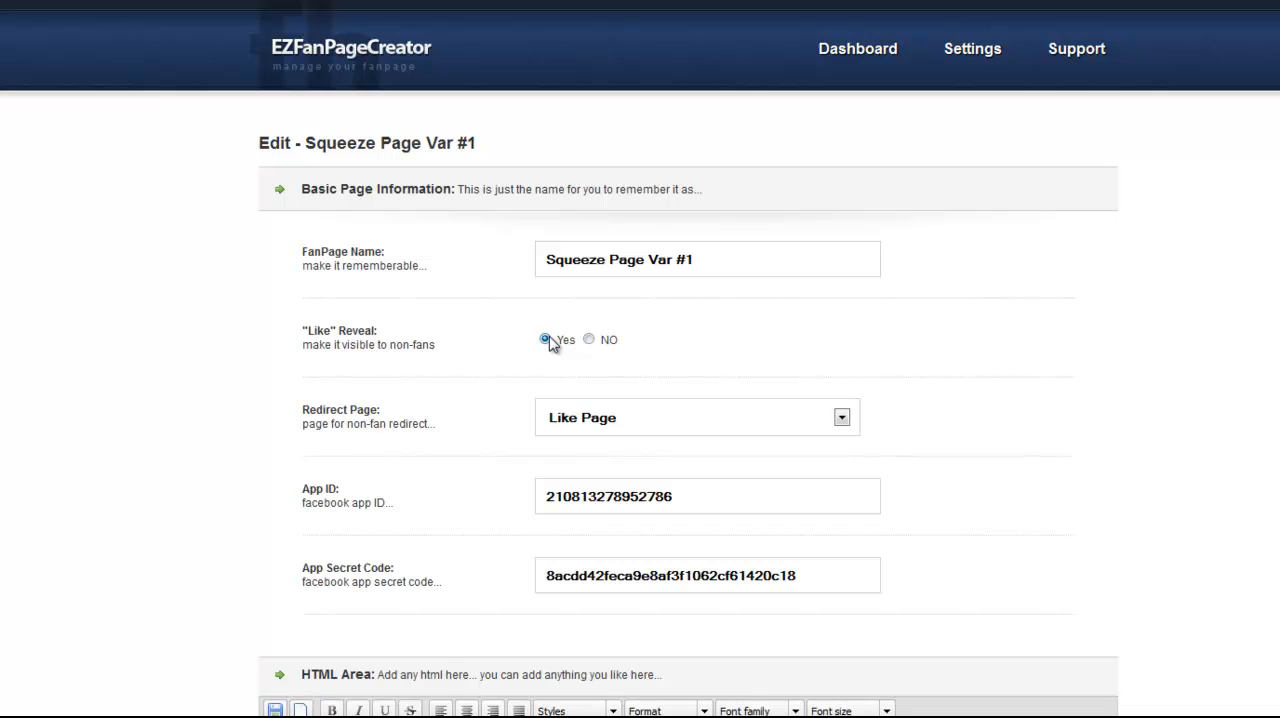
scroll("down", 3)
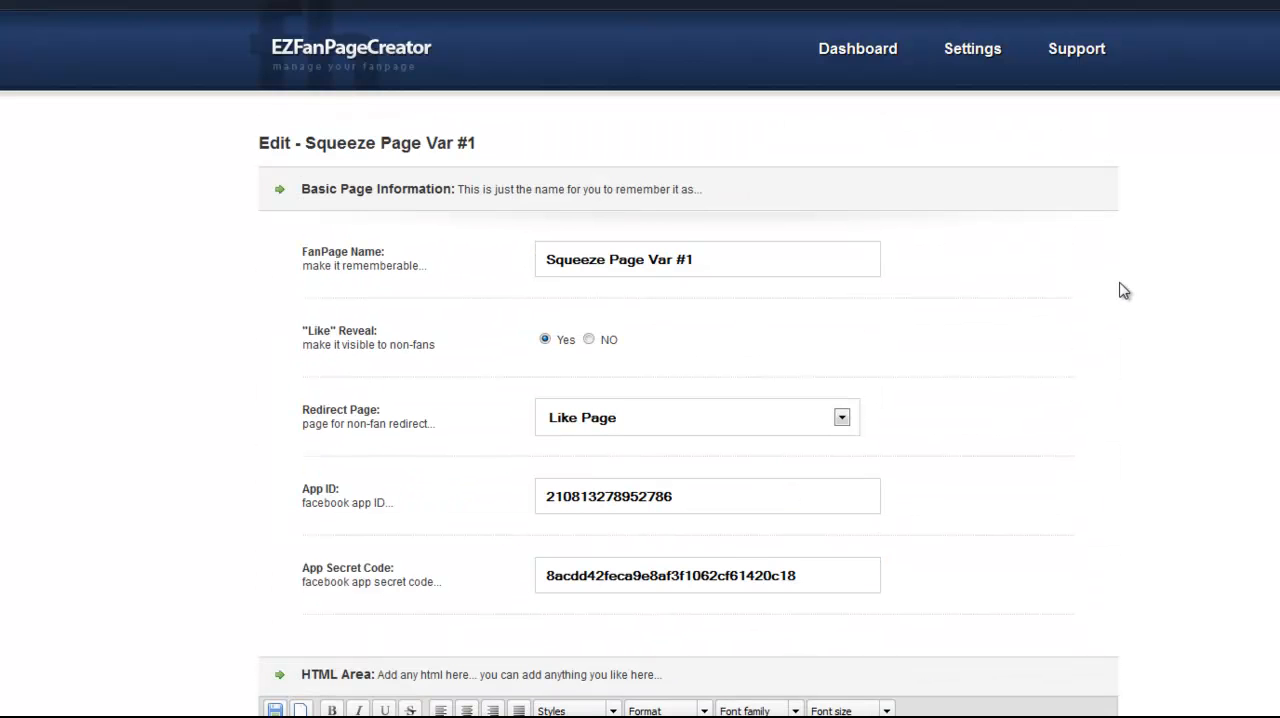
mouse_move(1256, 358)
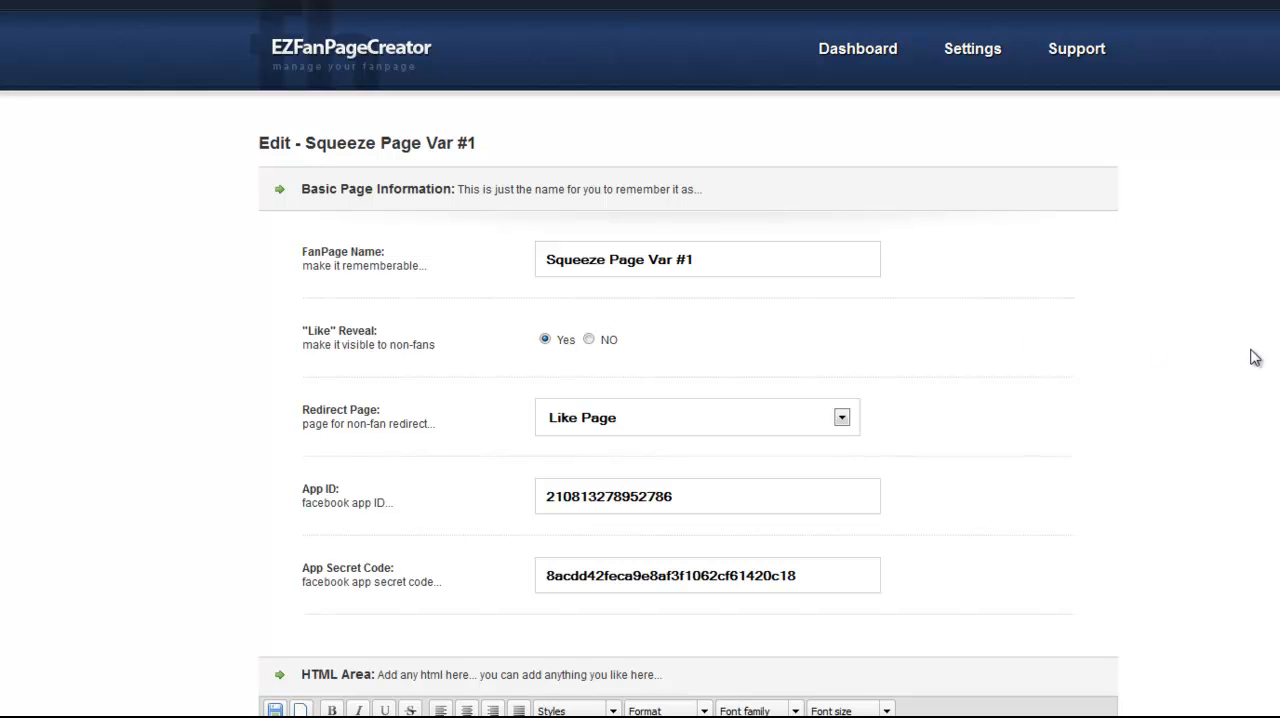
mouse_move(528, 470)
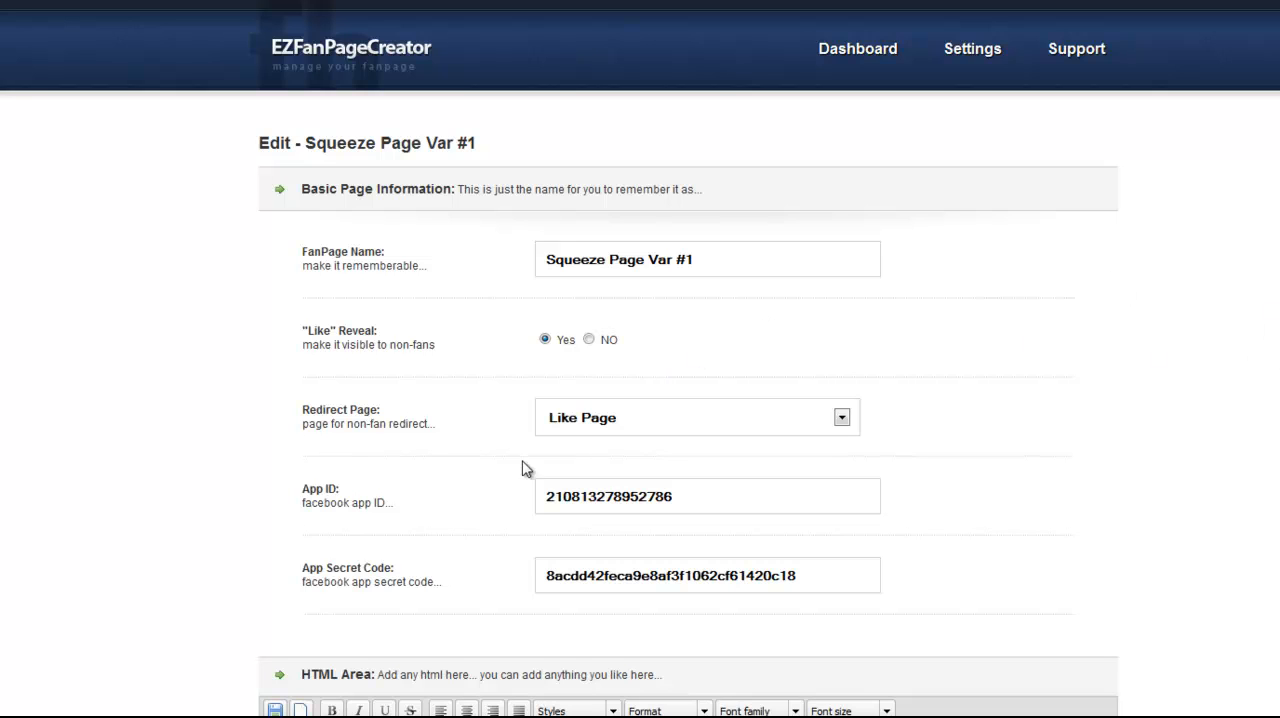
mouse_move(444, 578)
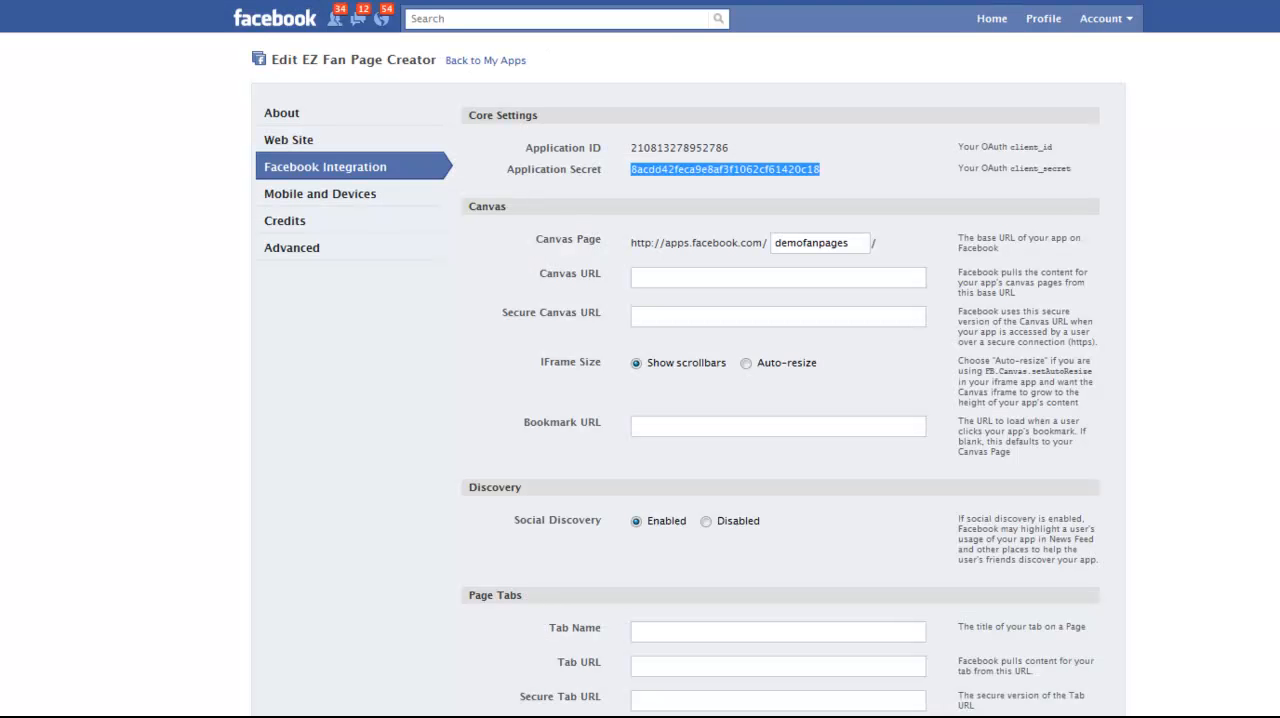
mouse_move(614, 170)
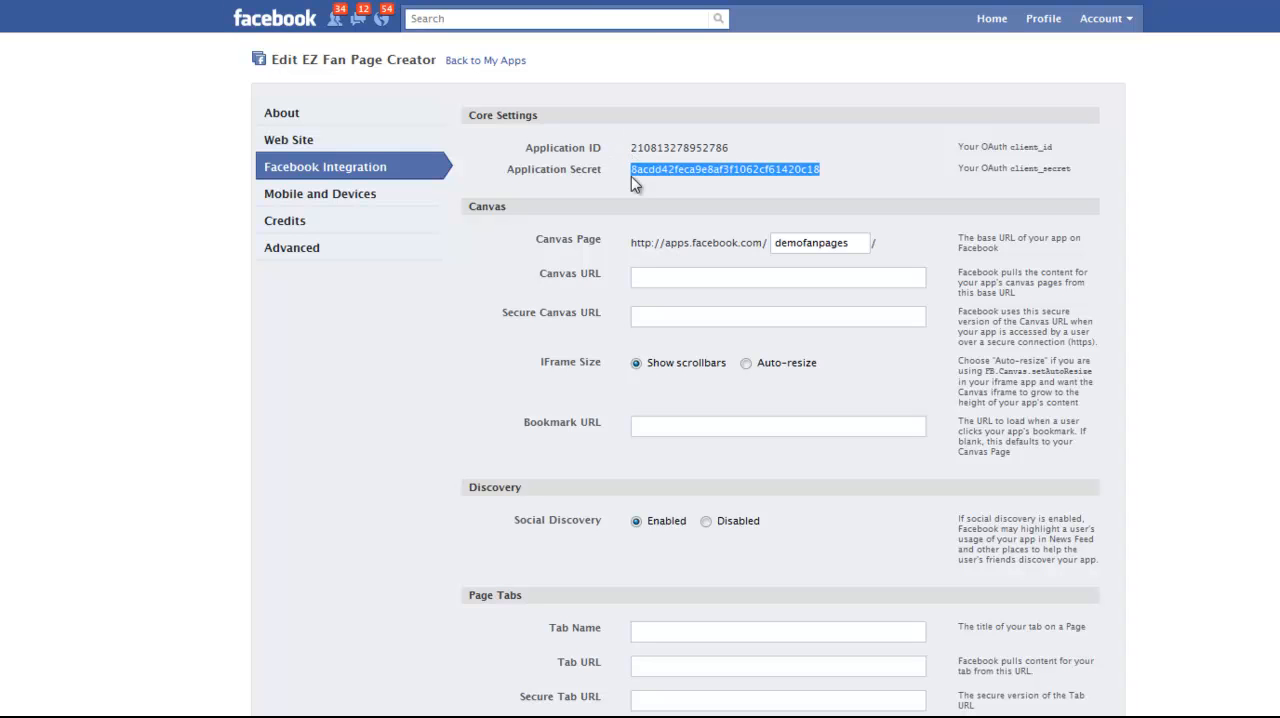
mouse_move(172, 56)
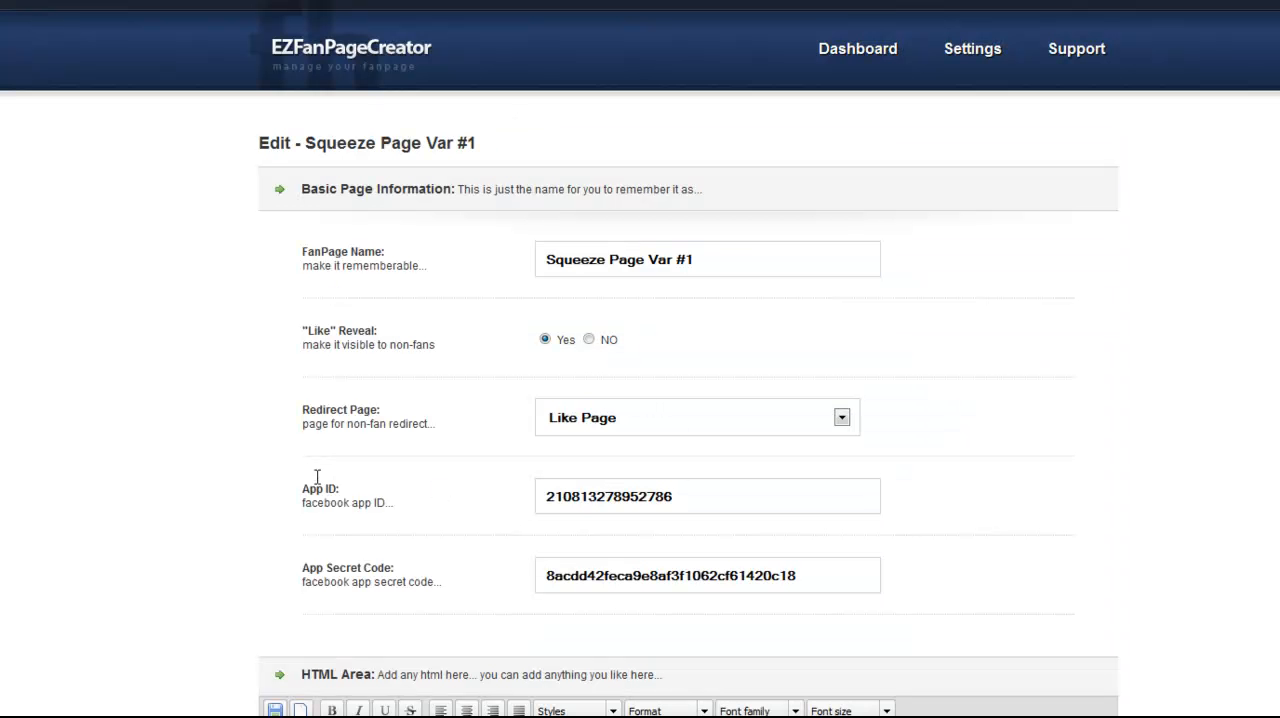
scroll("down", 3)
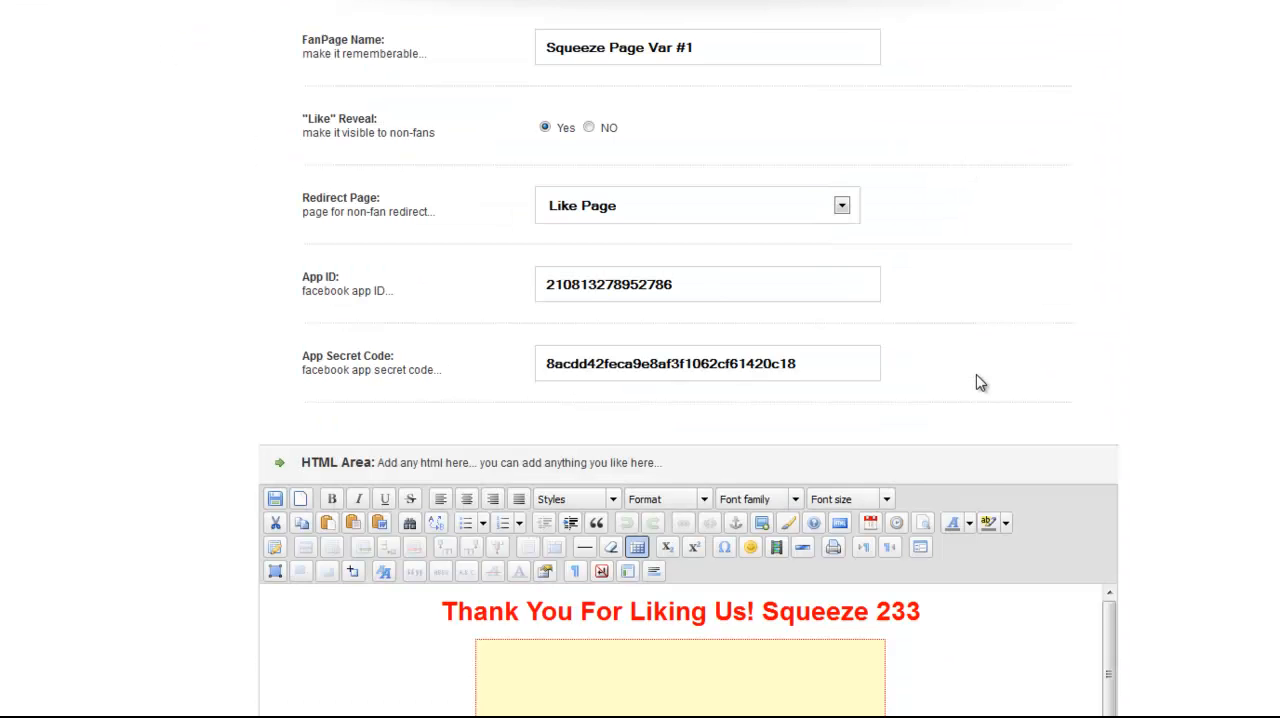
scroll("down", 3)
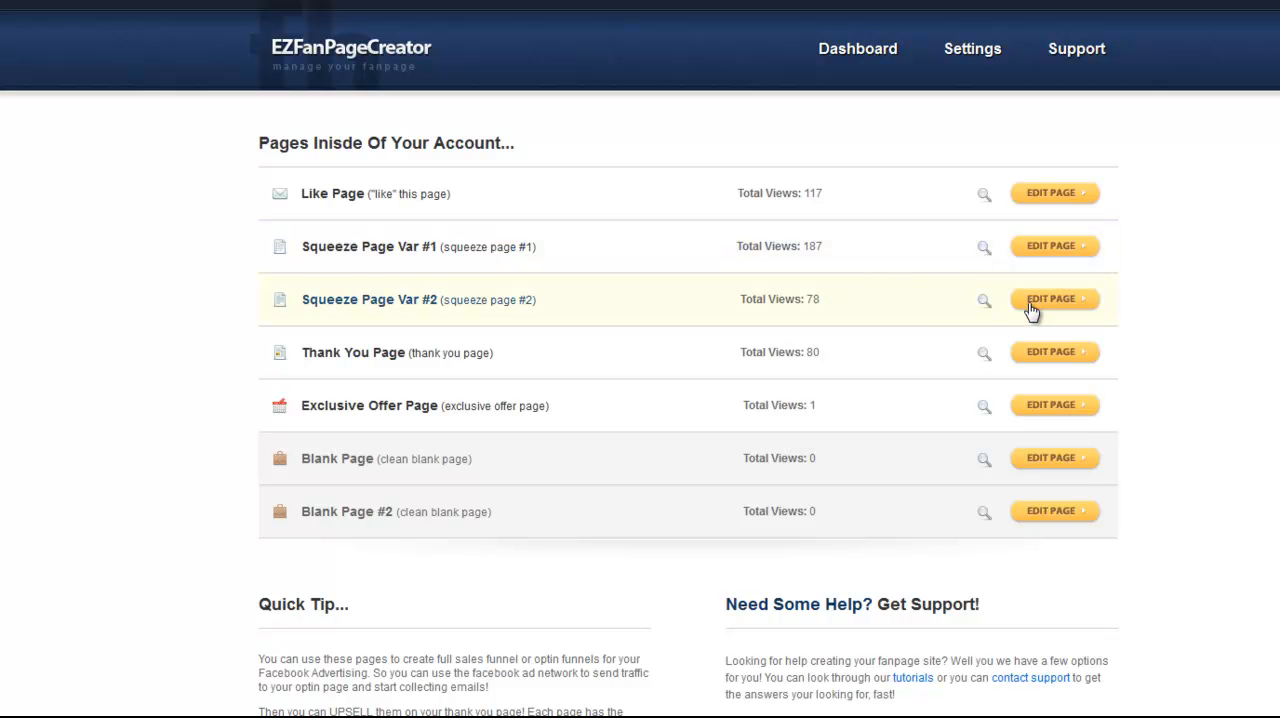
- Check Squeeze Page Var #2's app credentials, then preview Squeeze Page Var #1
left_click(1054, 300)
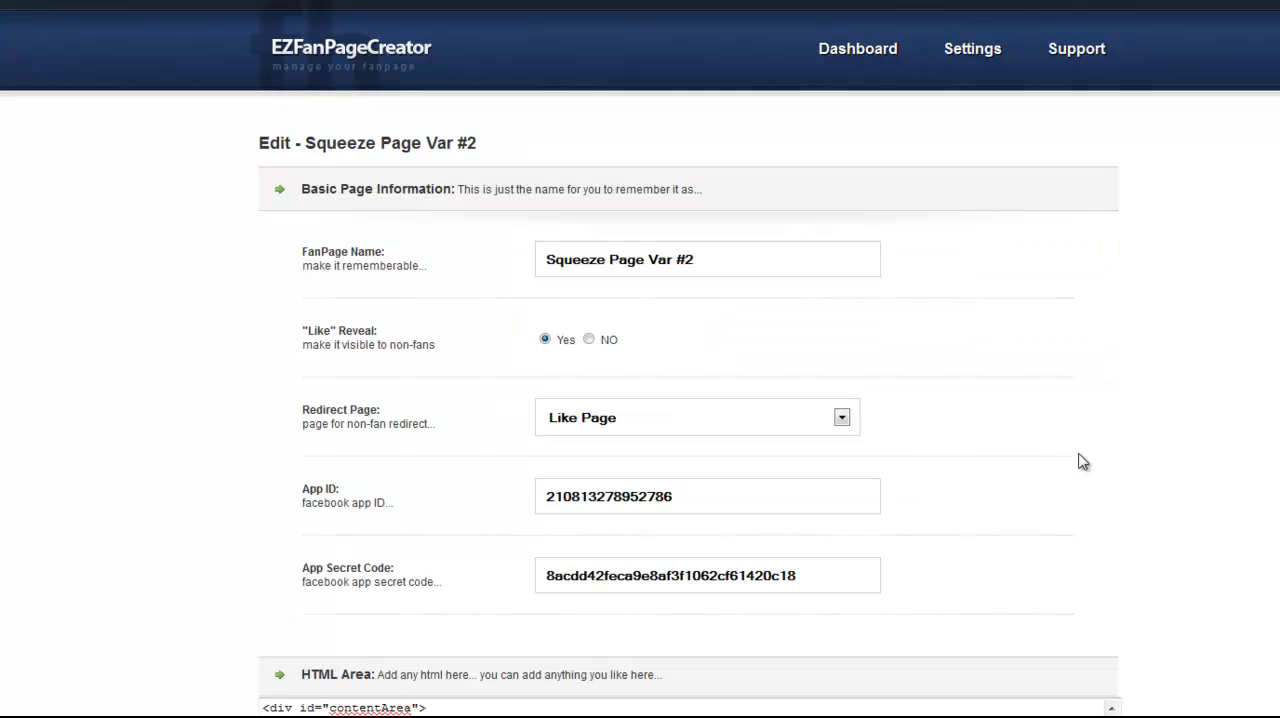
left_click(856, 48)
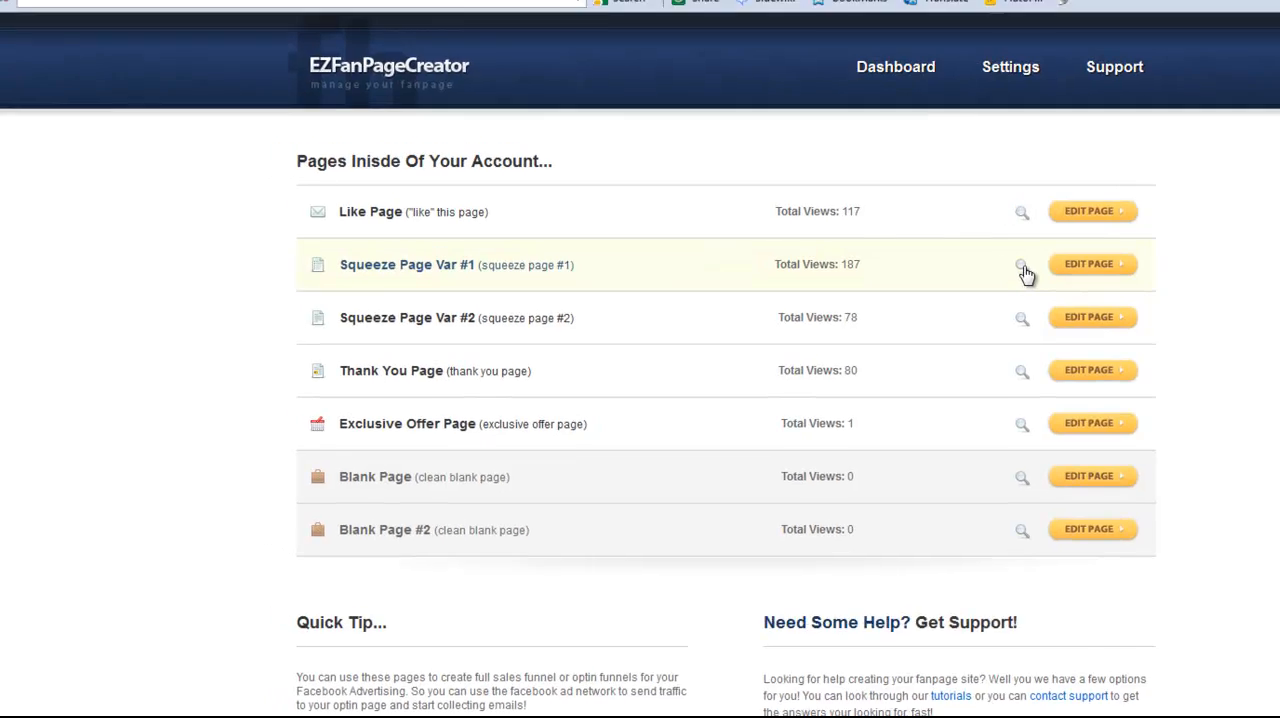
left_click(1020, 264)
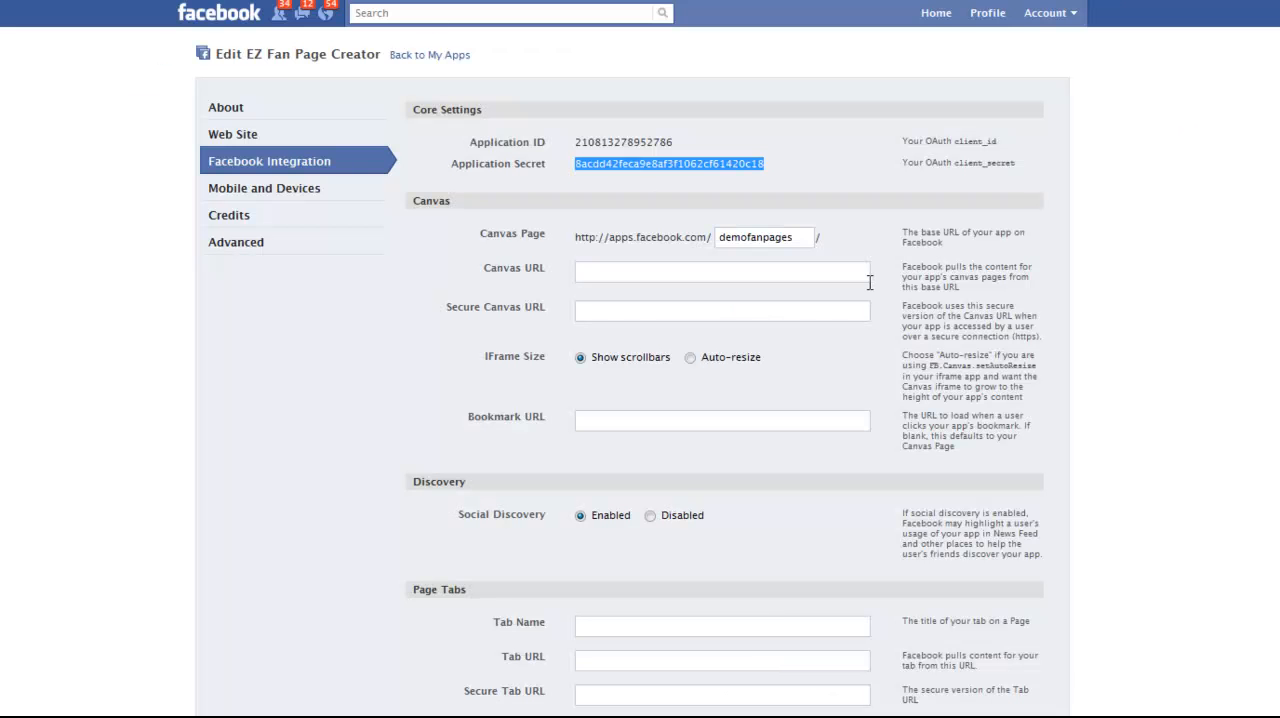
mouse_move(500, 288)
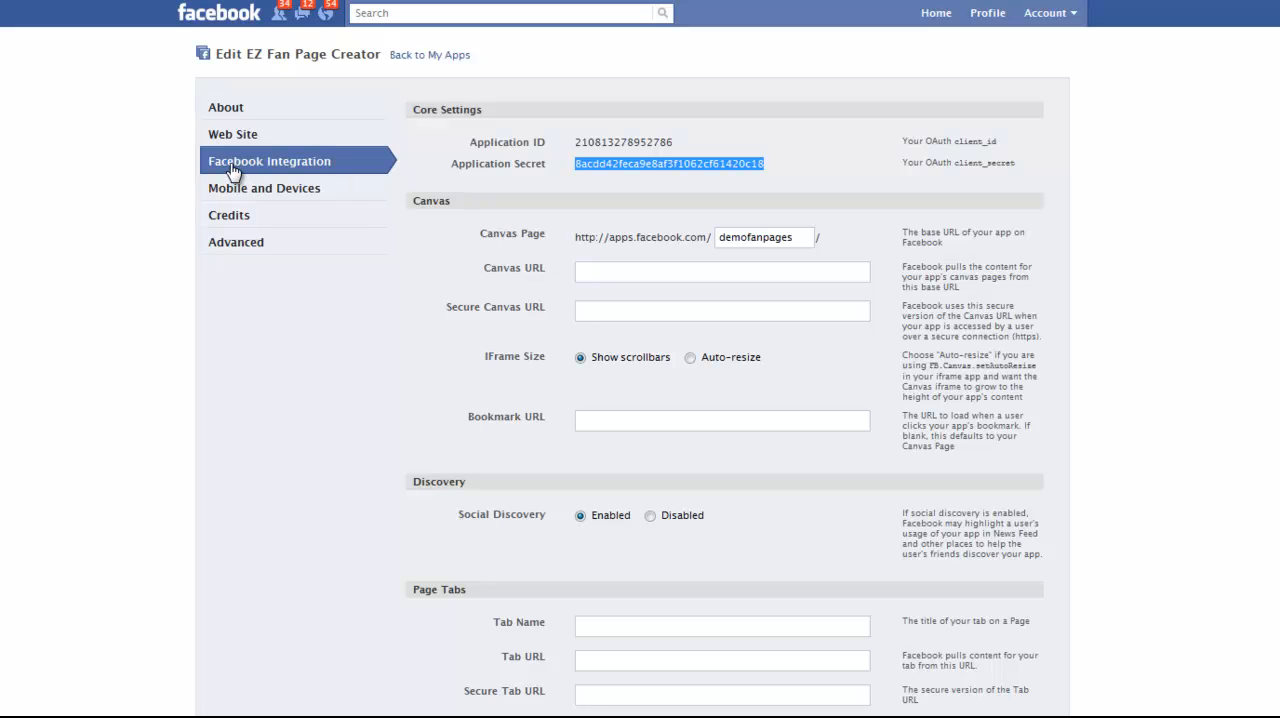
- Save the app with canvas URL view.php?p=page1&sp=1, Auto-resize iframe, and tab name Welcome
left_click(720, 272)
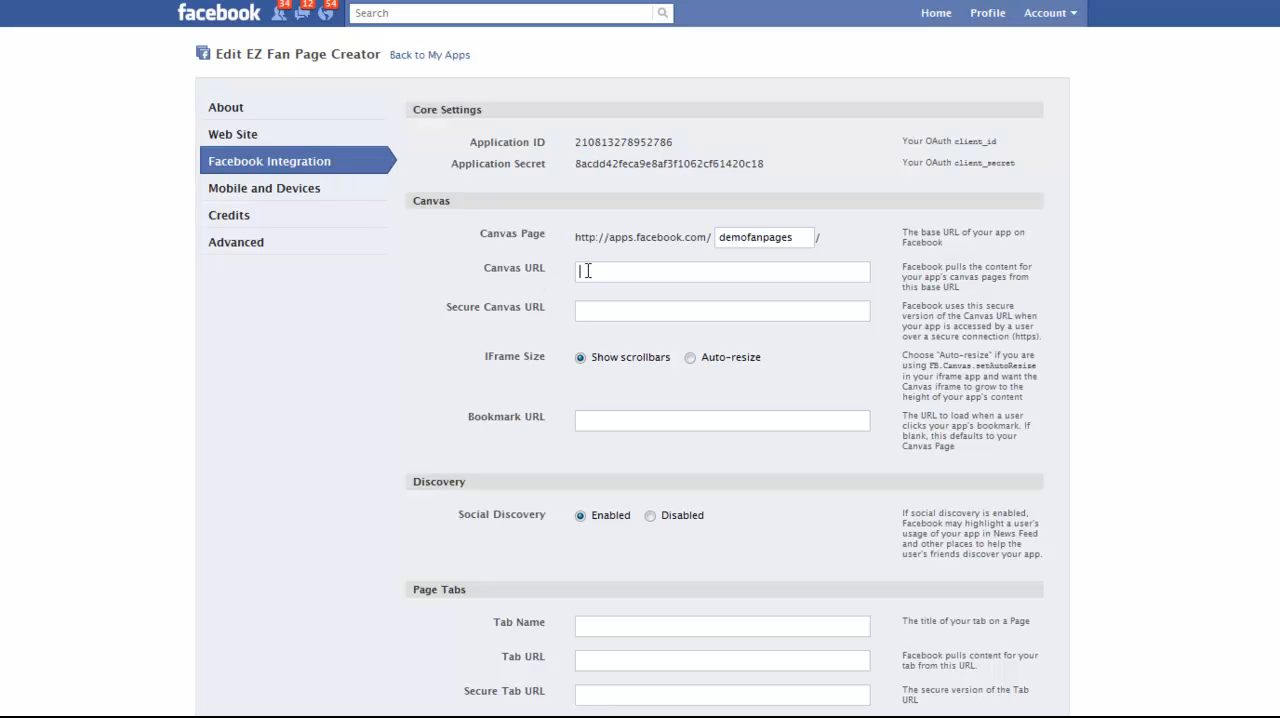
type("http://www.ezfanpagecreator.com/demo/view.php?p=page1&sp=1")
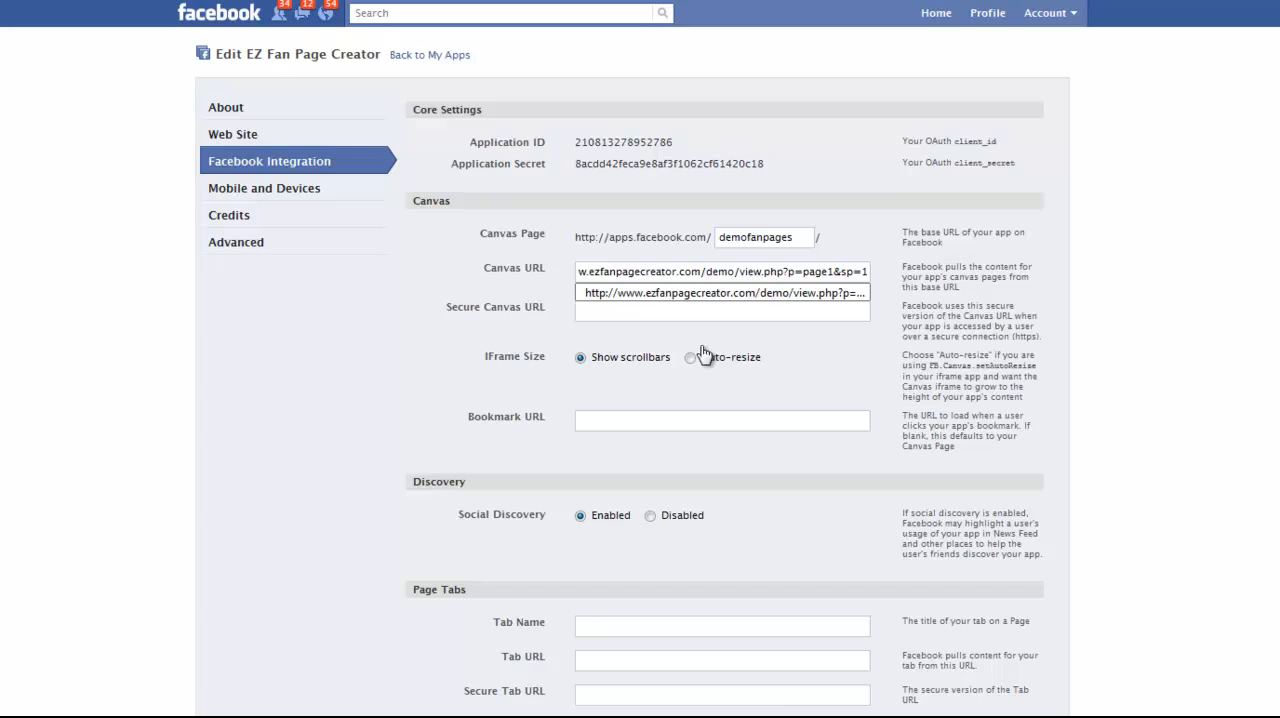
scroll("down", 3)
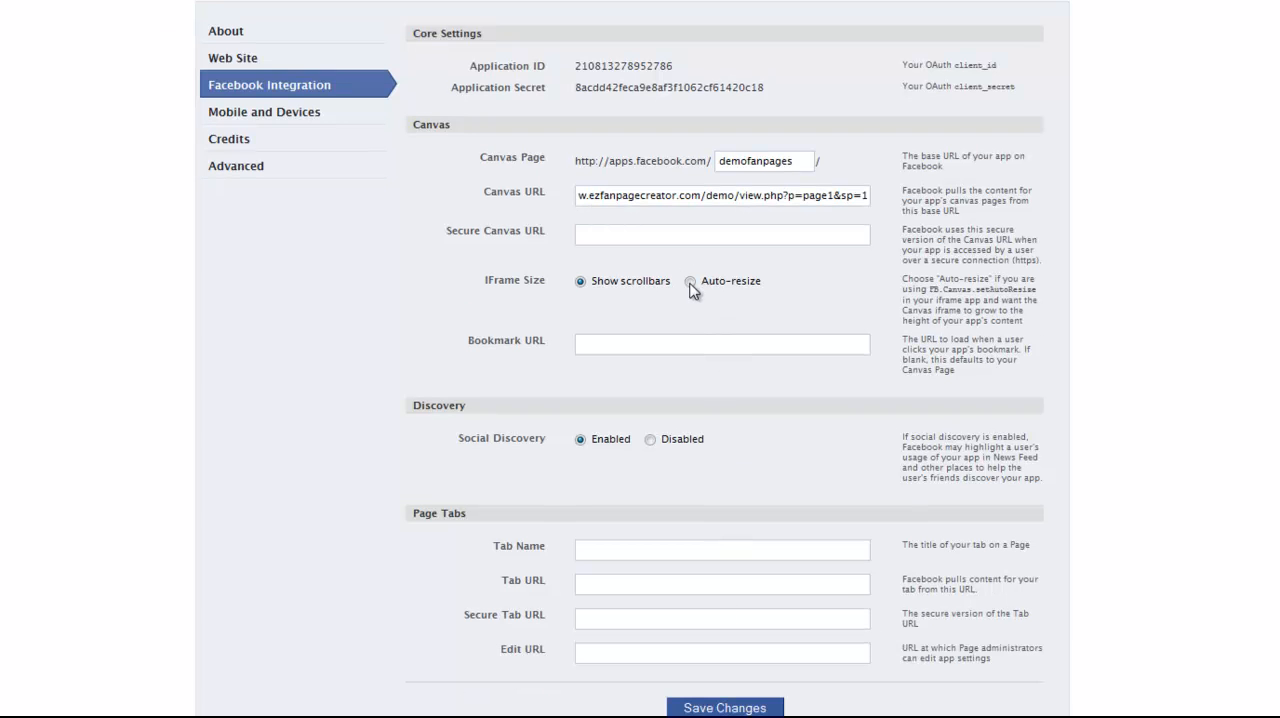
left_click(690, 280)
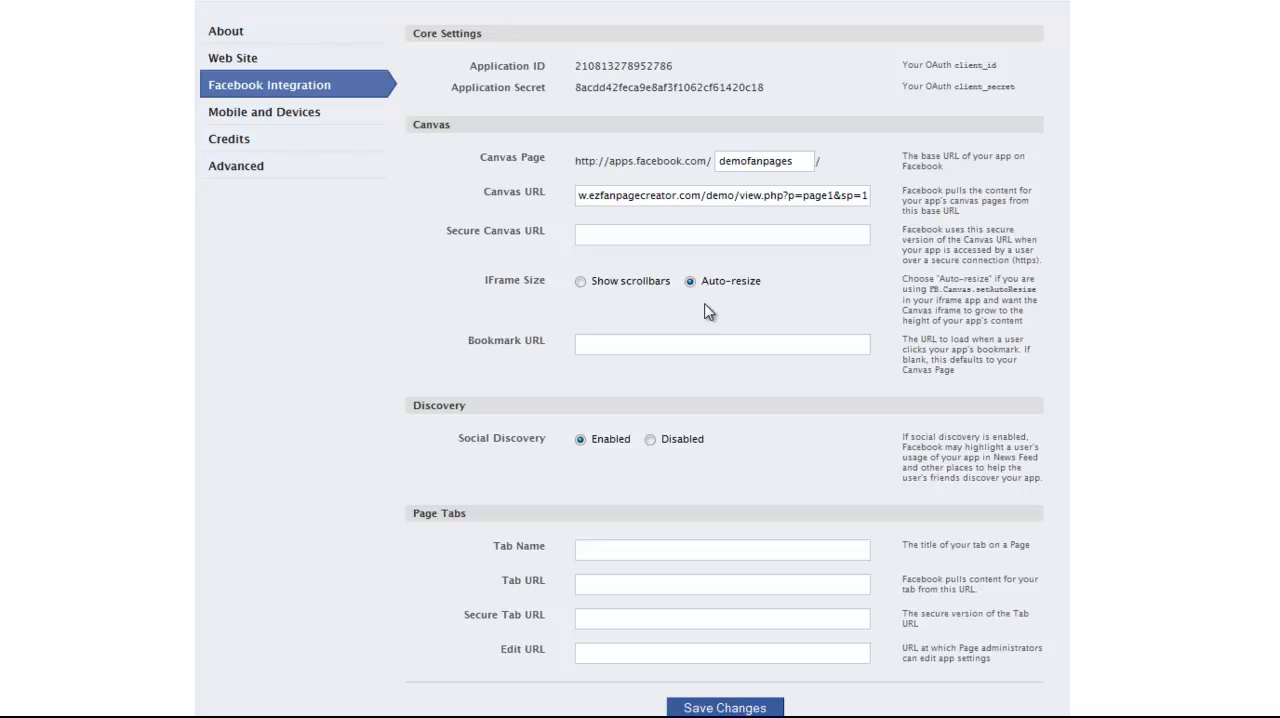
left_click(722, 548)
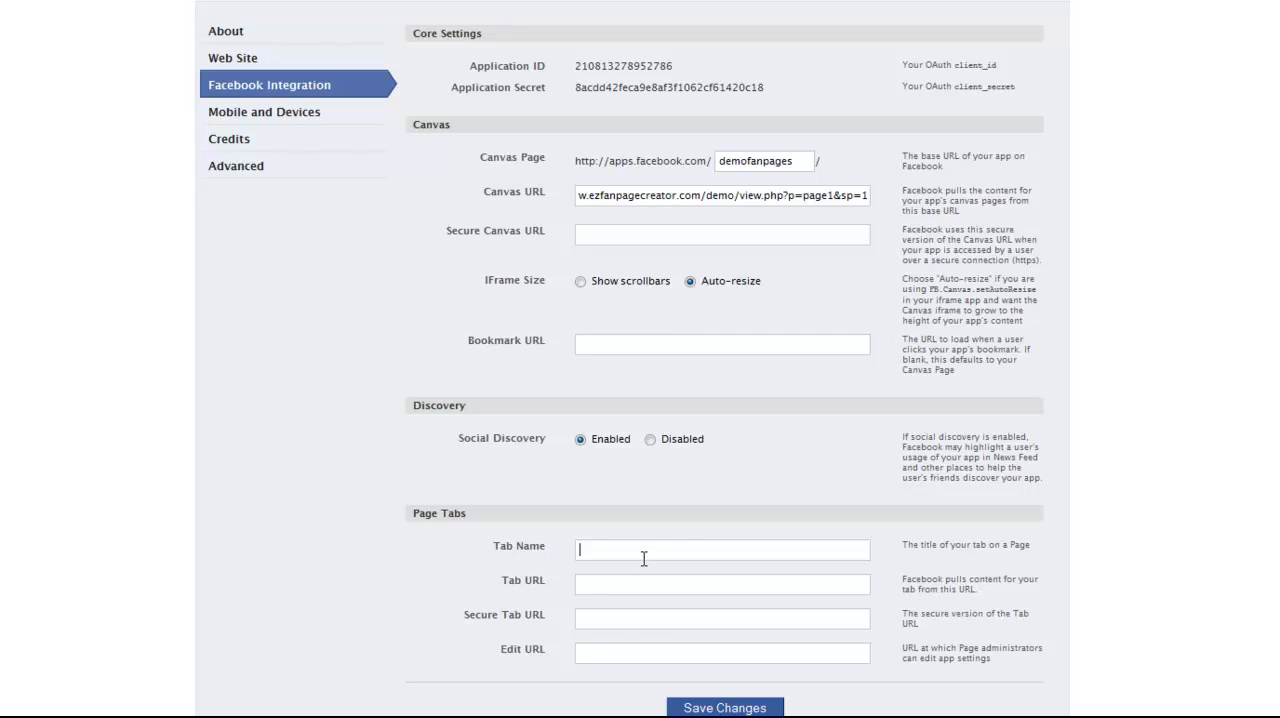
type("Welcome")
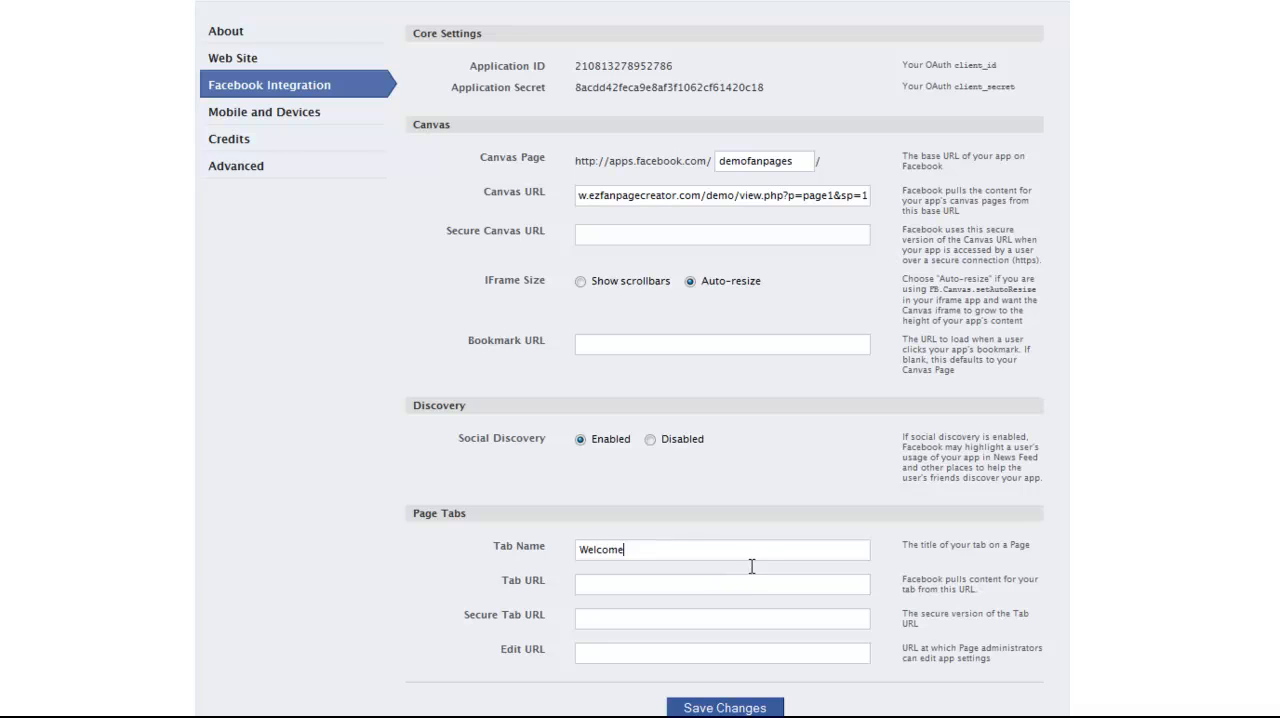
mouse_move(740, 556)
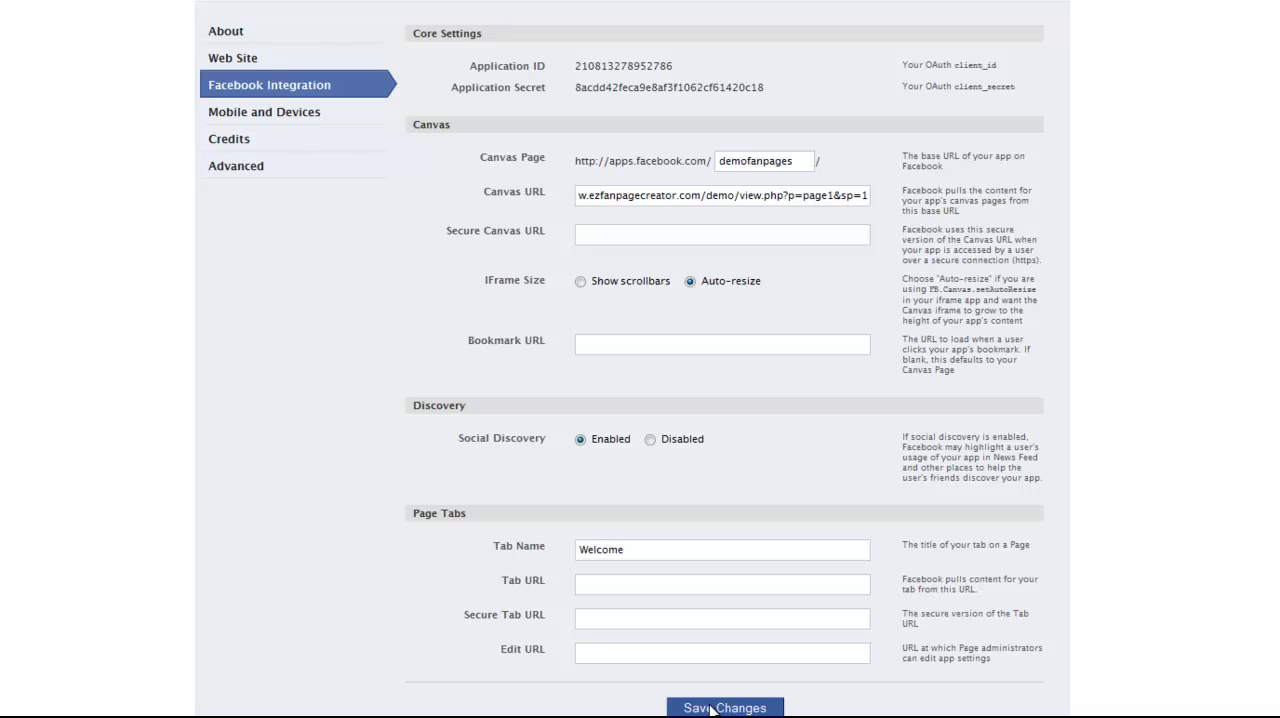
left_click(724, 708)
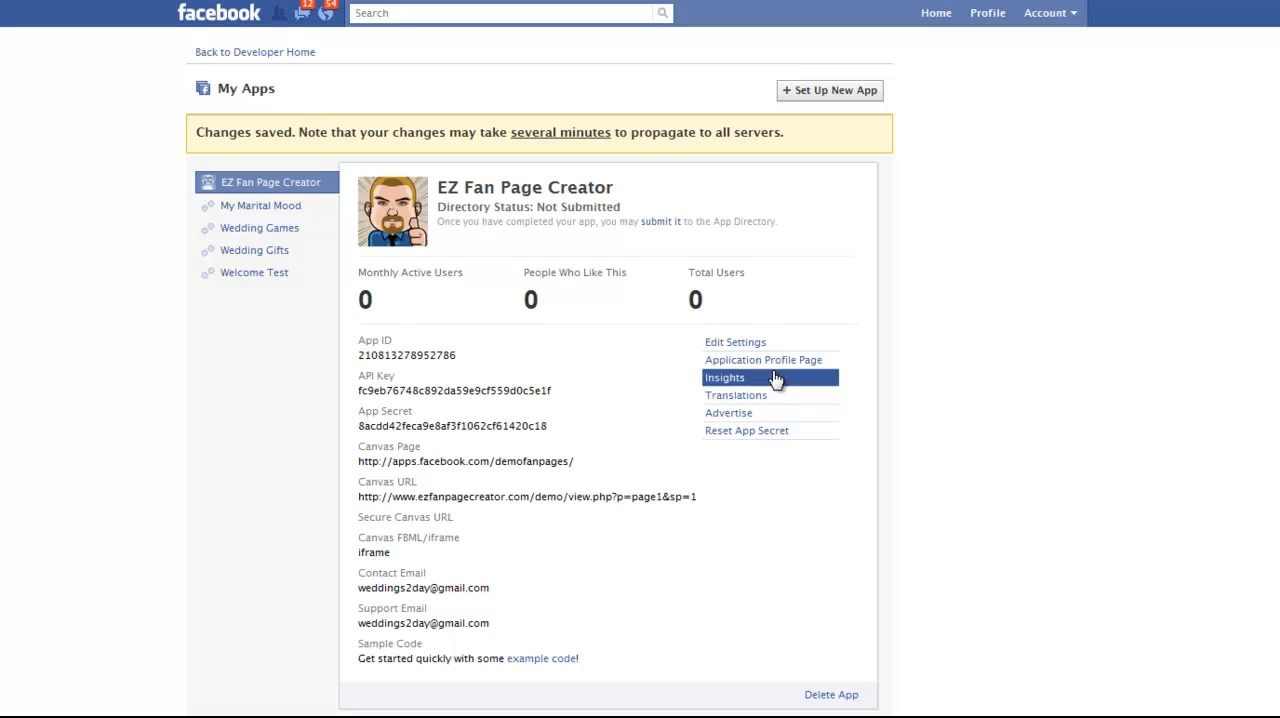
mouse_move(764, 360)
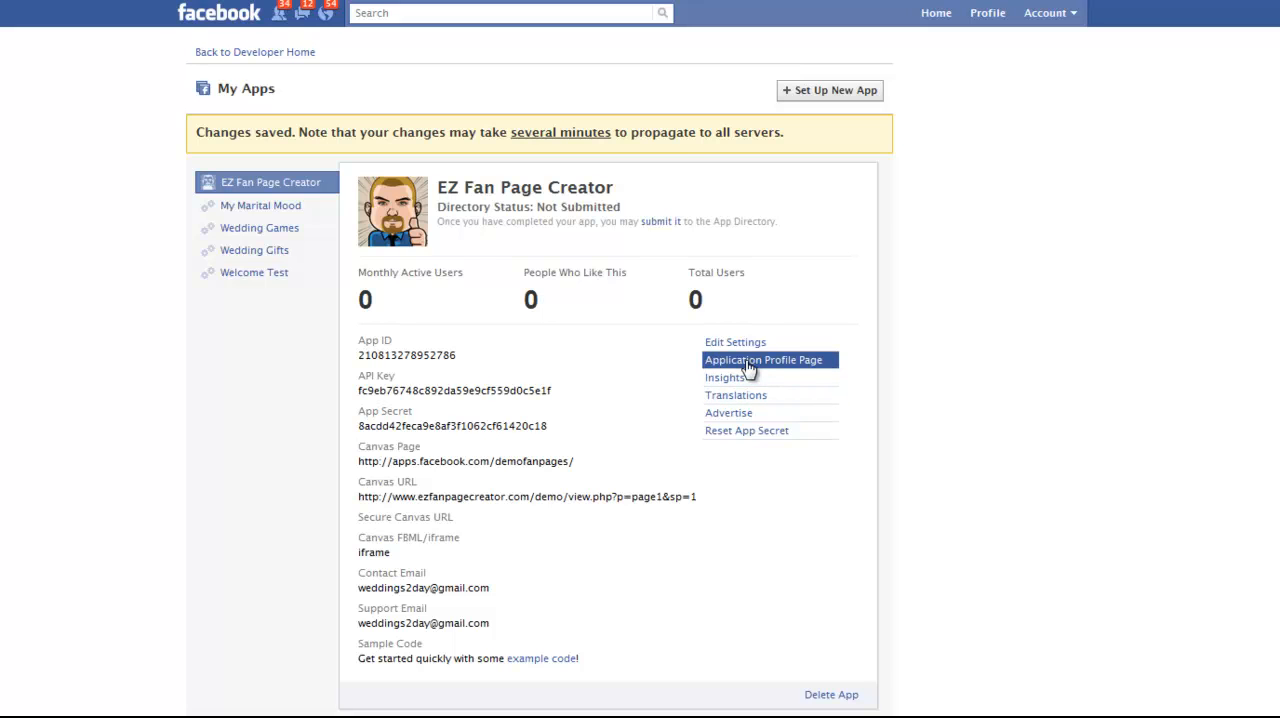
- From the Application Profile Page, add the EZ Fan Page Creator app to the chosen fan page
left_click(764, 360)
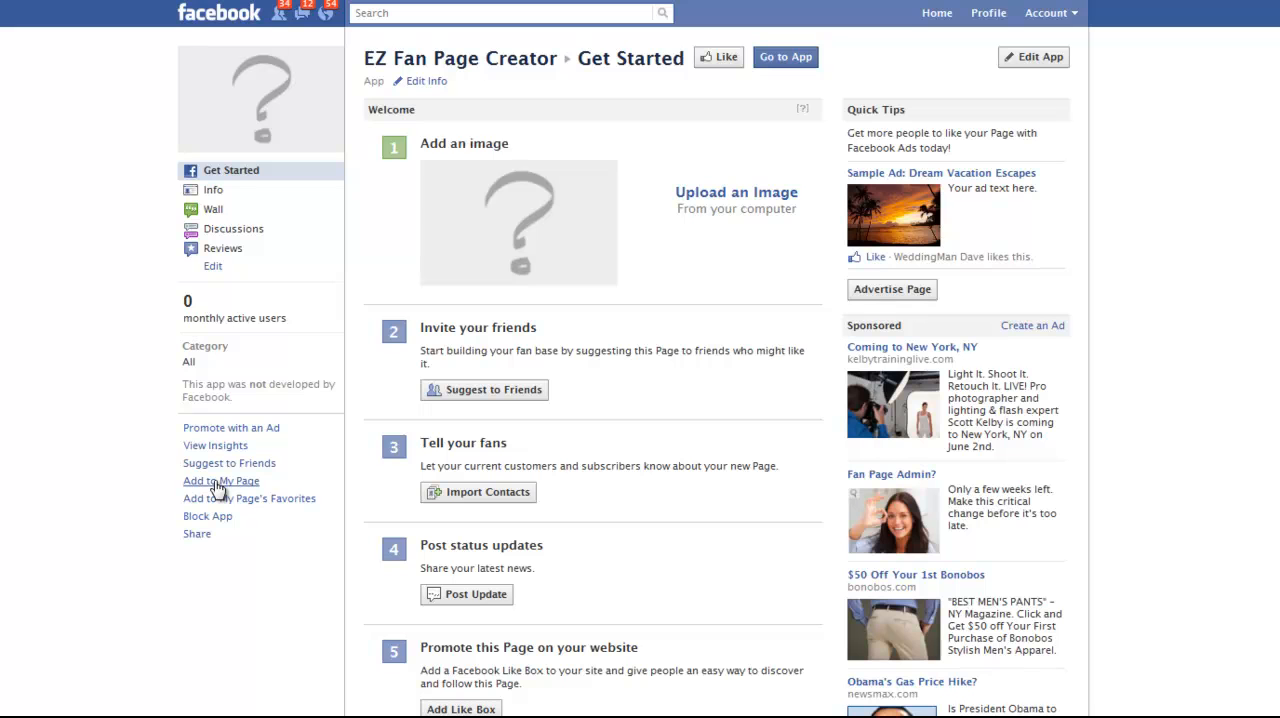
left_click(220, 480)
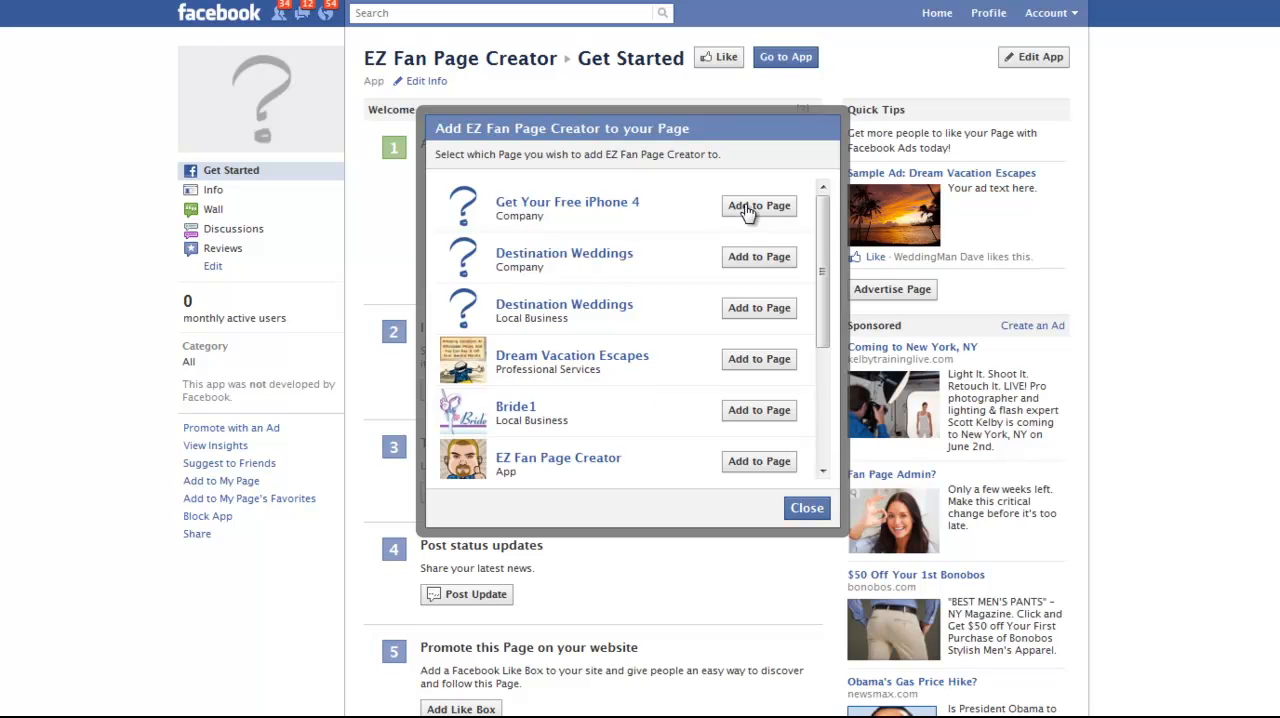
left_click(806, 508)
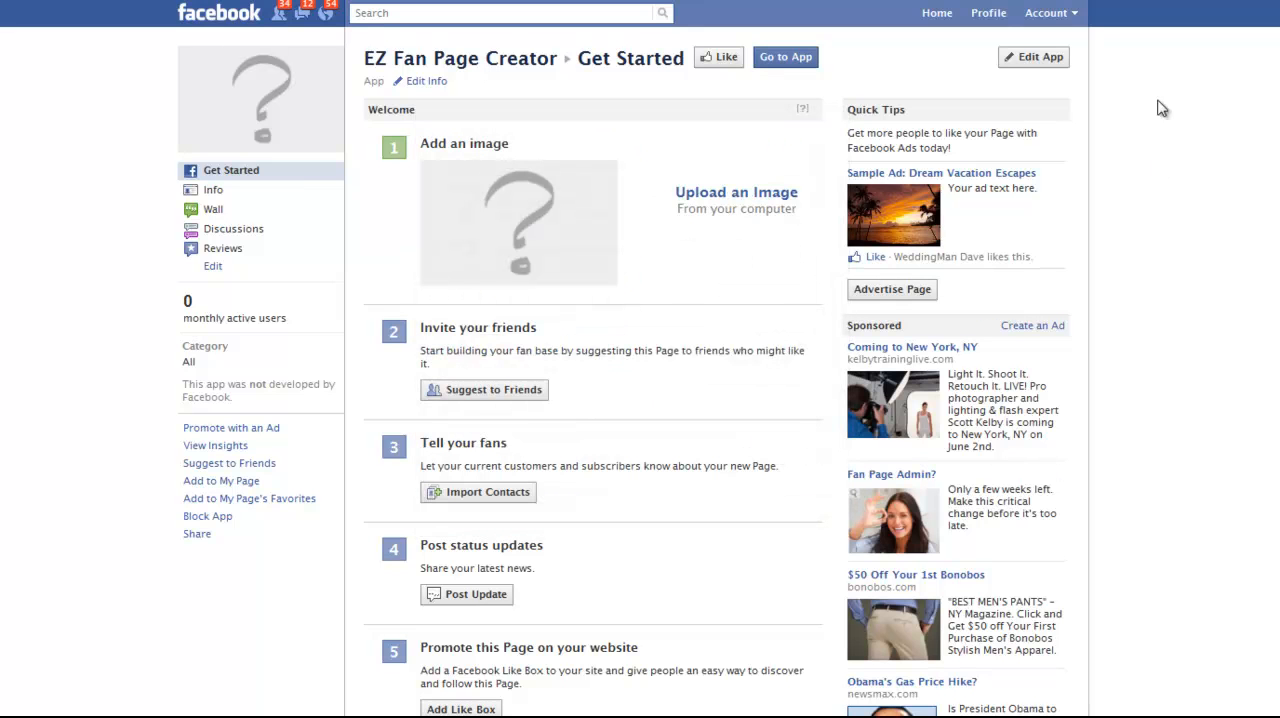
- Switch Facebook to act as the EZ Fan Page Creator page via Use Facebook as Page
left_click(1048, 12)
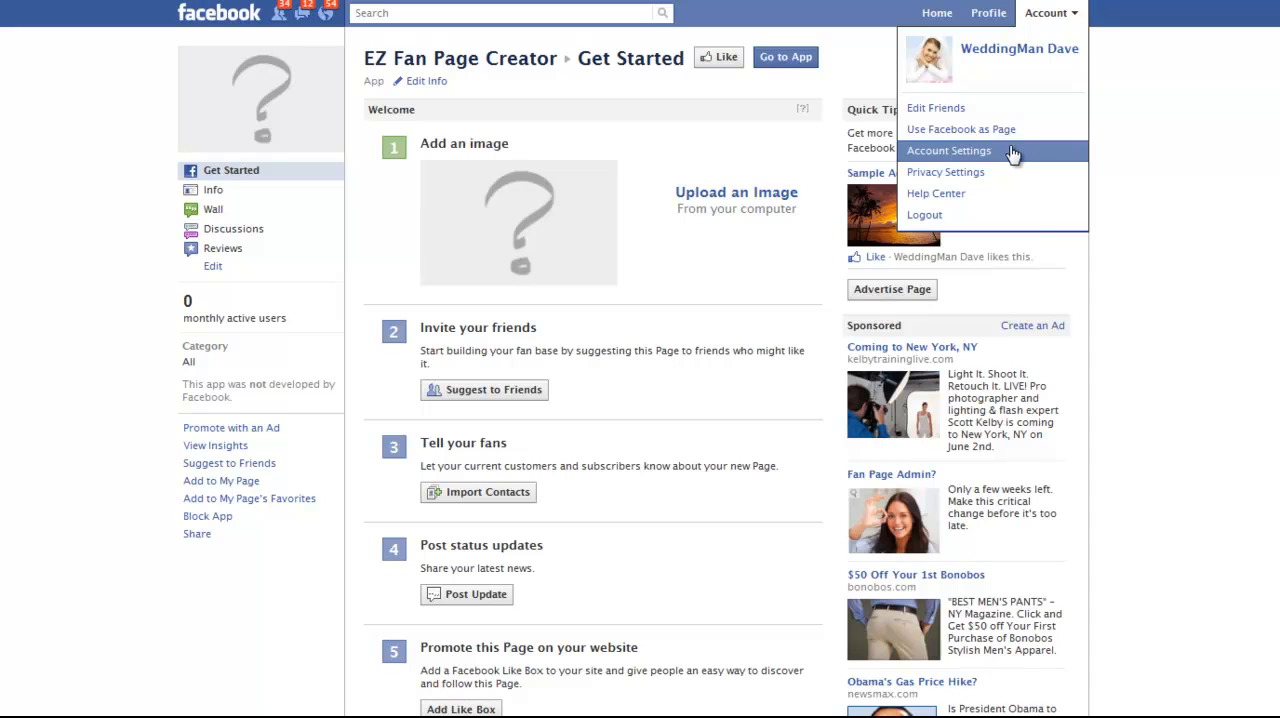
left_click(960, 128)
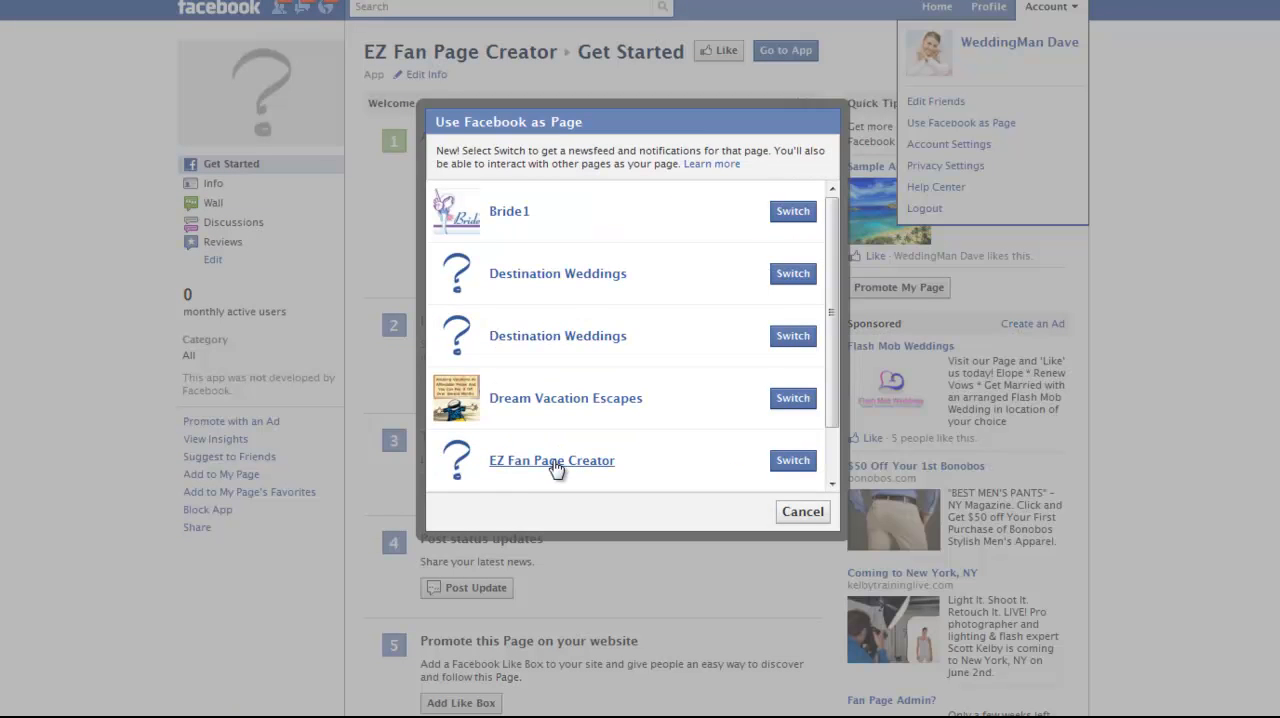
left_click(802, 512)
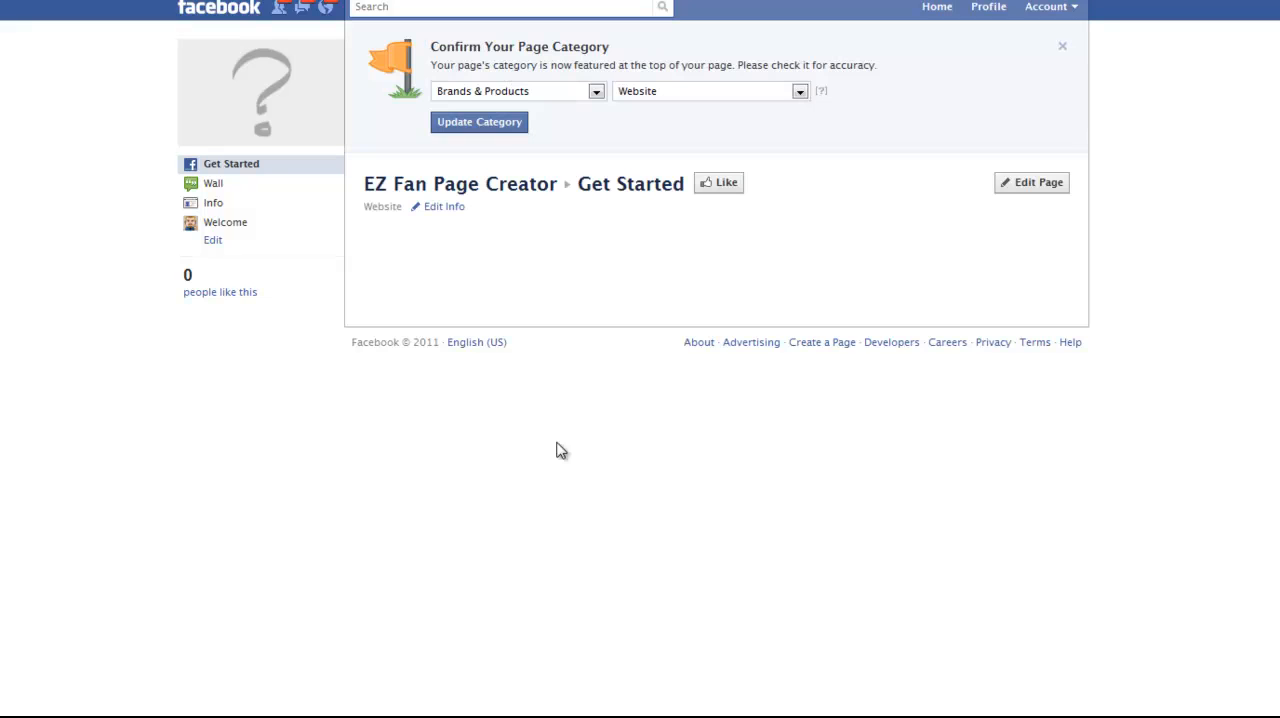
- View the page's Welcome tab showing the Edit Instantly squeeze page
left_click(224, 222)
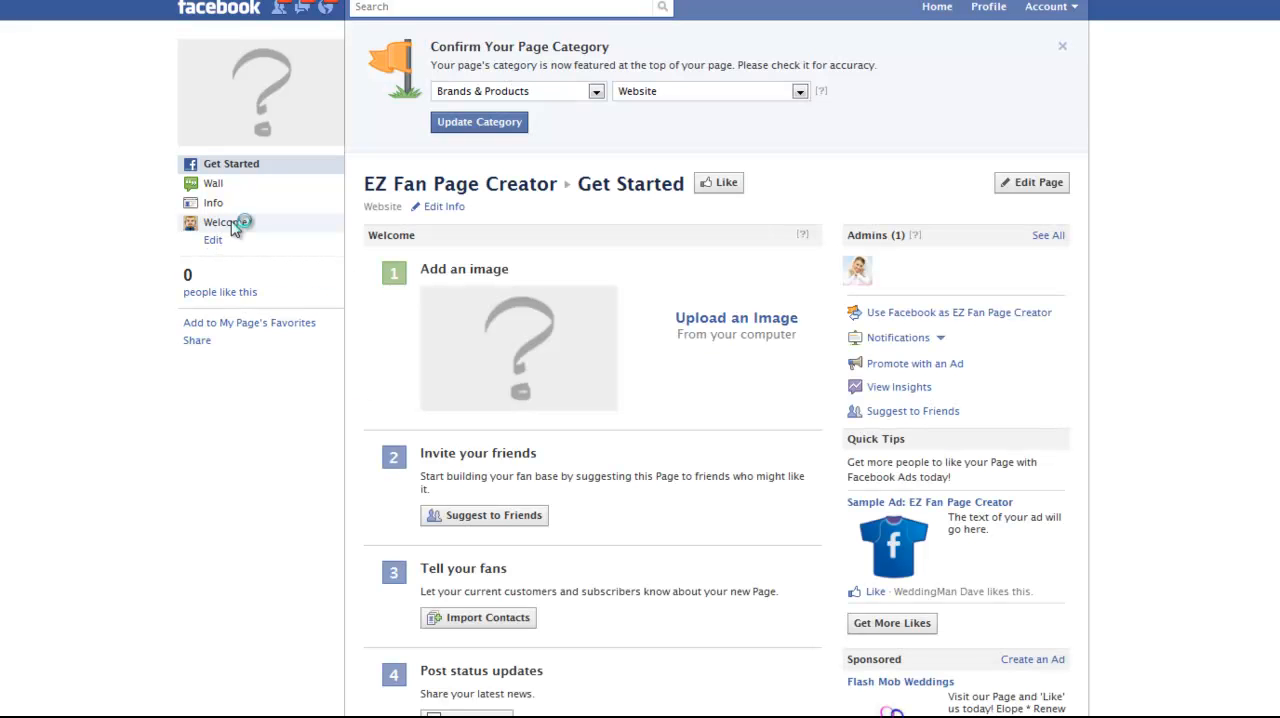
left_click(216, 220)
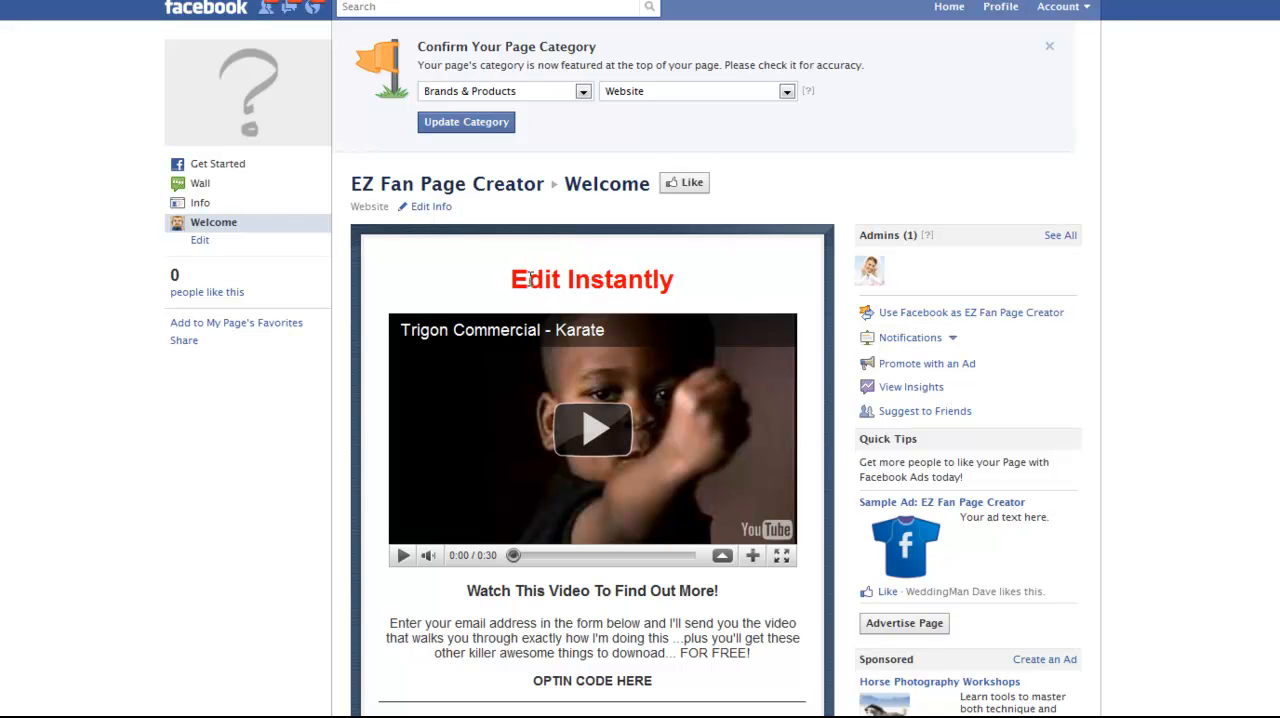
scroll("down", 3)
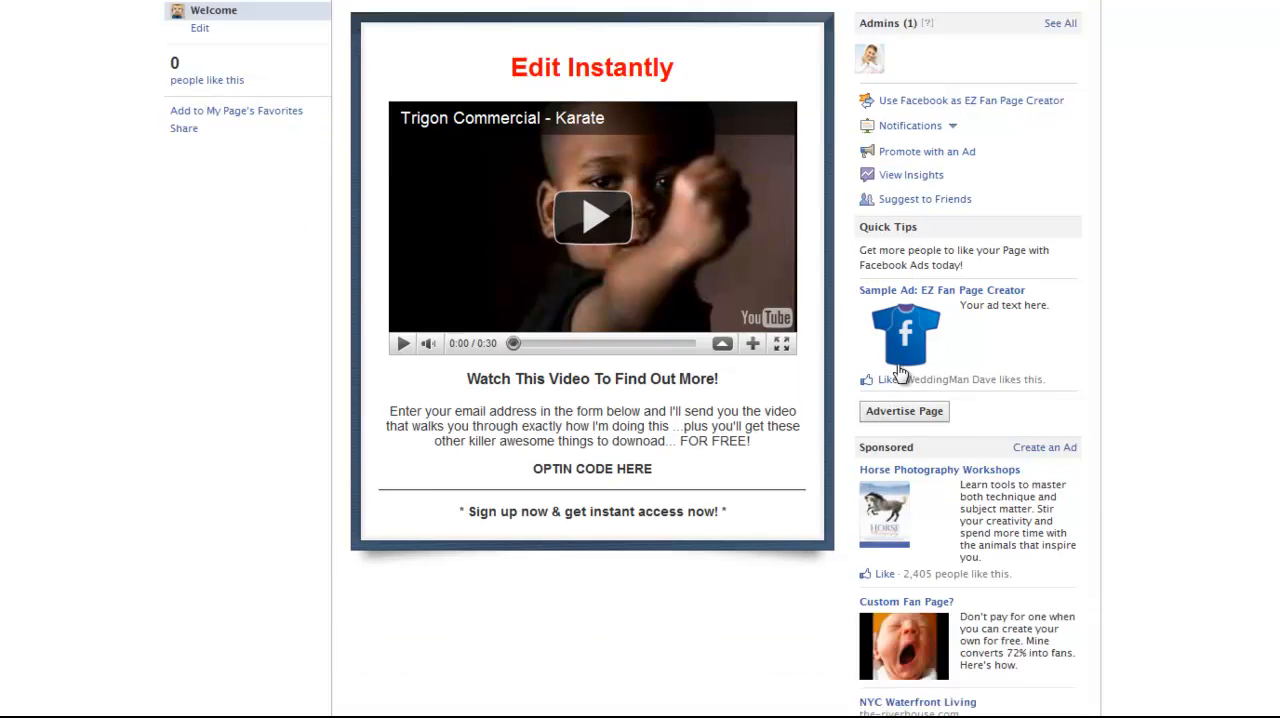
scroll("down", 3)
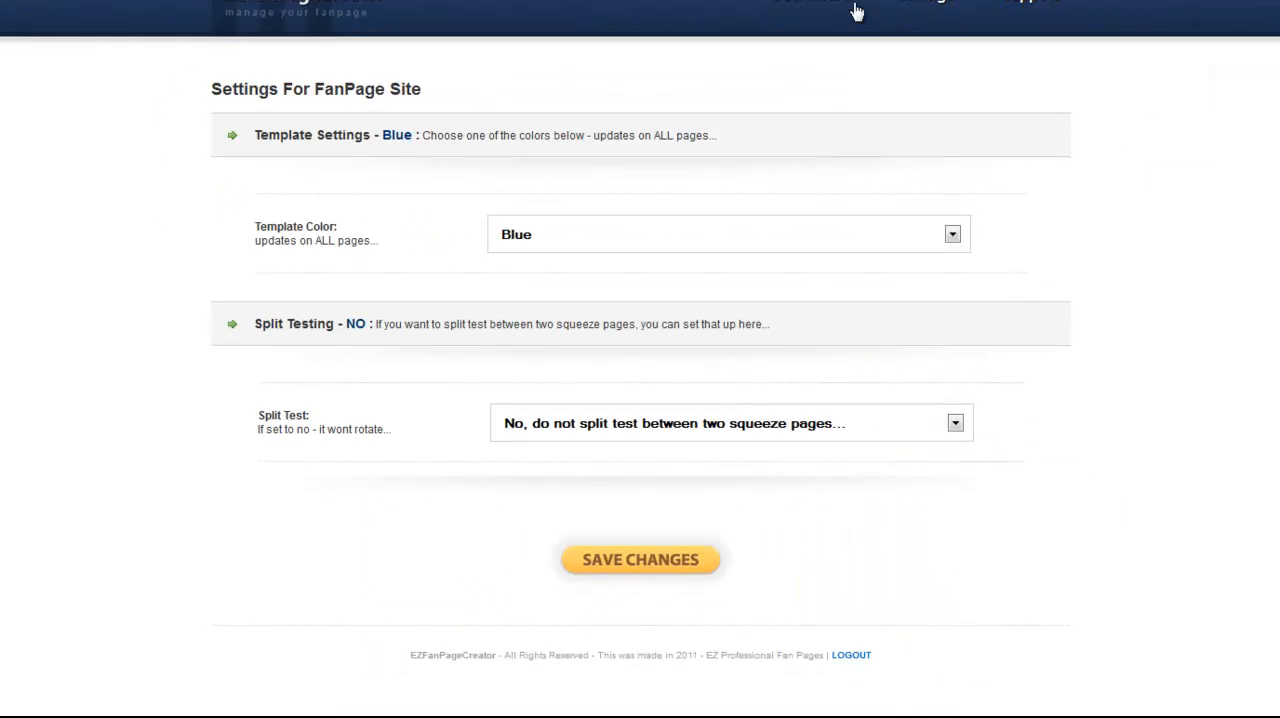
- Edit Squeeze Page Var #1 so its HTML Area heading reads 'Squeeze Page 1'
left_click(804, 56)
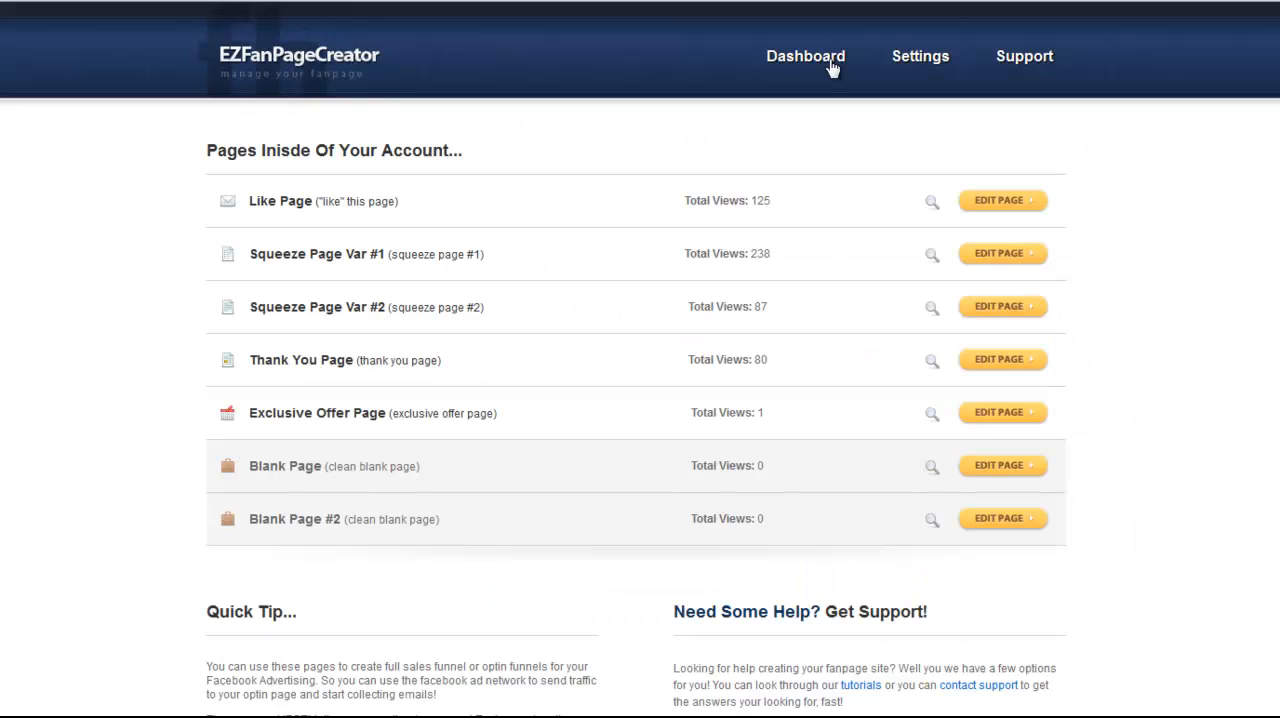
mouse_move(516, 256)
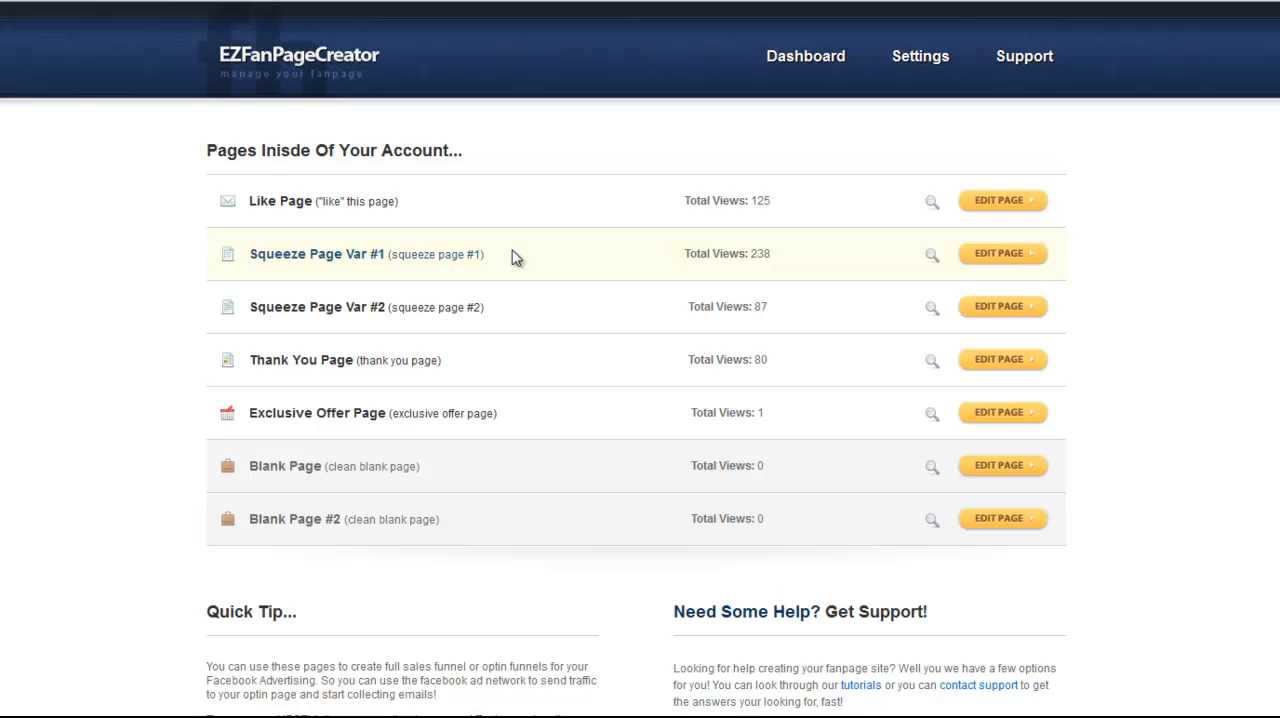
mouse_move(996, 256)
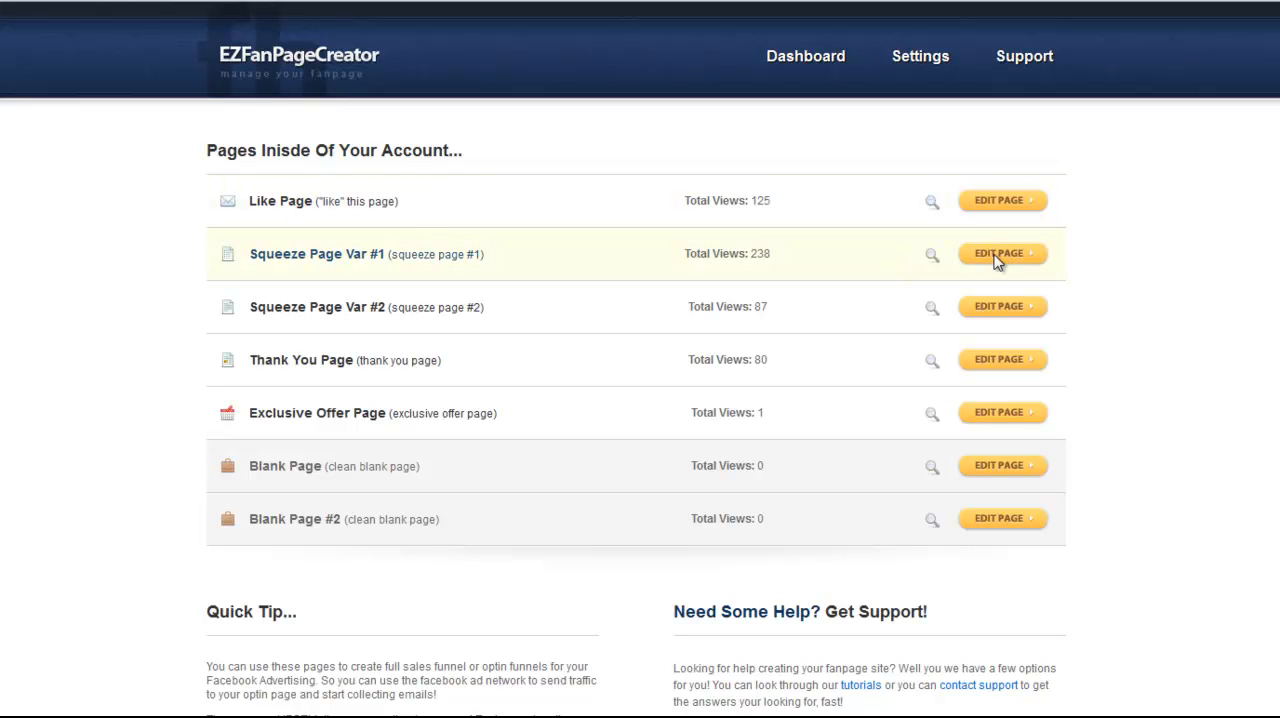
left_click(1002, 252)
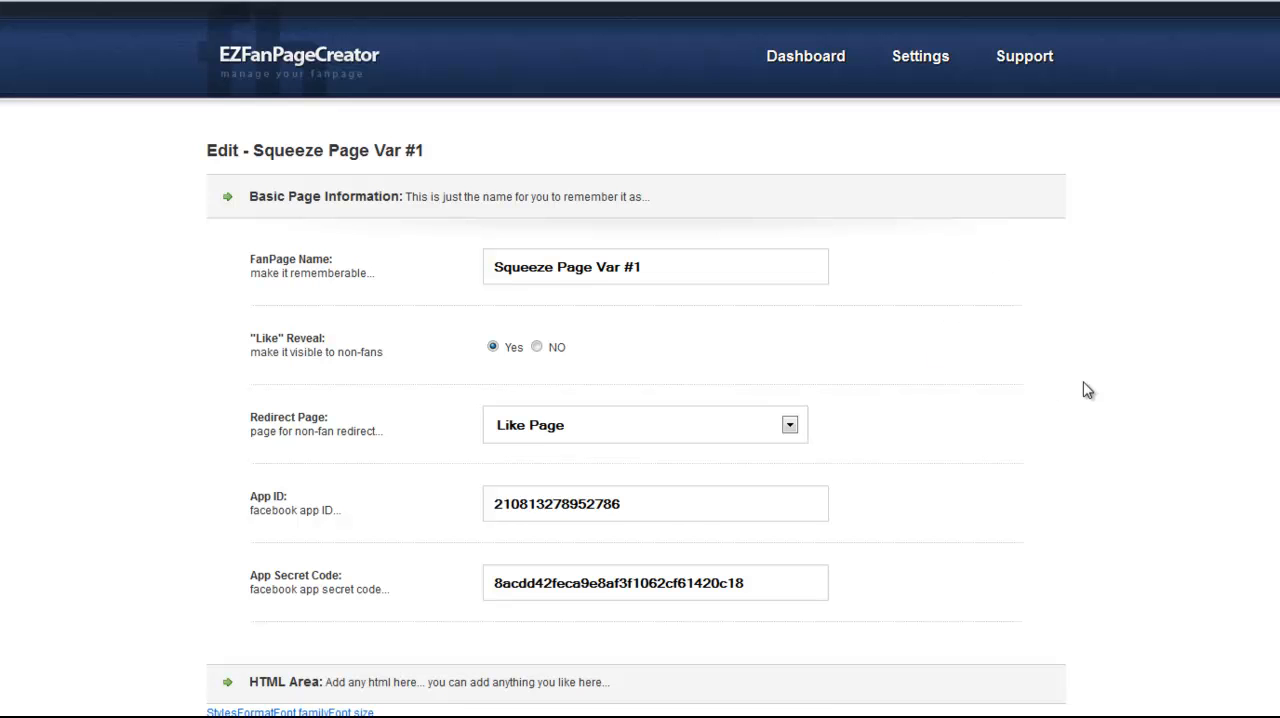
scroll("down", 3)
type("S")
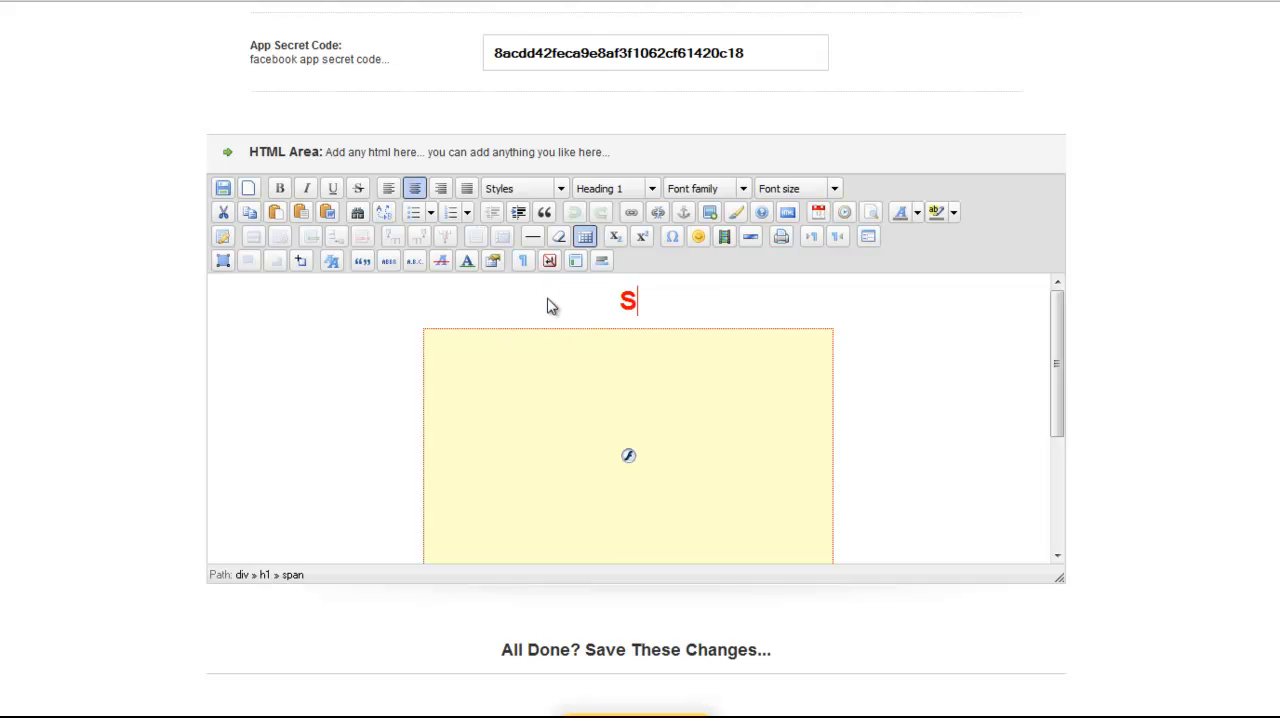
type("queeze P")
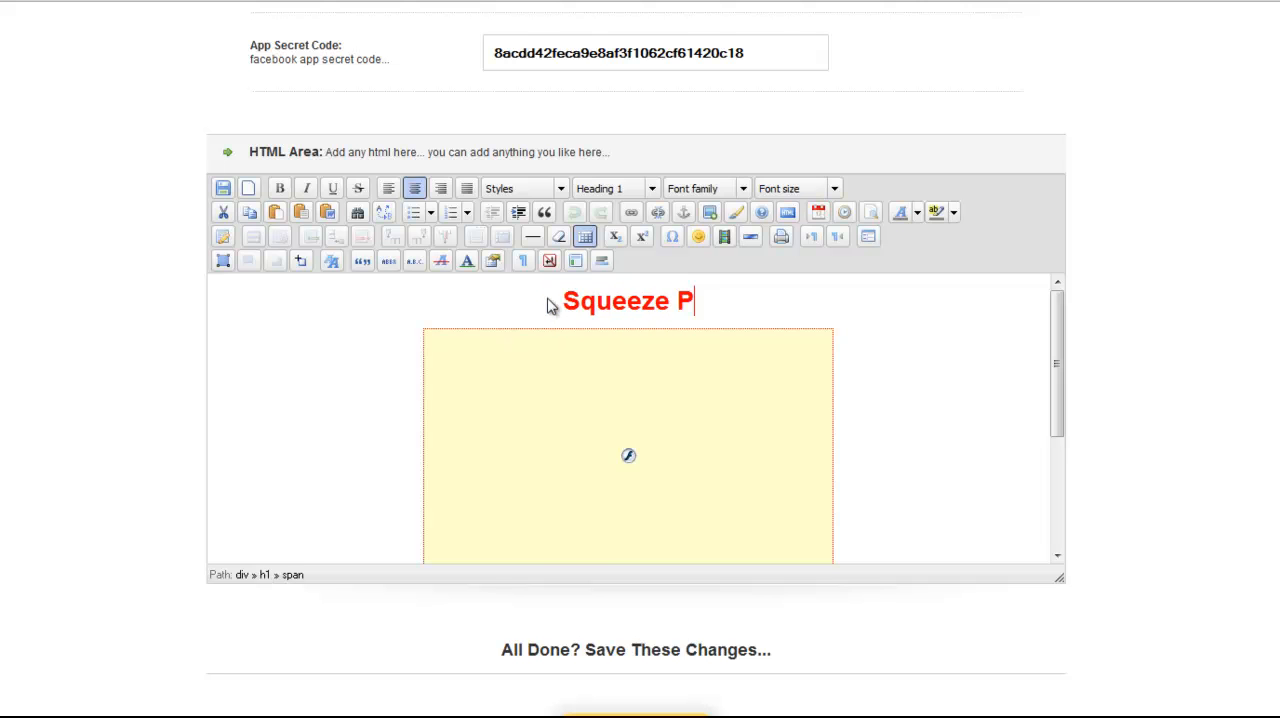
type("age 1")
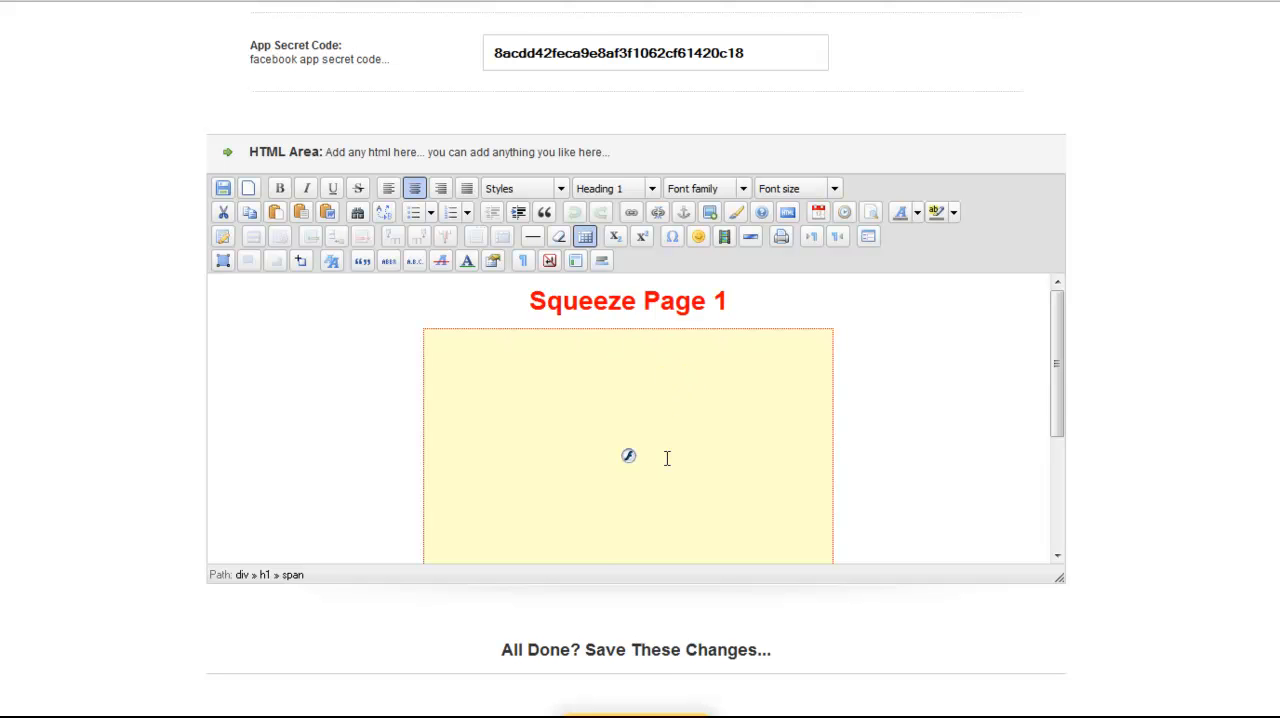
scroll("down", 3)
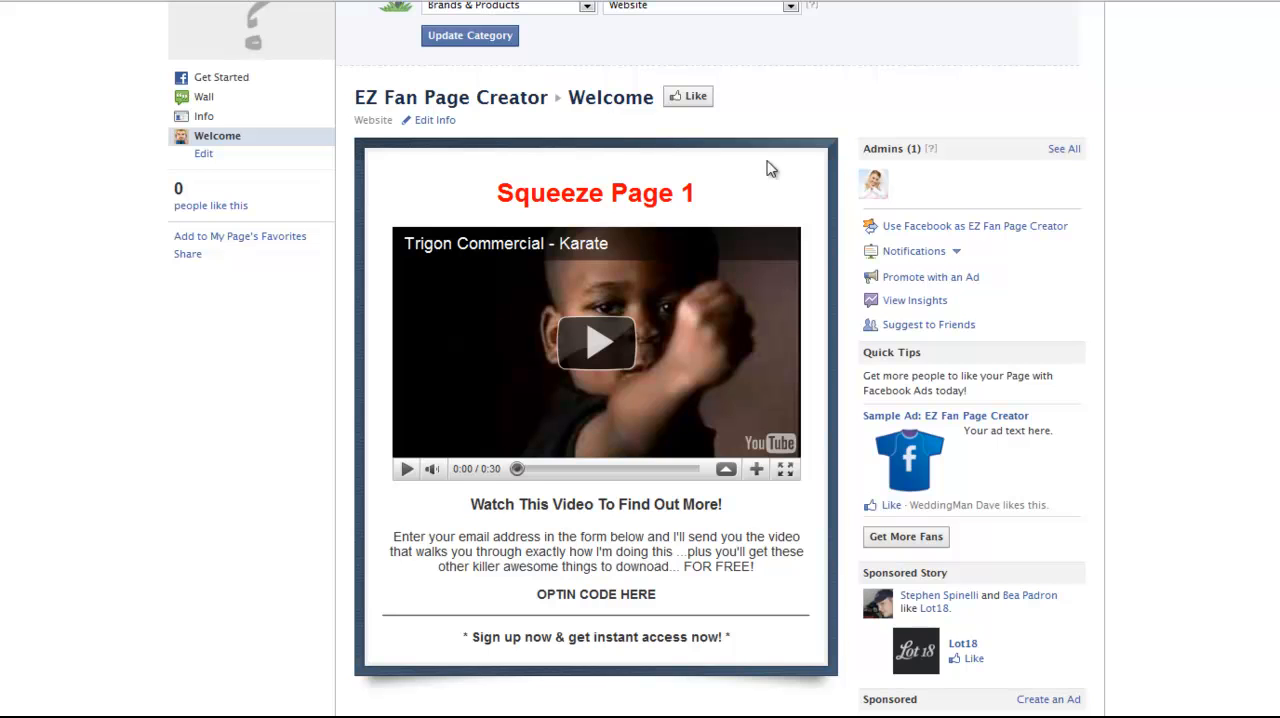
mouse_move(554, 198)
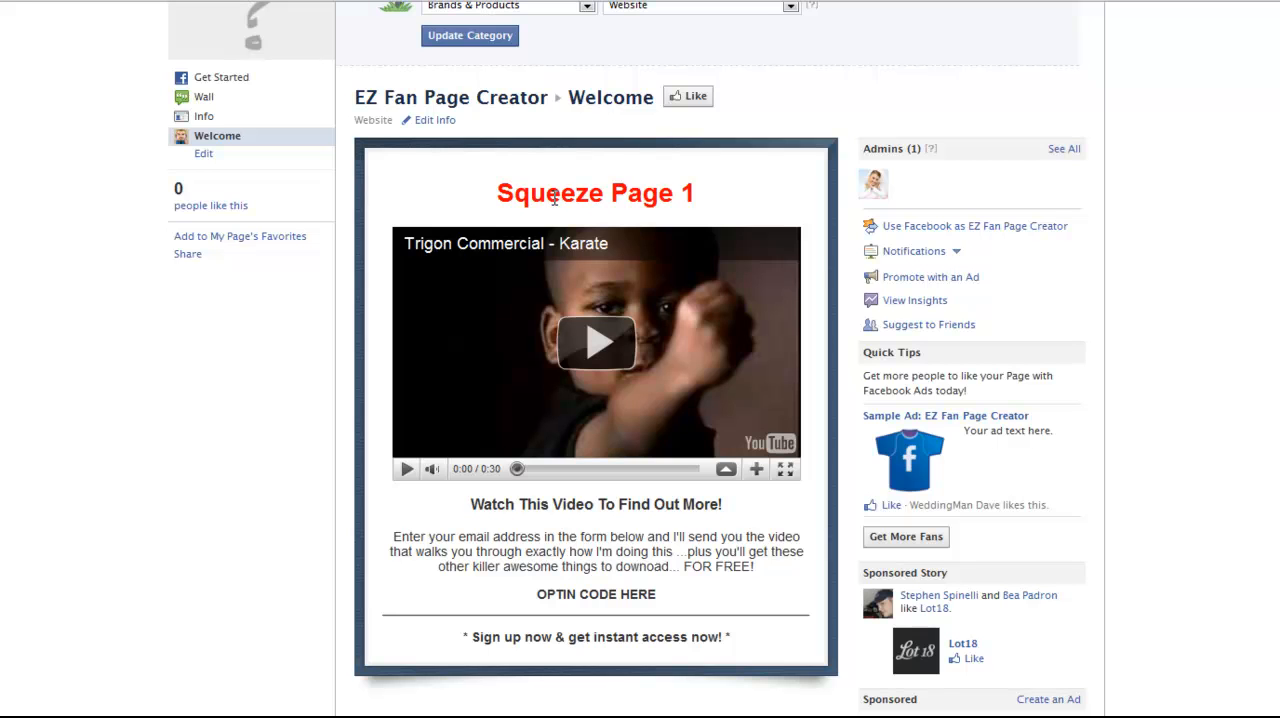
mouse_move(702, 206)
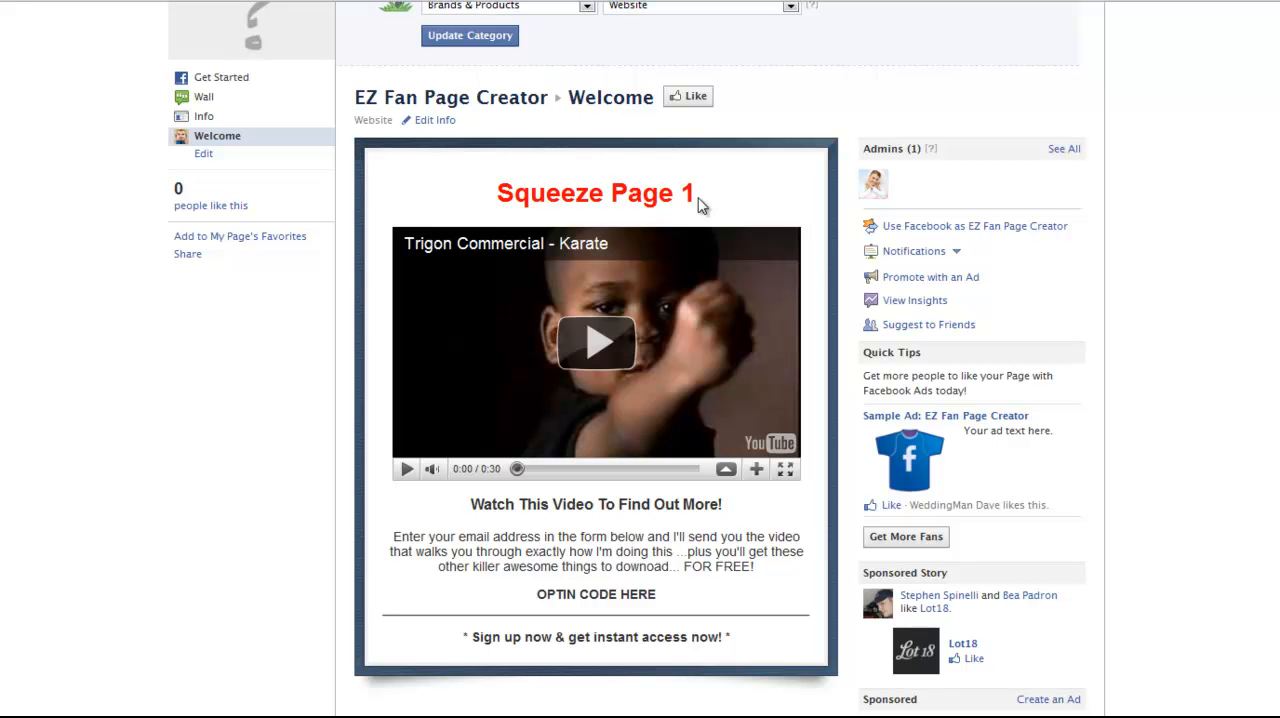
mouse_move(490, 198)
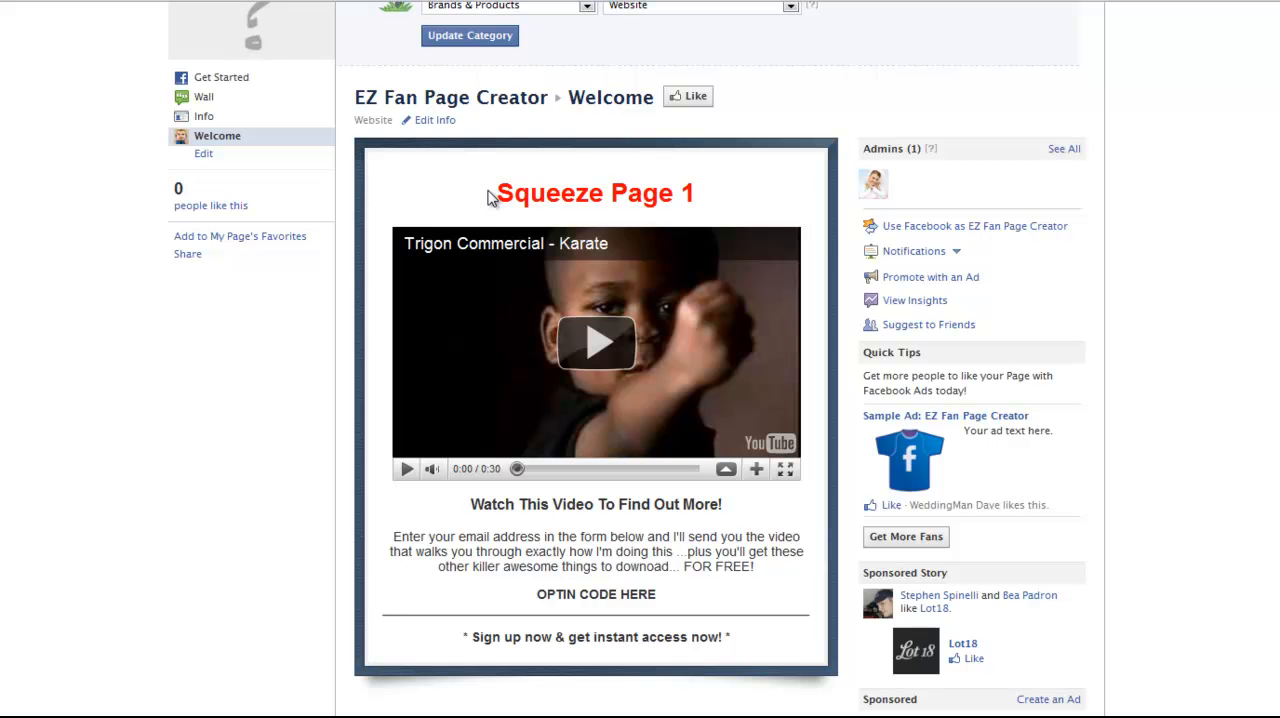
mouse_move(656, 348)
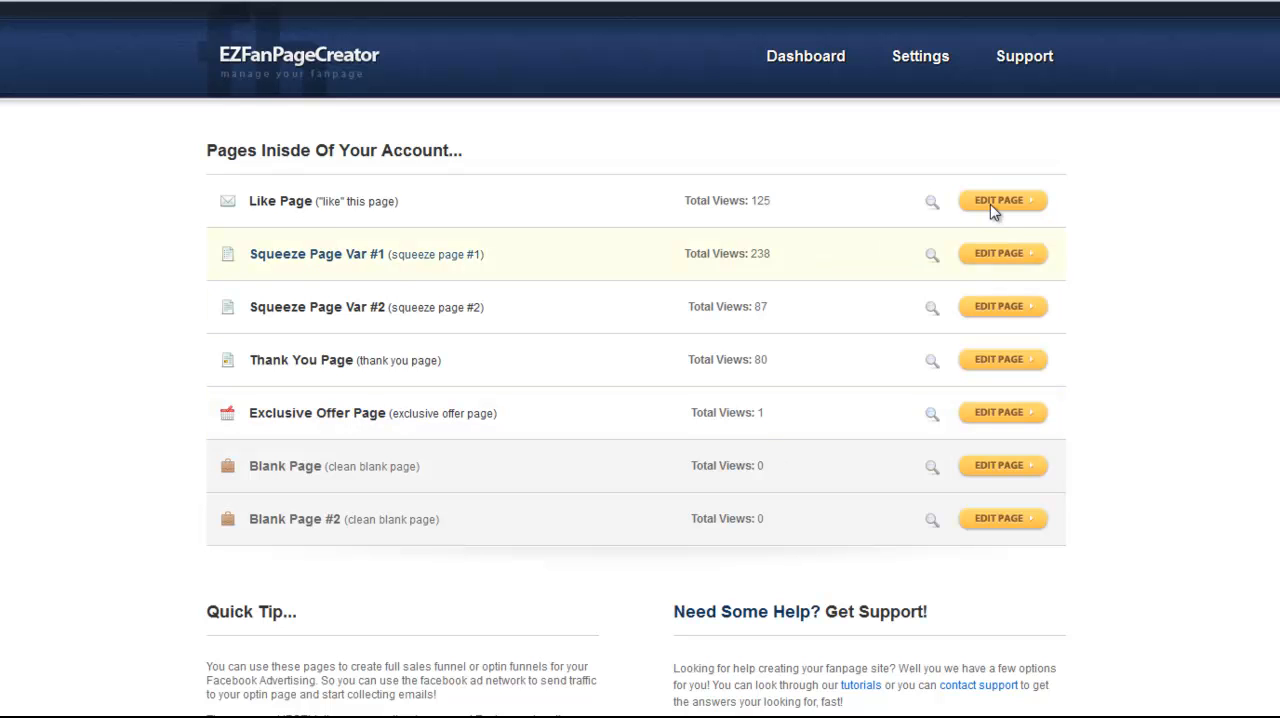
- Reopen Squeeze Page Var #1's edit form showing like-reveal, redirect and app credentials
left_click(1002, 252)
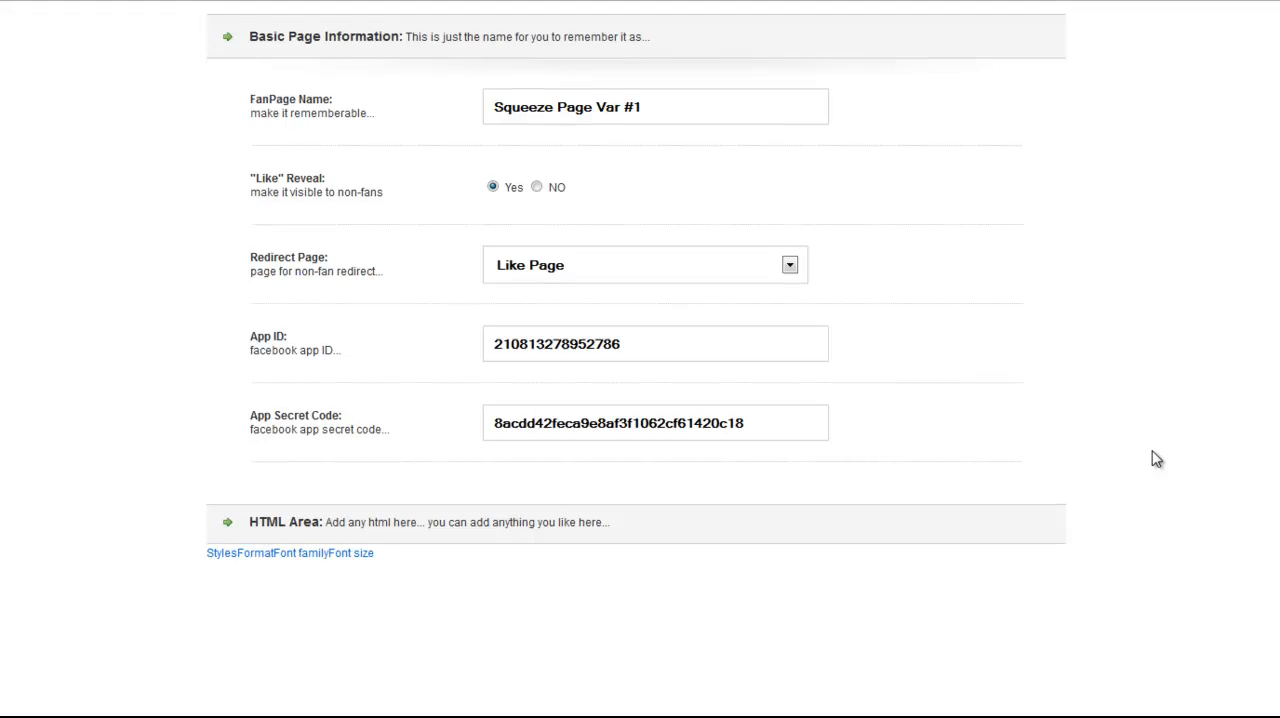
scroll("down", 3)
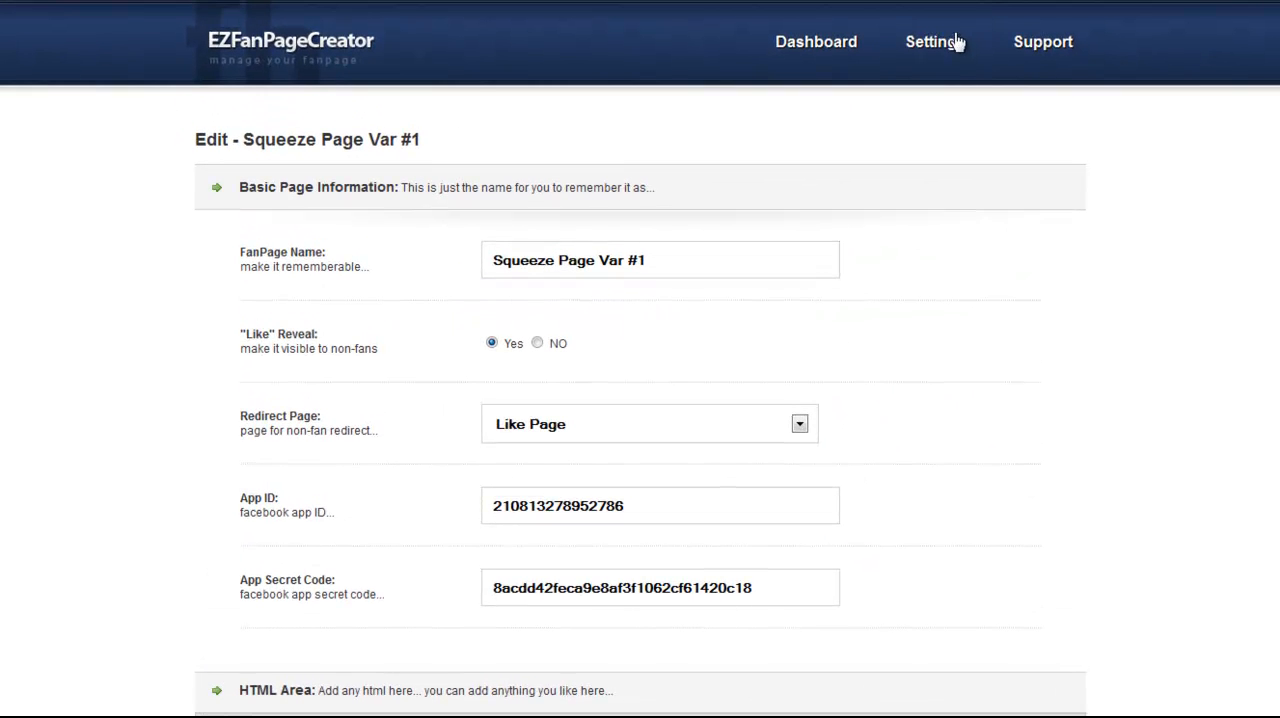
mouse_move(948, 50)
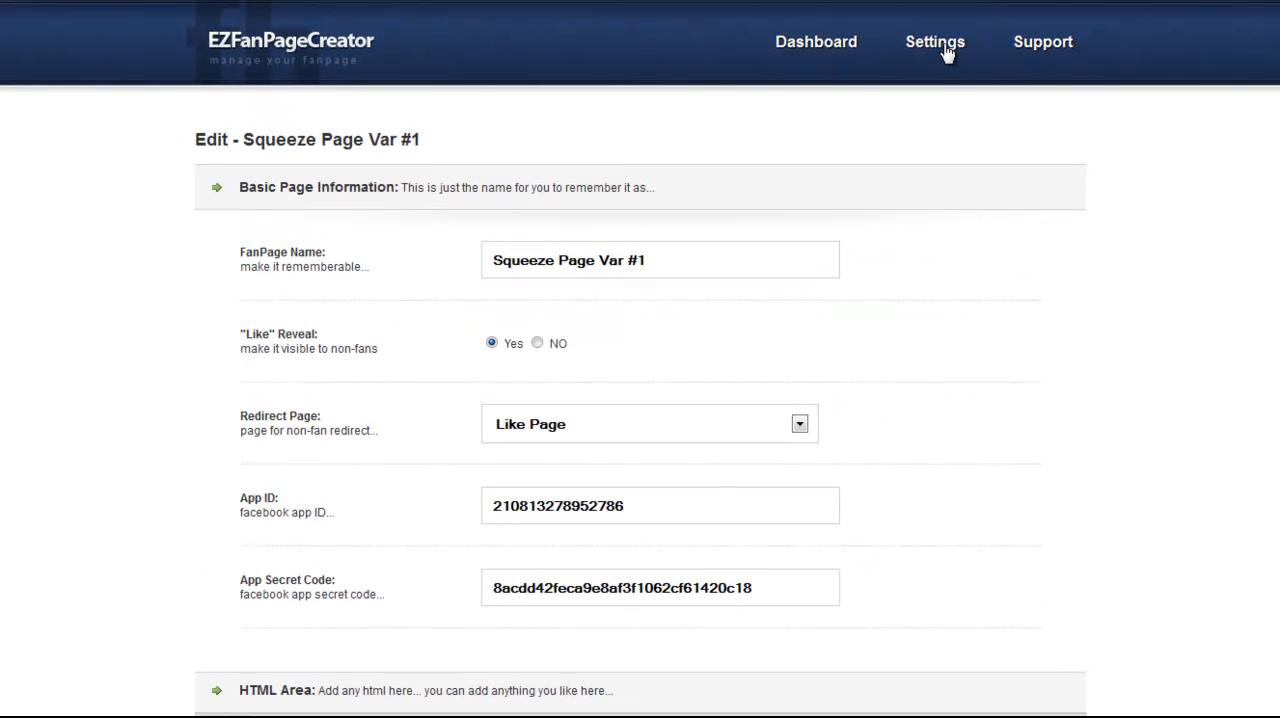
- Set the site's Template Color to Red in Settings and save the change
left_click(934, 42)
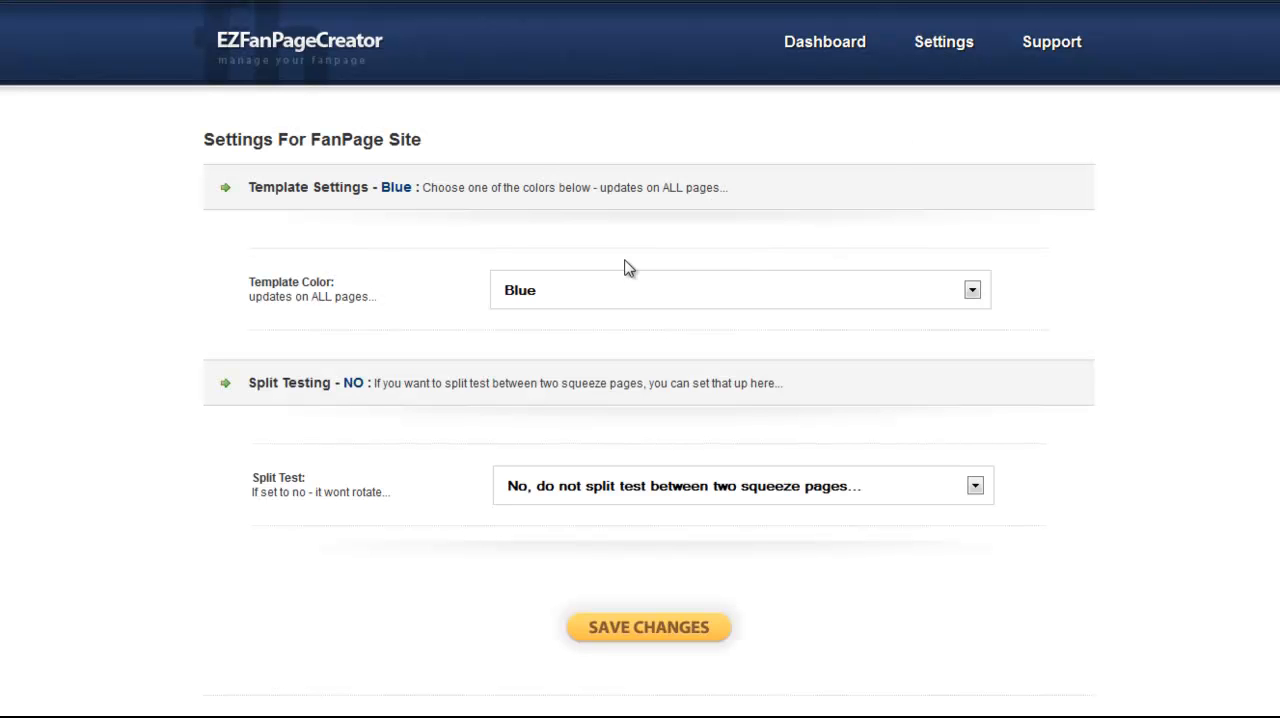
mouse_move(660, 300)
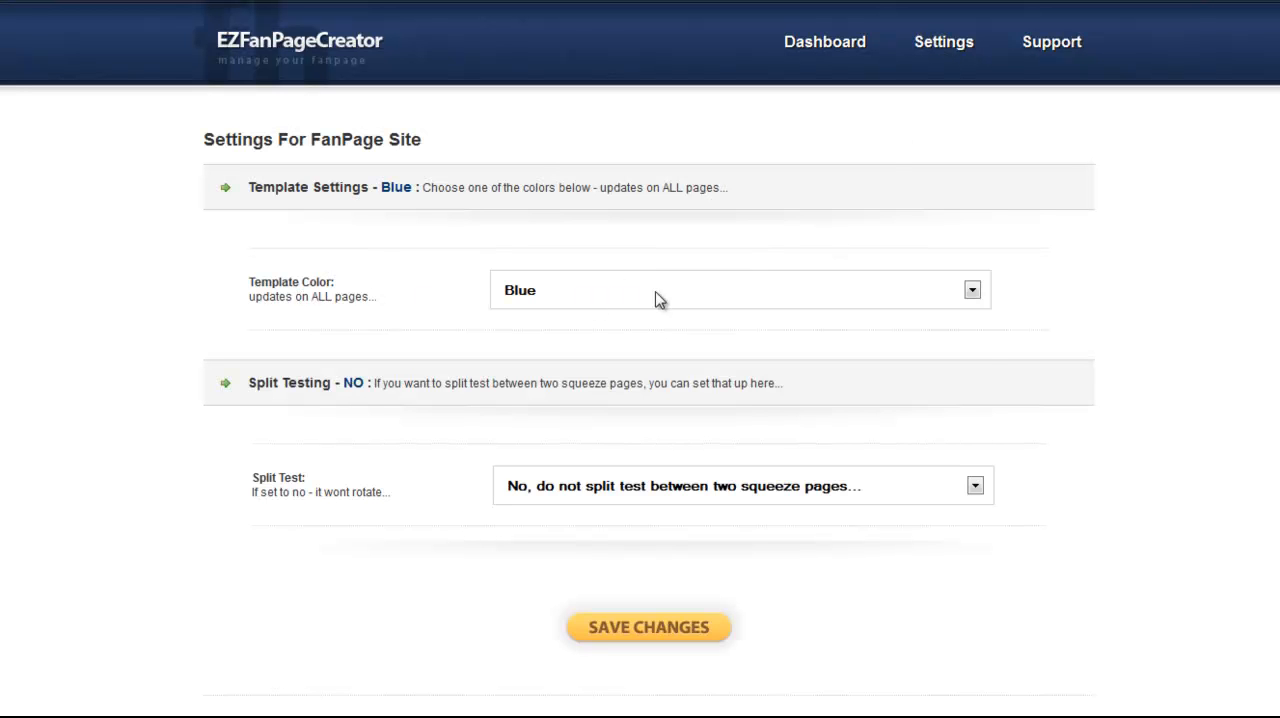
left_click(970, 290)
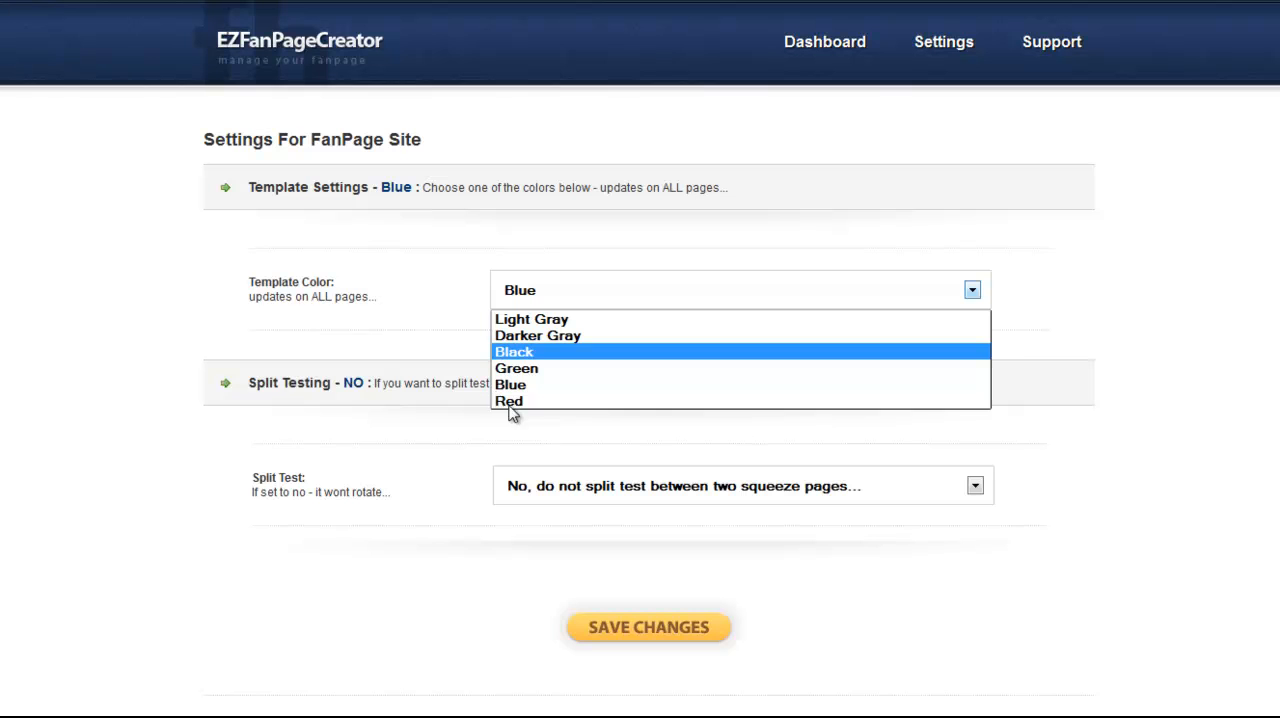
left_click(508, 400)
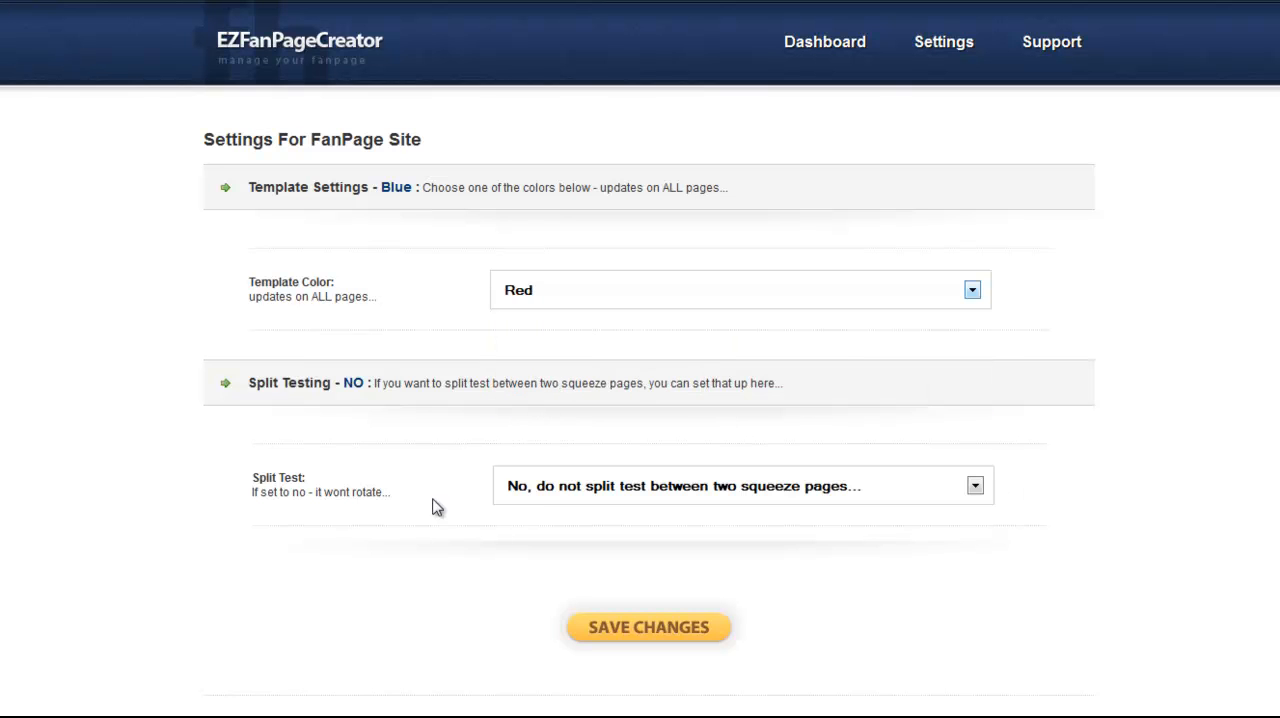
mouse_move(776, 496)
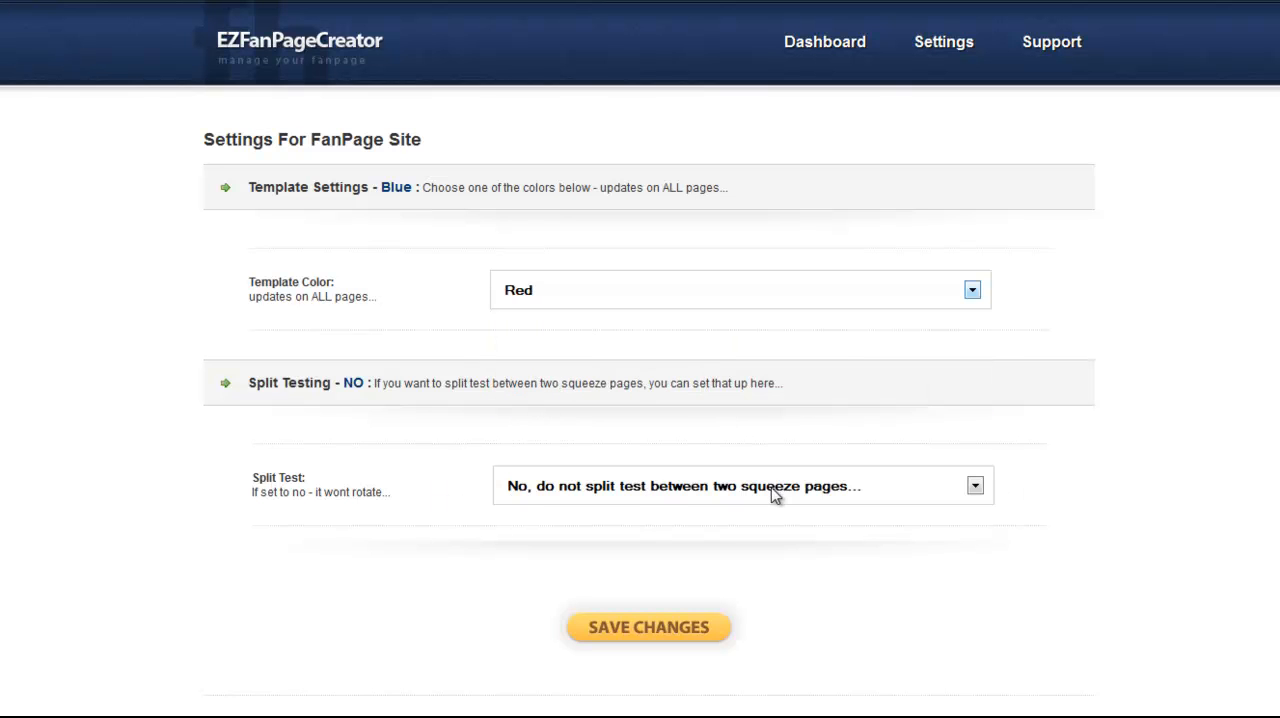
mouse_move(728, 610)
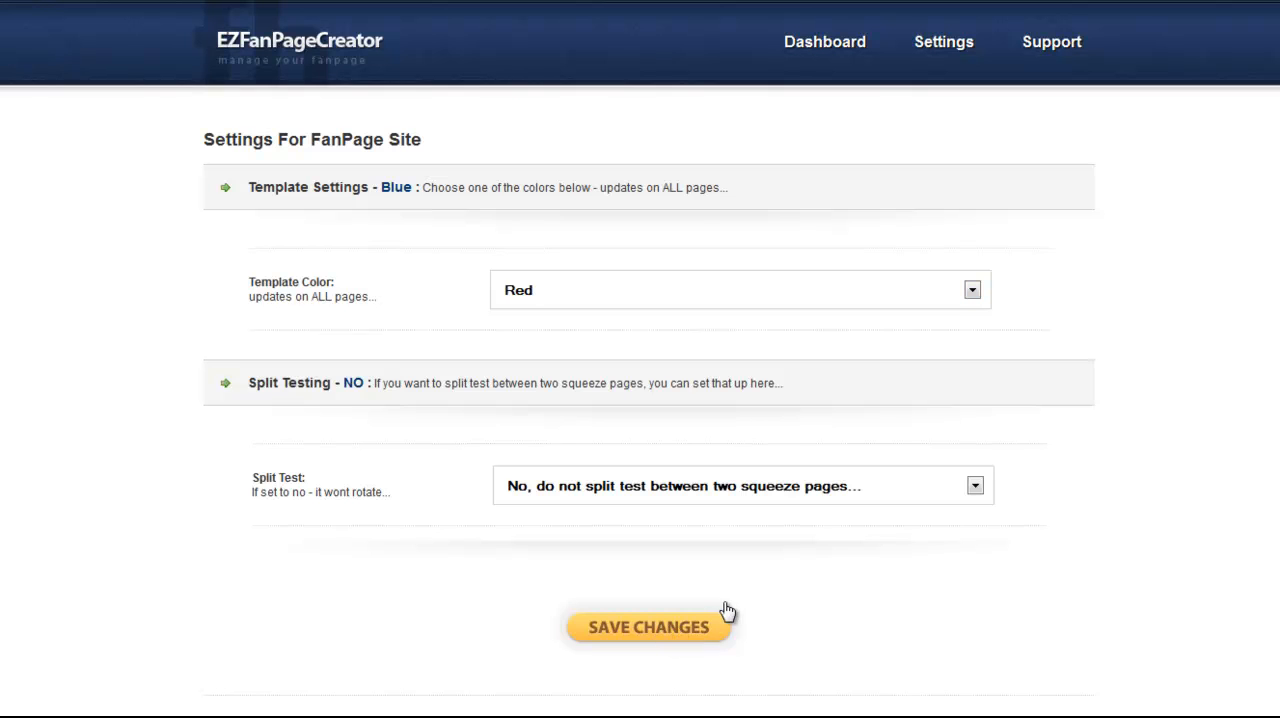
left_click(648, 628)
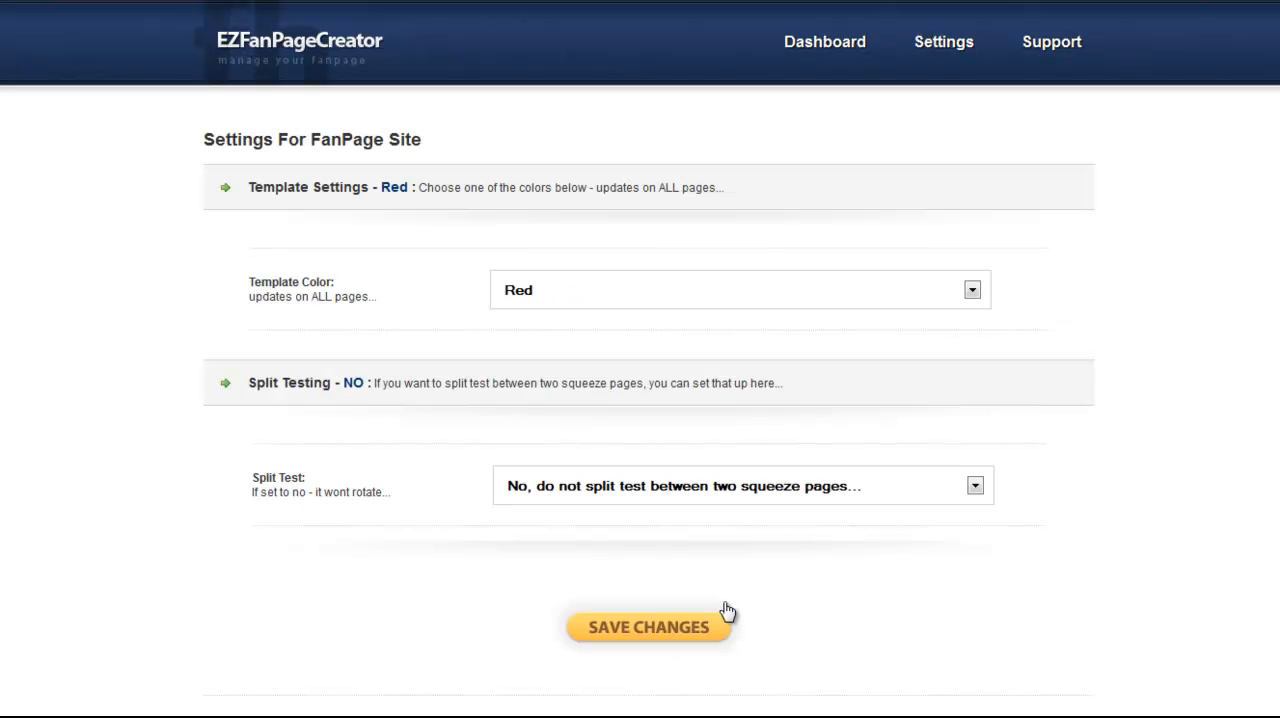
left_click(648, 628)
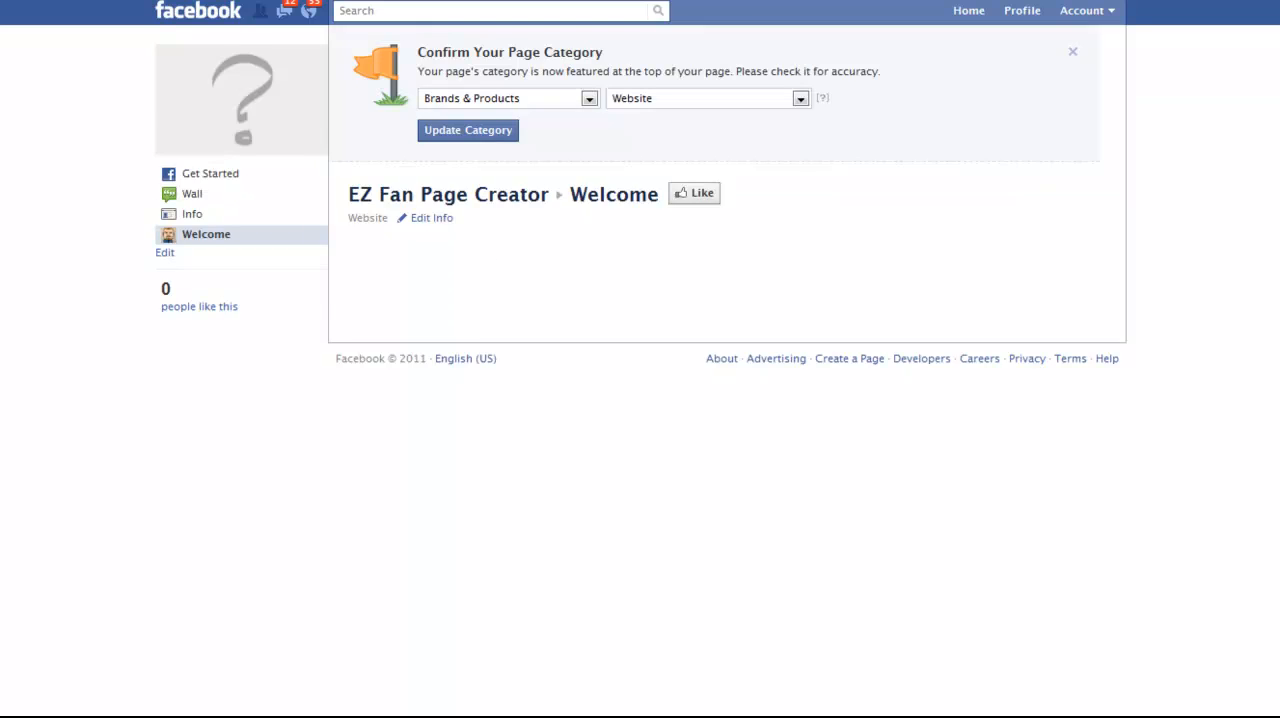
- View the Facebook Welcome tab with Squeeze Page 1 inside the red template border
scroll("down", 3)
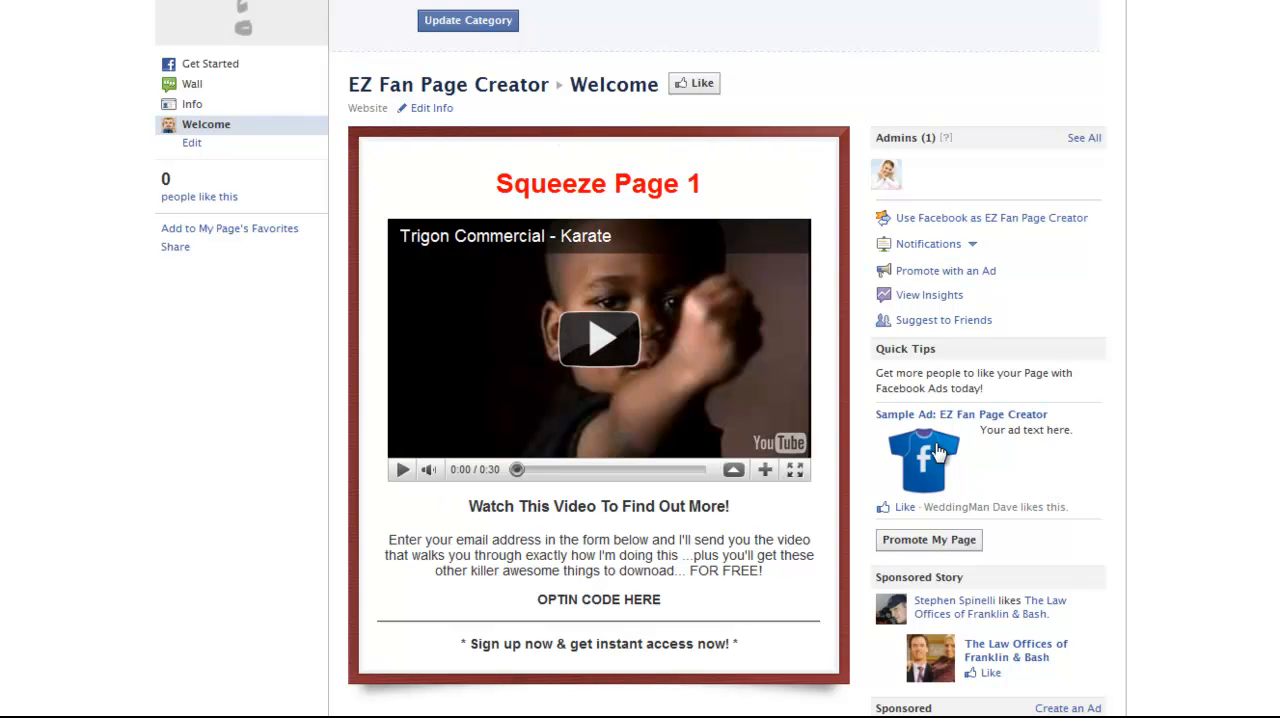
mouse_move(812, 408)
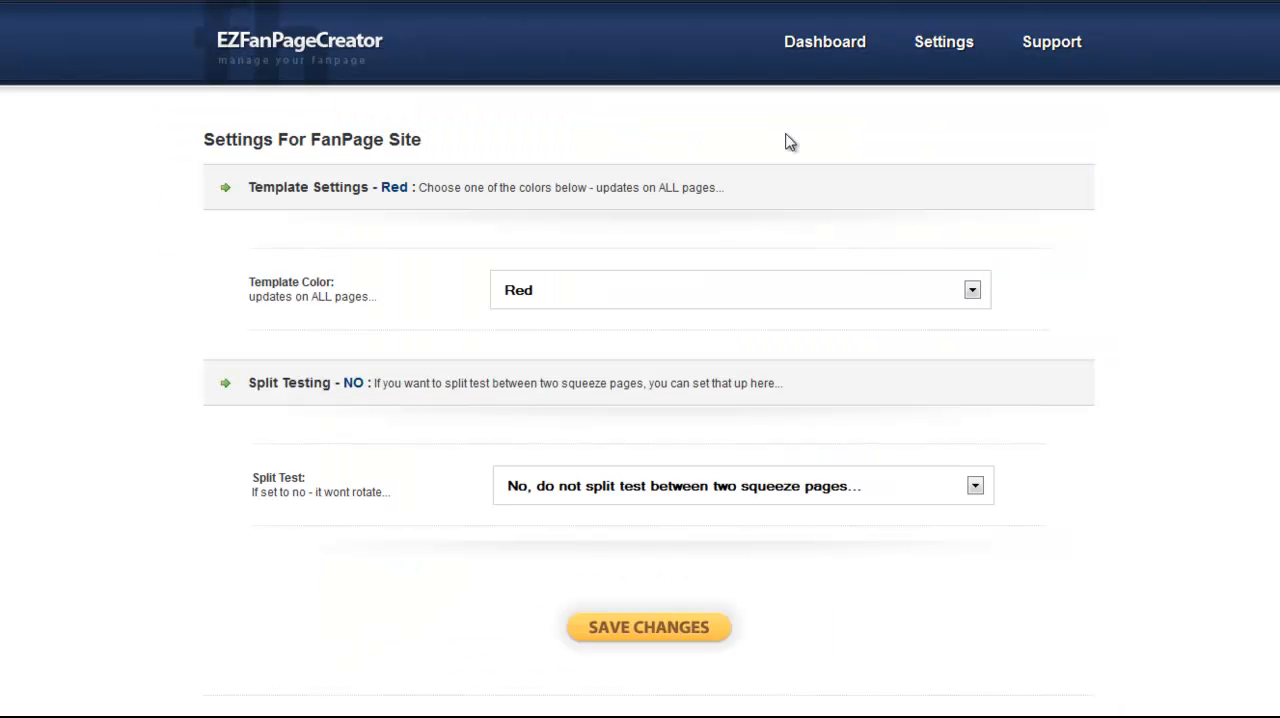
- Set Squeeze Page Var #1's "Like" Reveal to NO on its edit form
left_click(816, 40)
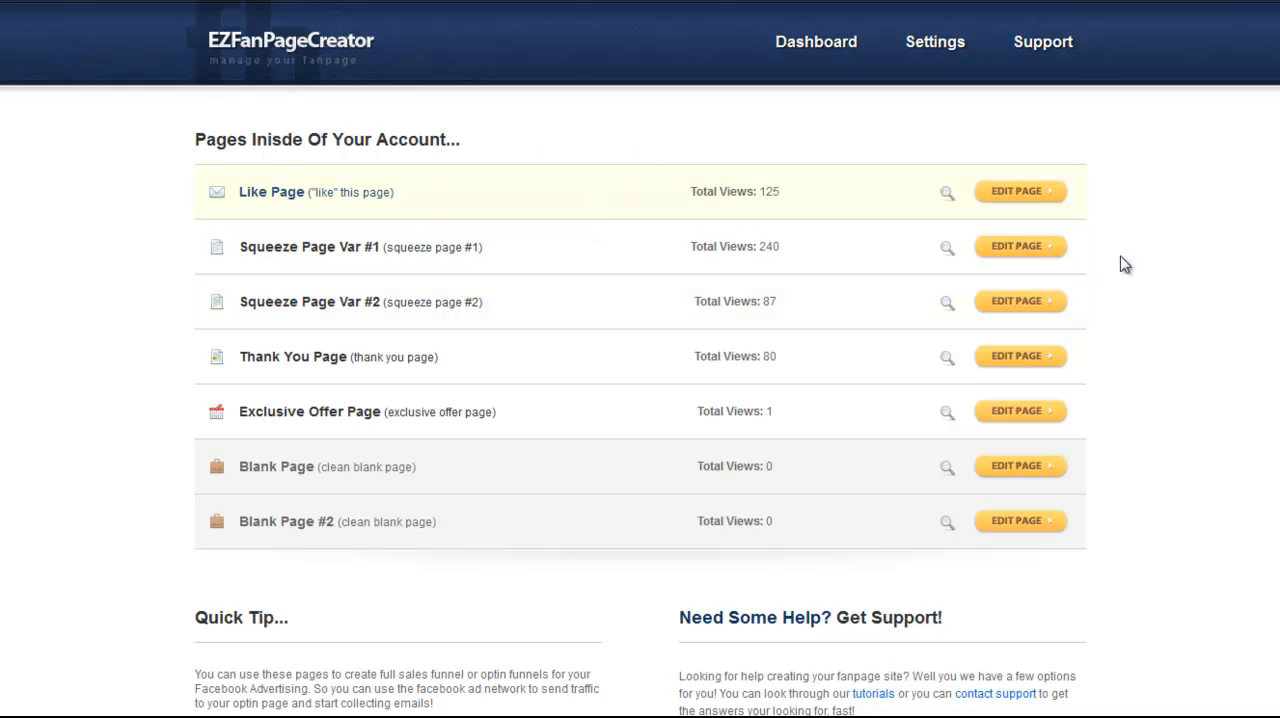
left_click(1020, 246)
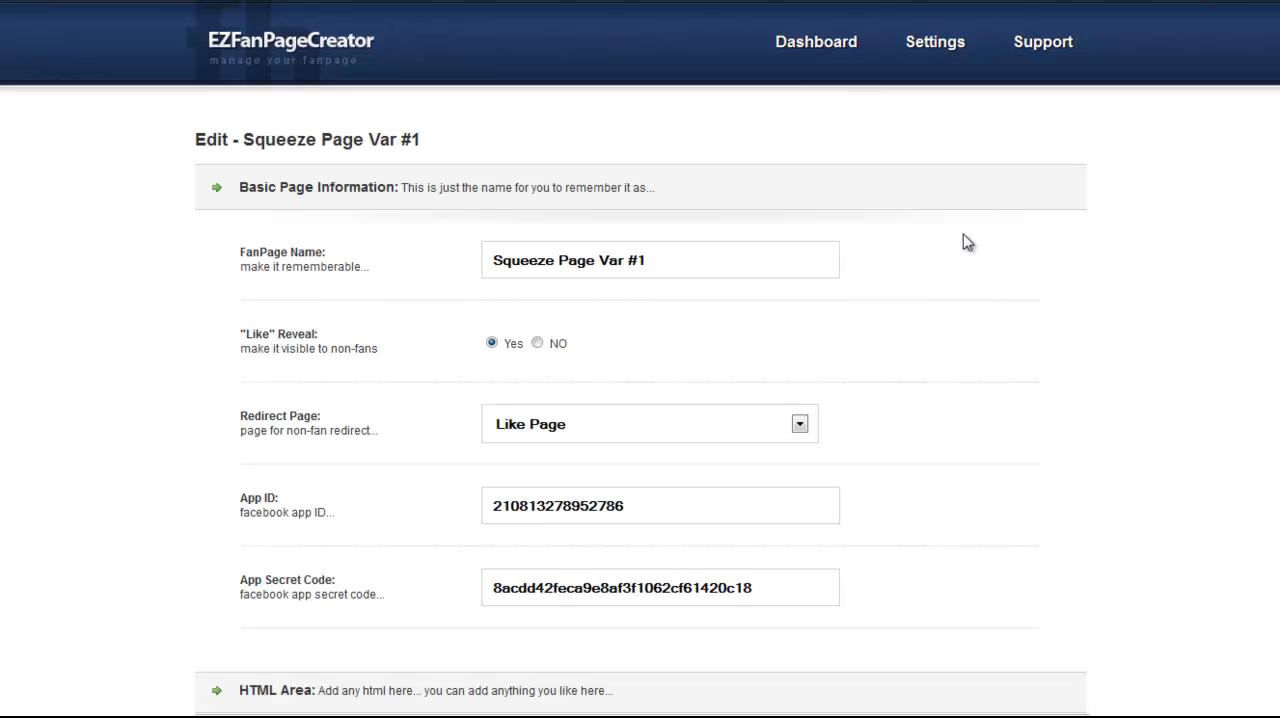
mouse_move(262, 340)
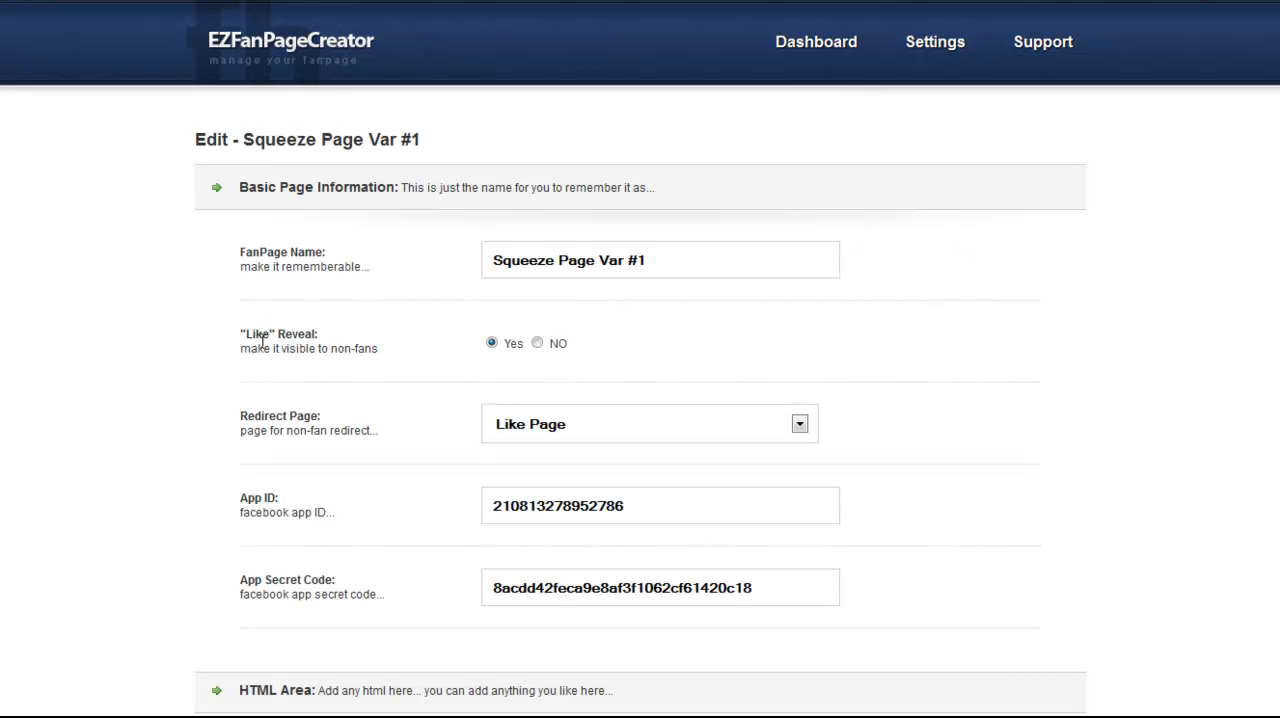
mouse_move(392, 362)
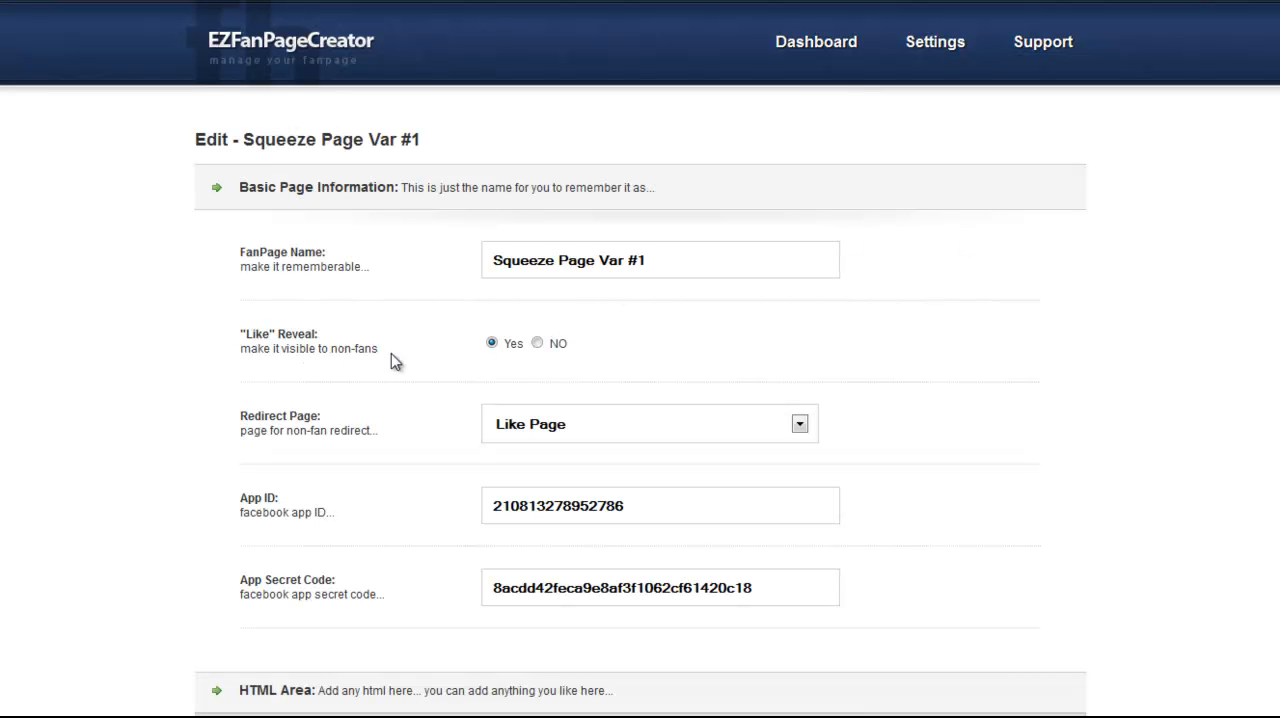
mouse_move(612, 358)
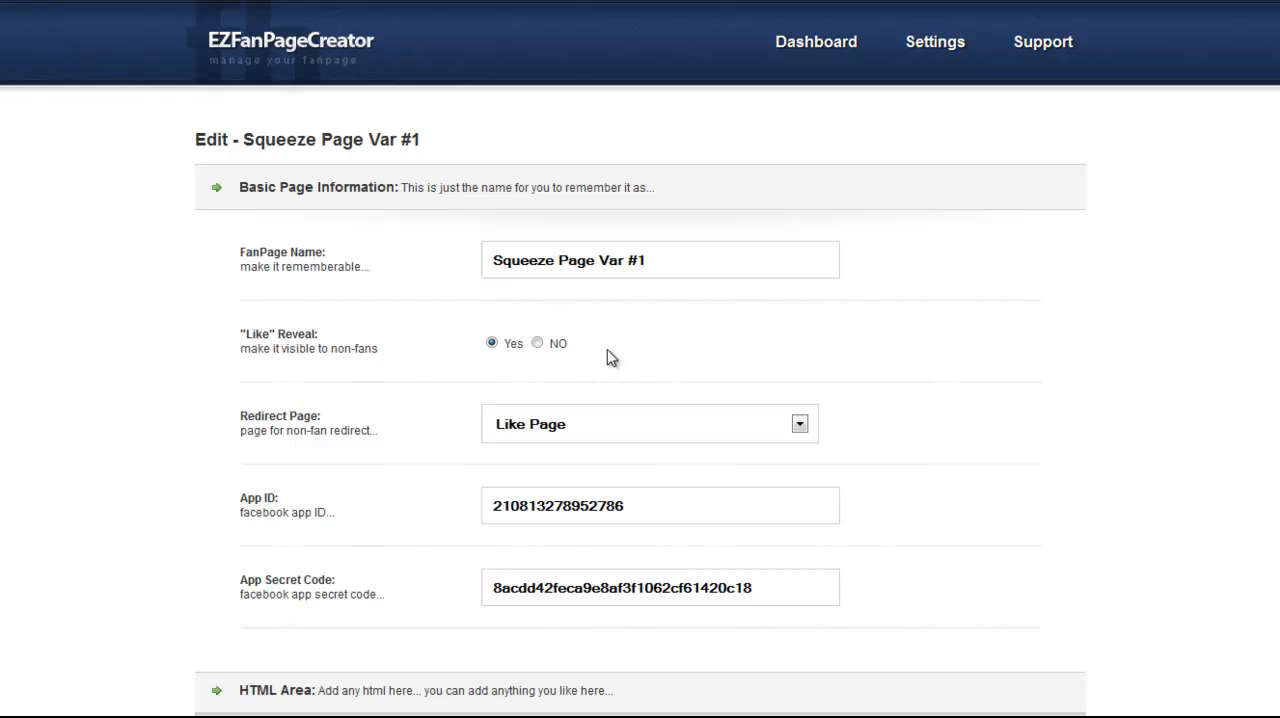
left_click(538, 344)
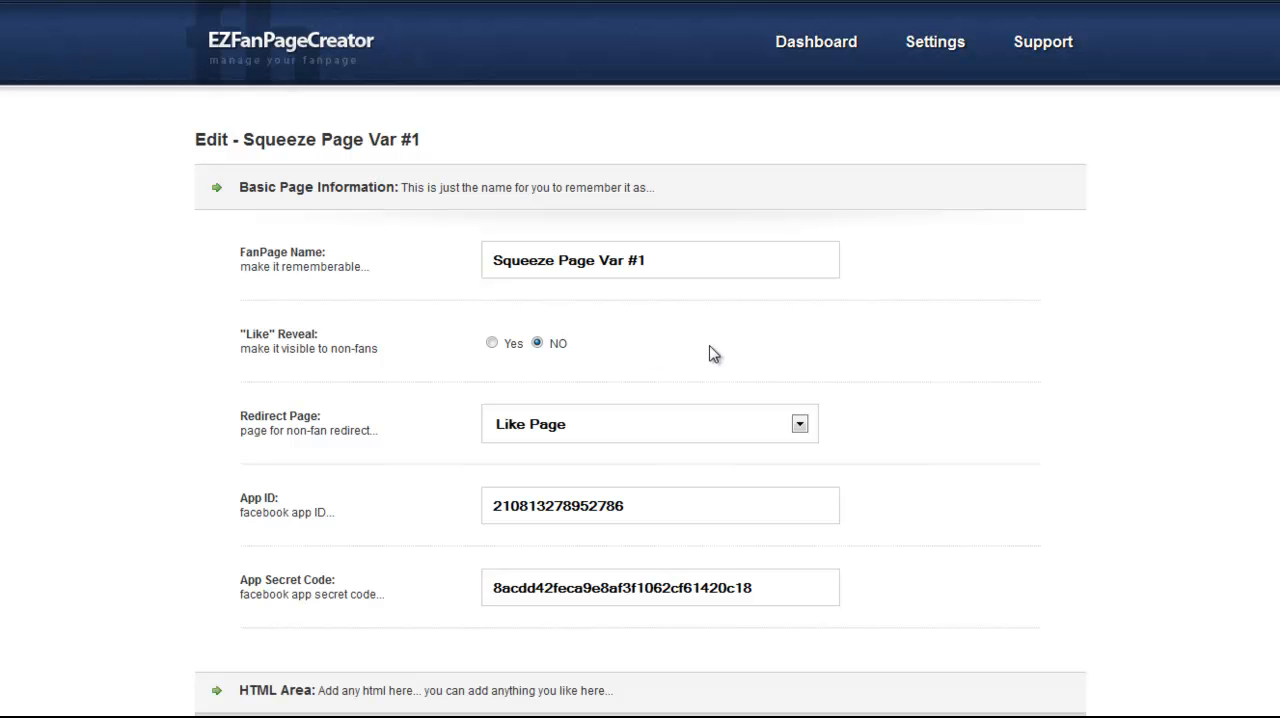
mouse_move(816, 356)
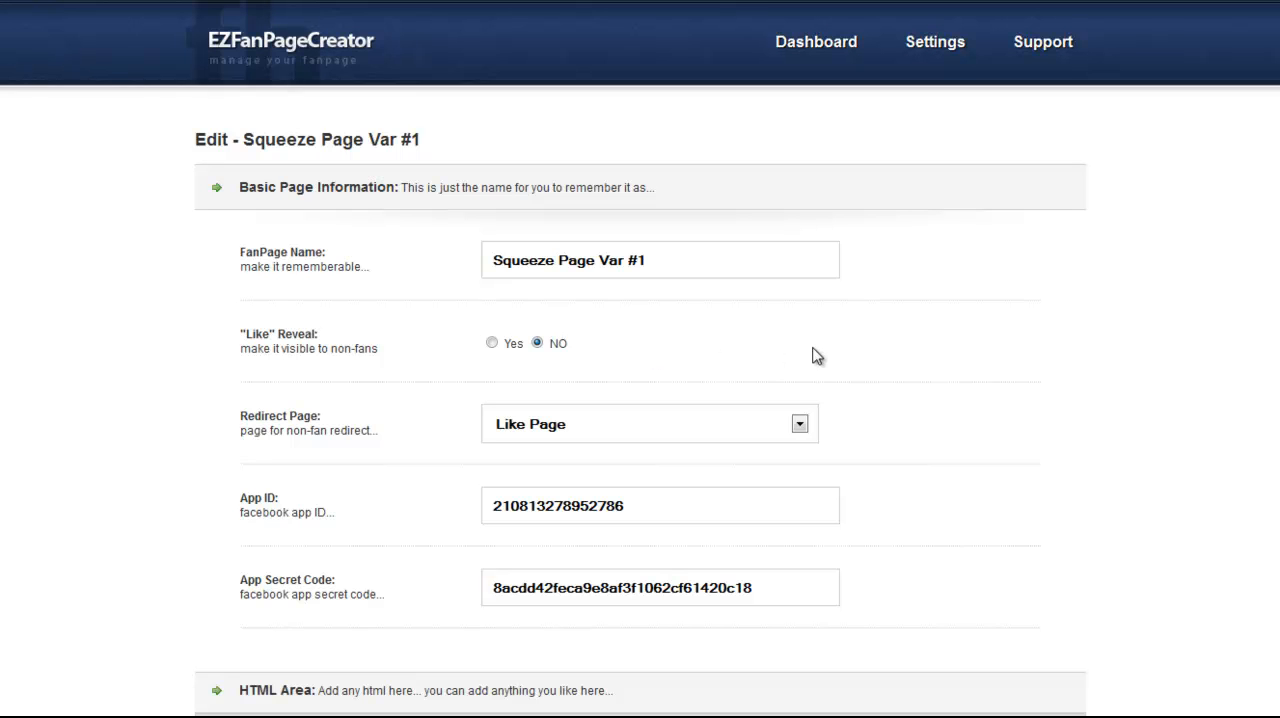
mouse_move(800, 348)
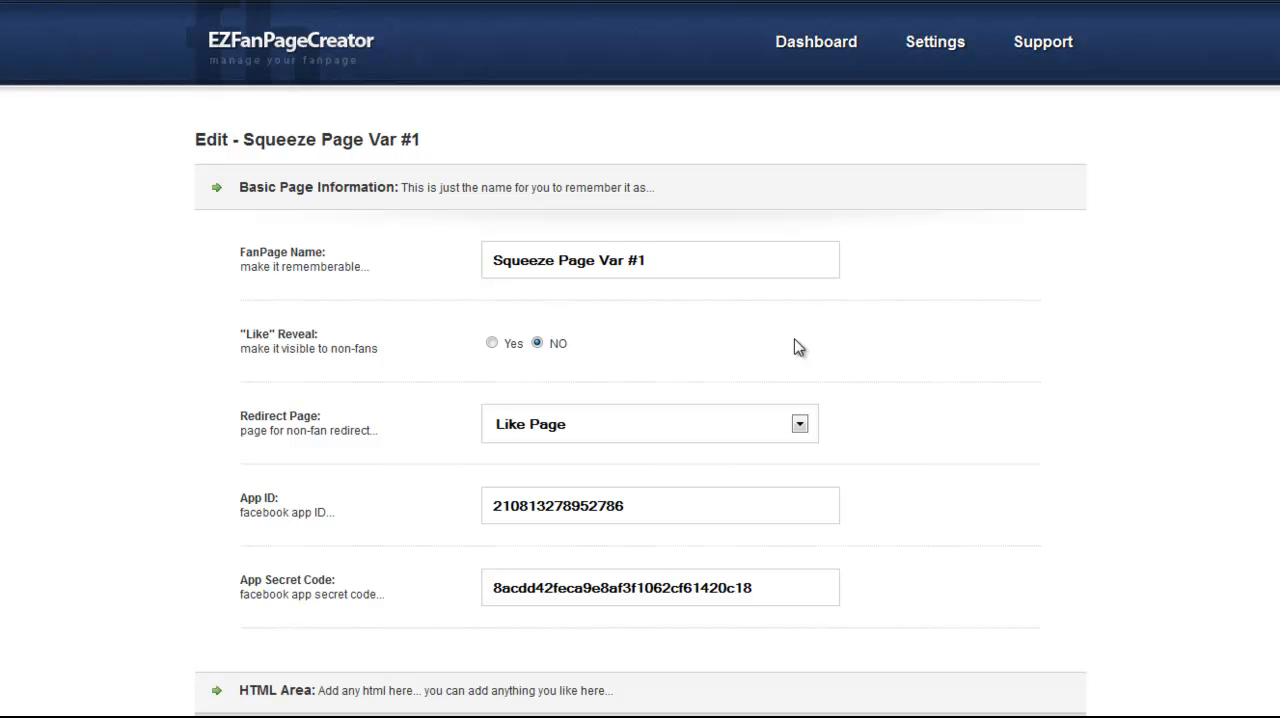
scroll("down", 3)
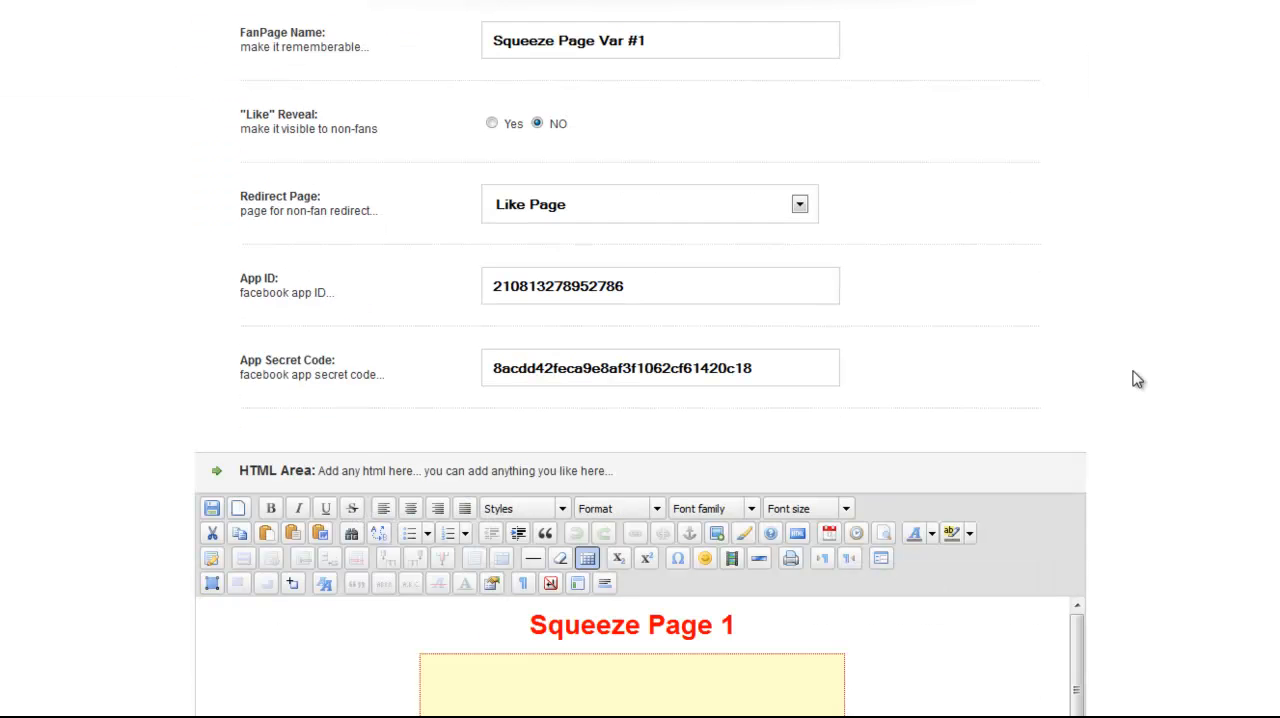
scroll("down", 3)
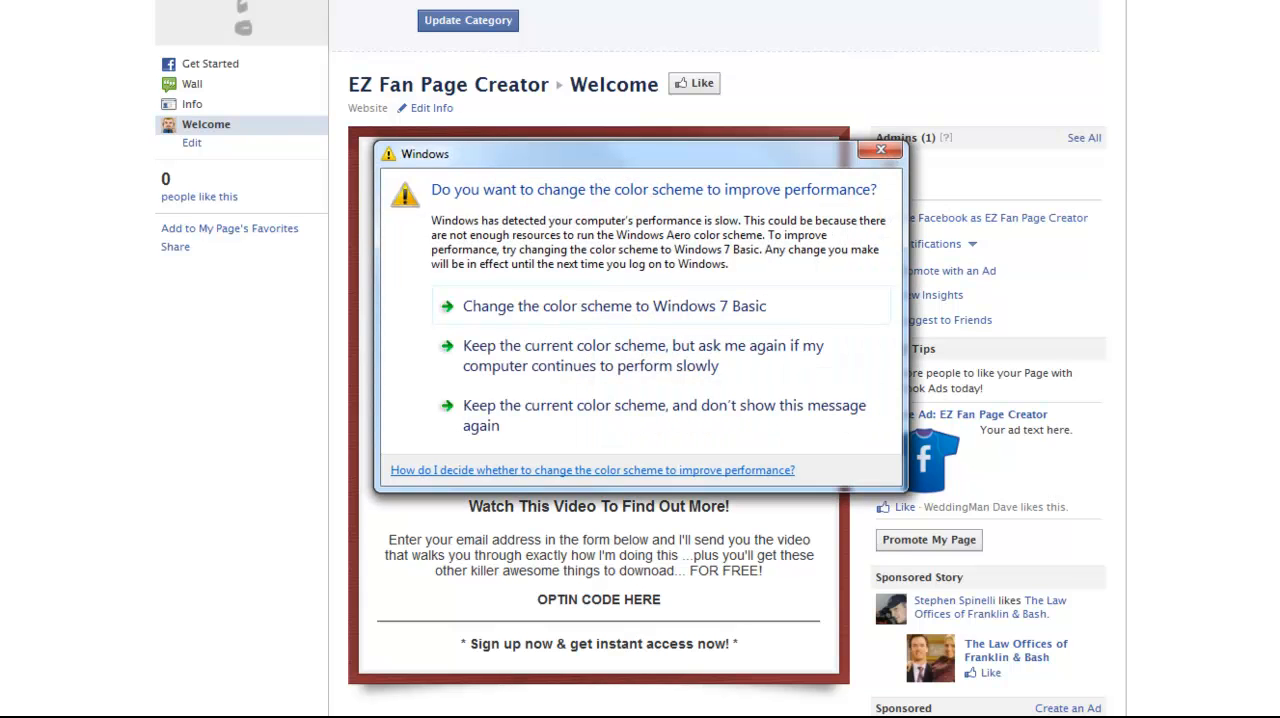
- Dismiss the Windows color scheme prompt before liking the fan page
left_click(880, 150)
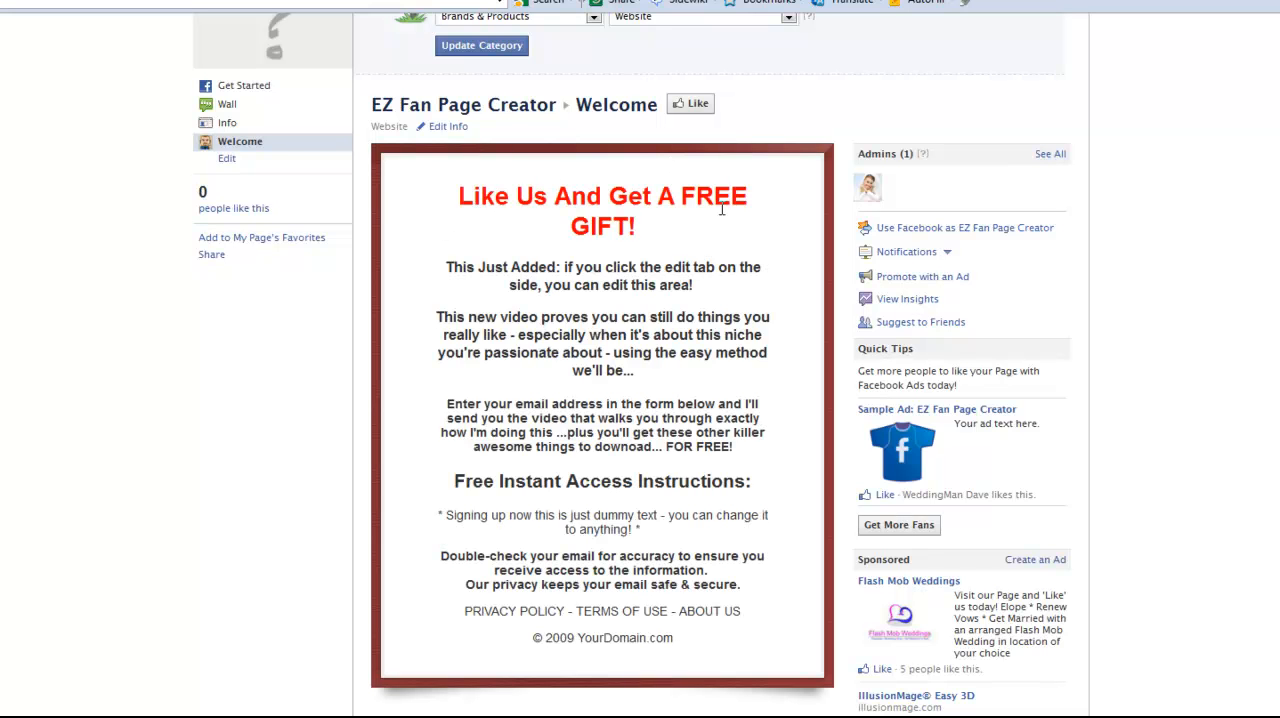
mouse_move(644, 270)
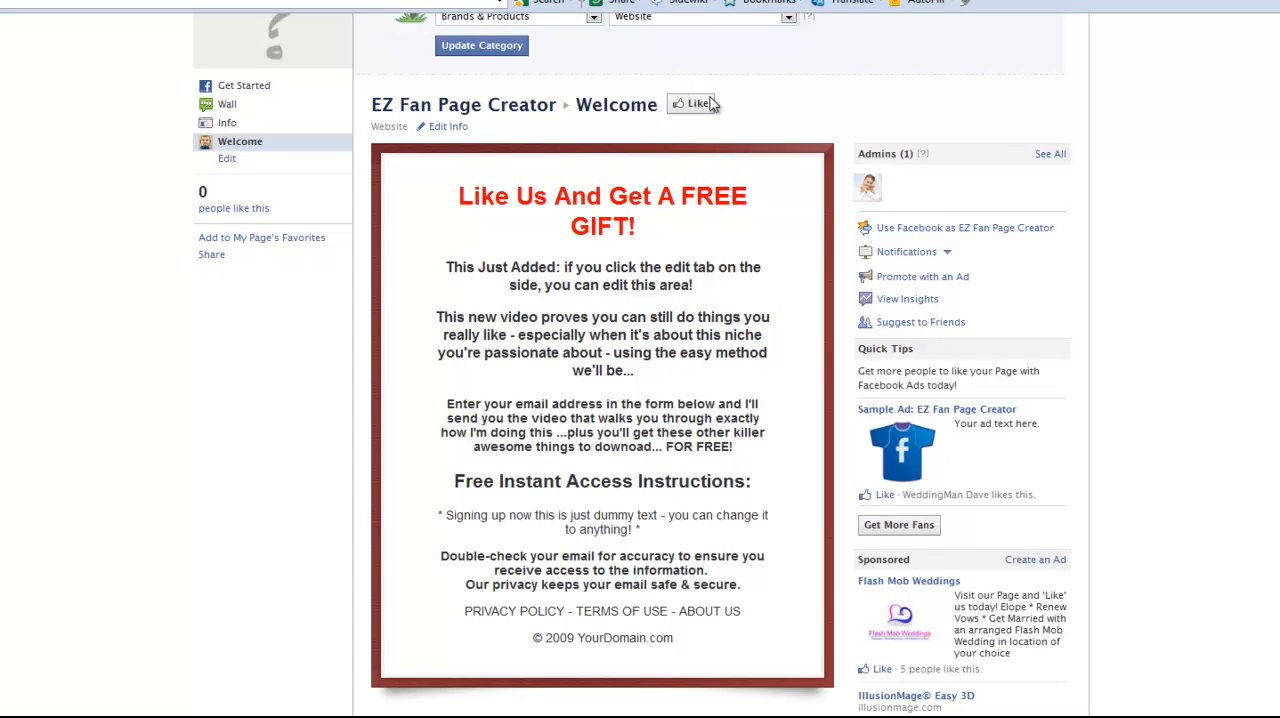
mouse_move(690, 108)
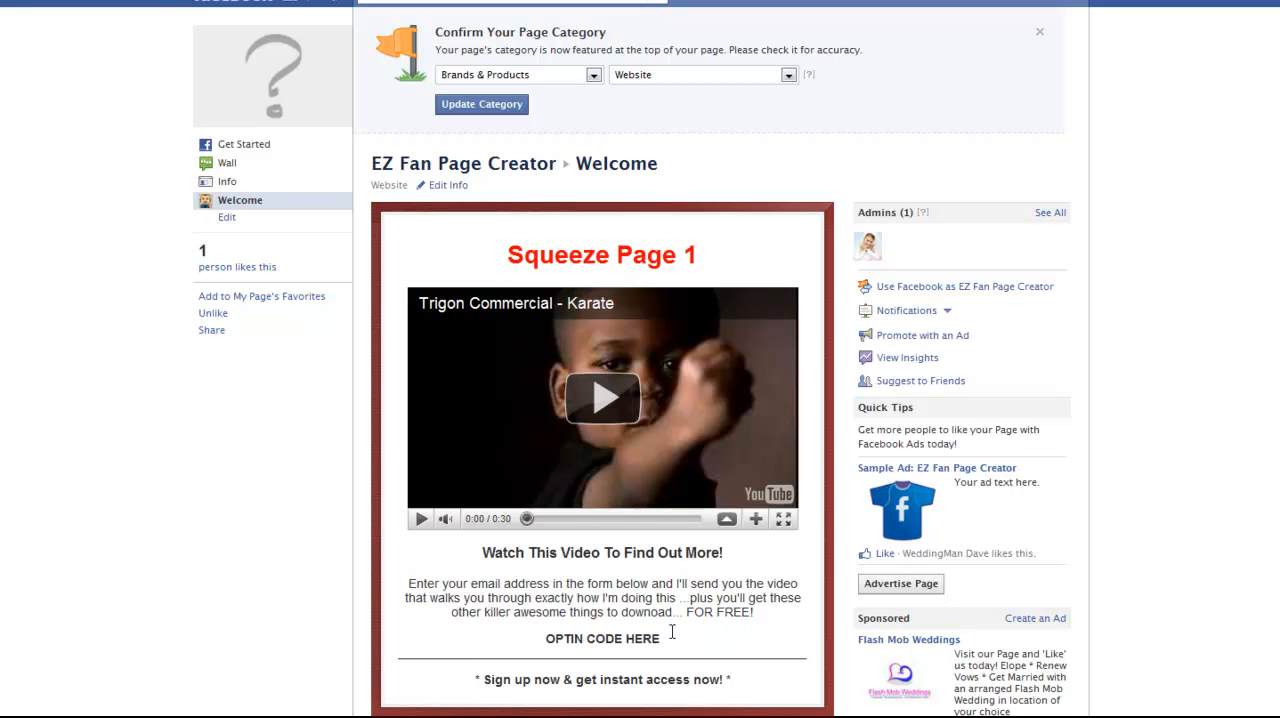
mouse_move(556, 288)
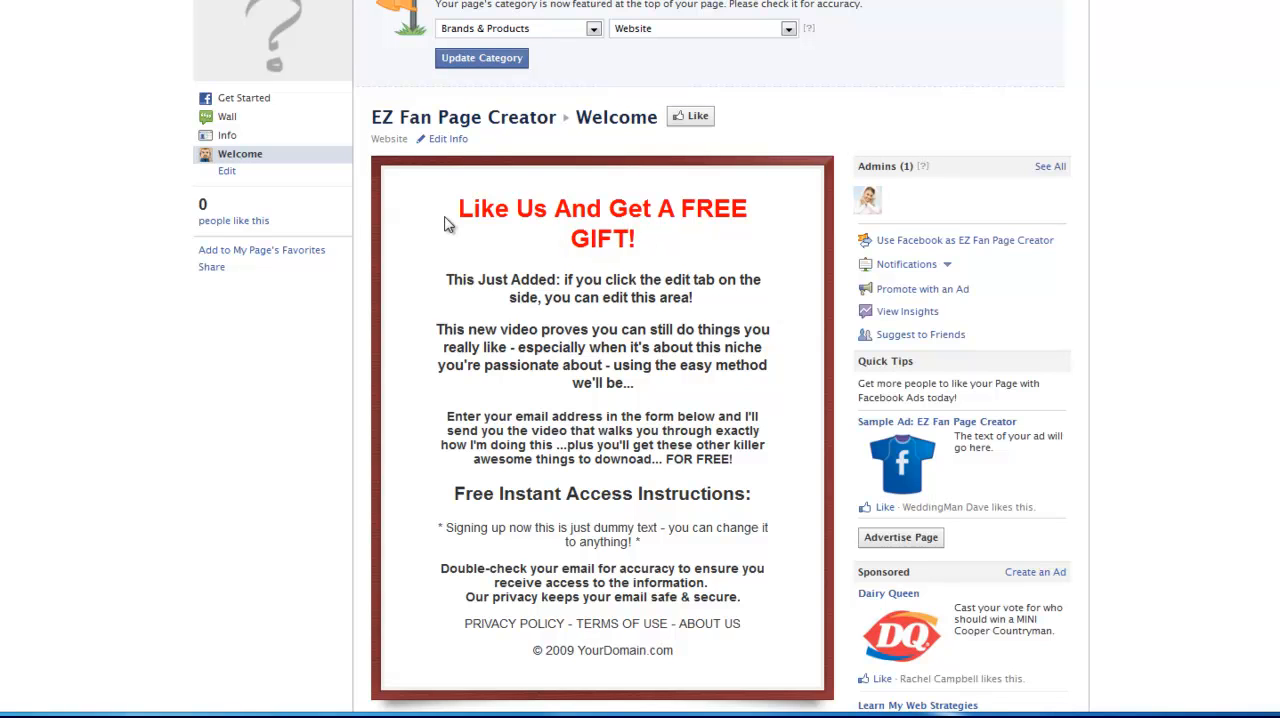
mouse_move(560, 410)
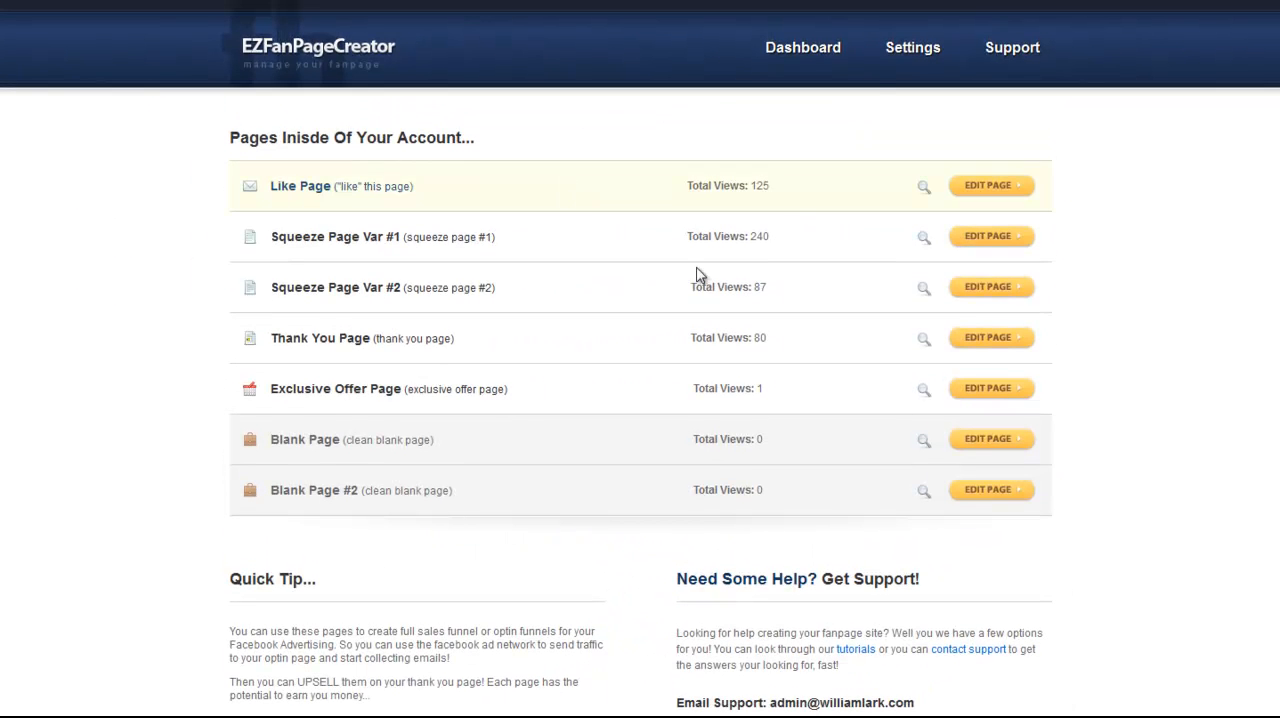
mouse_move(422, 268)
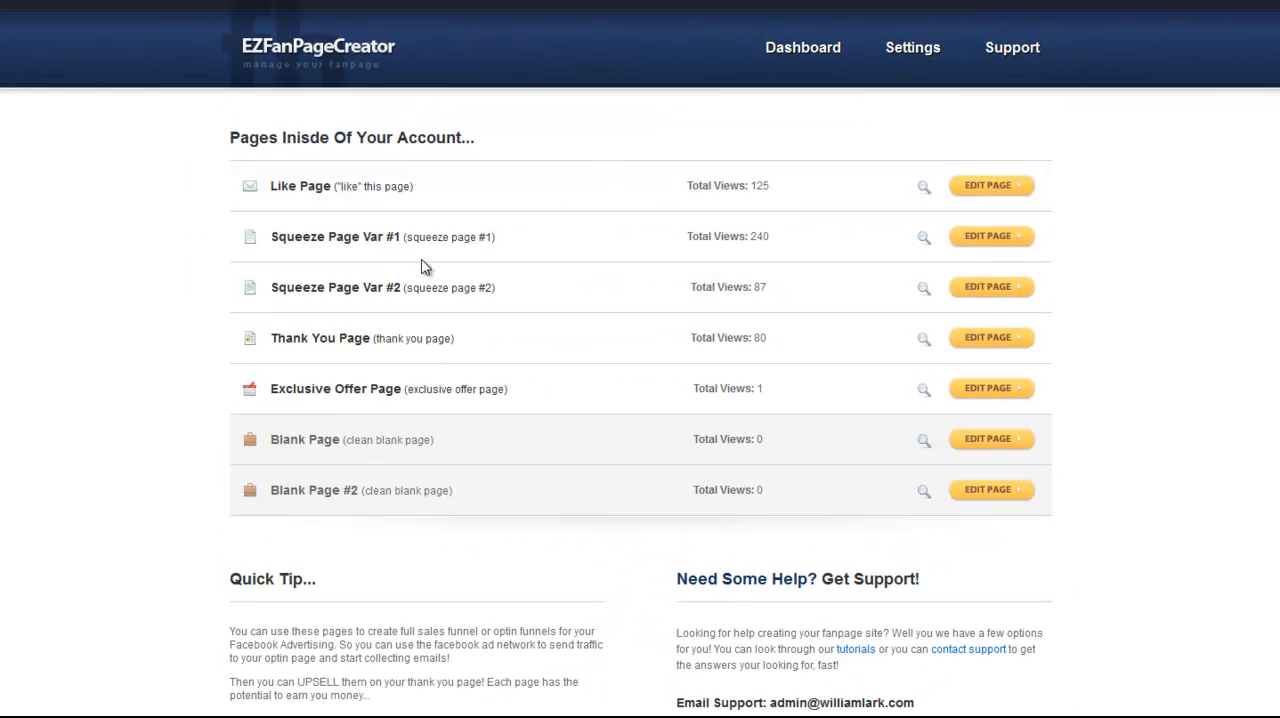
- Set Squeeze Page Var #1's "Like" Reveal back to Yes and save, returning to the dashboard
left_click(988, 236)
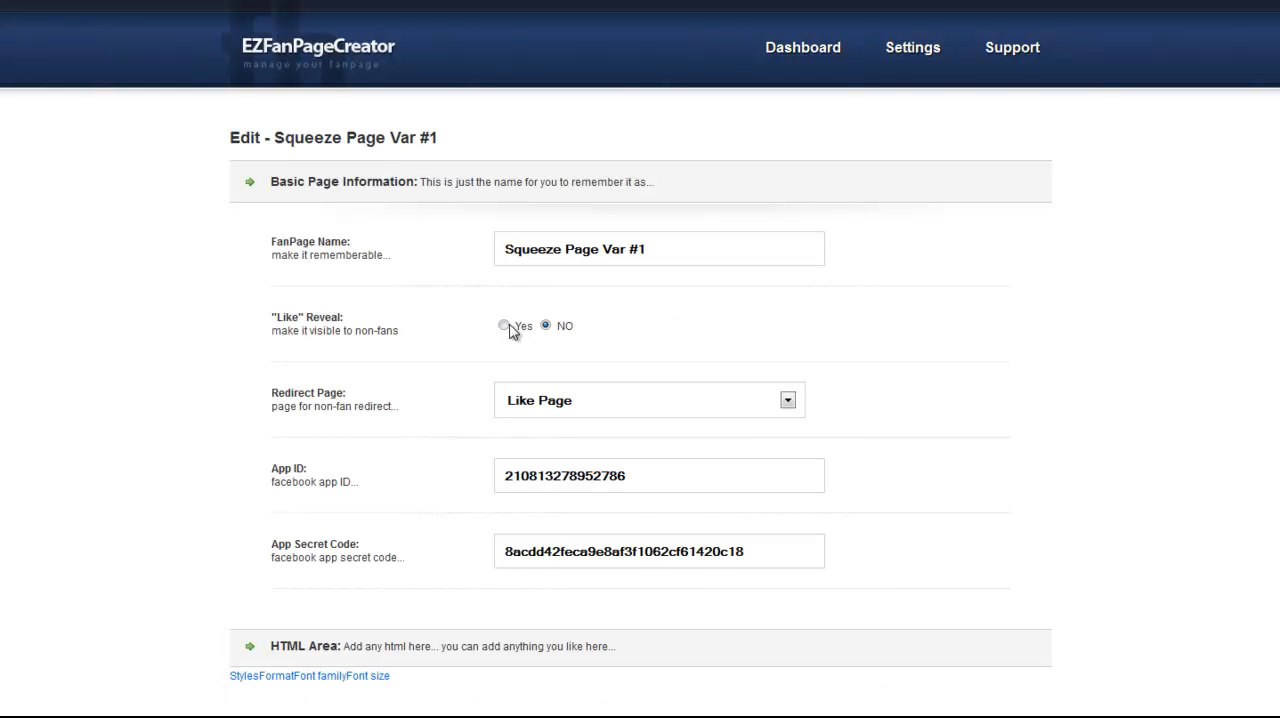
left_click(504, 324)
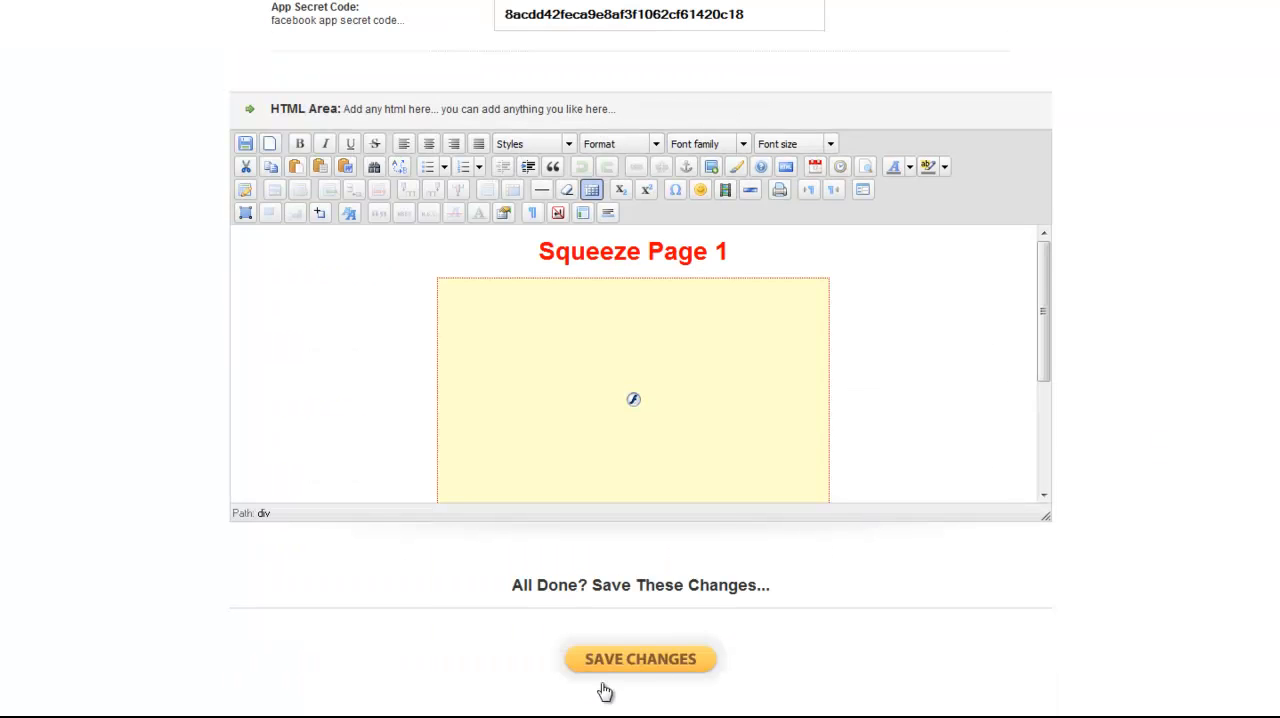
left_click(640, 658)
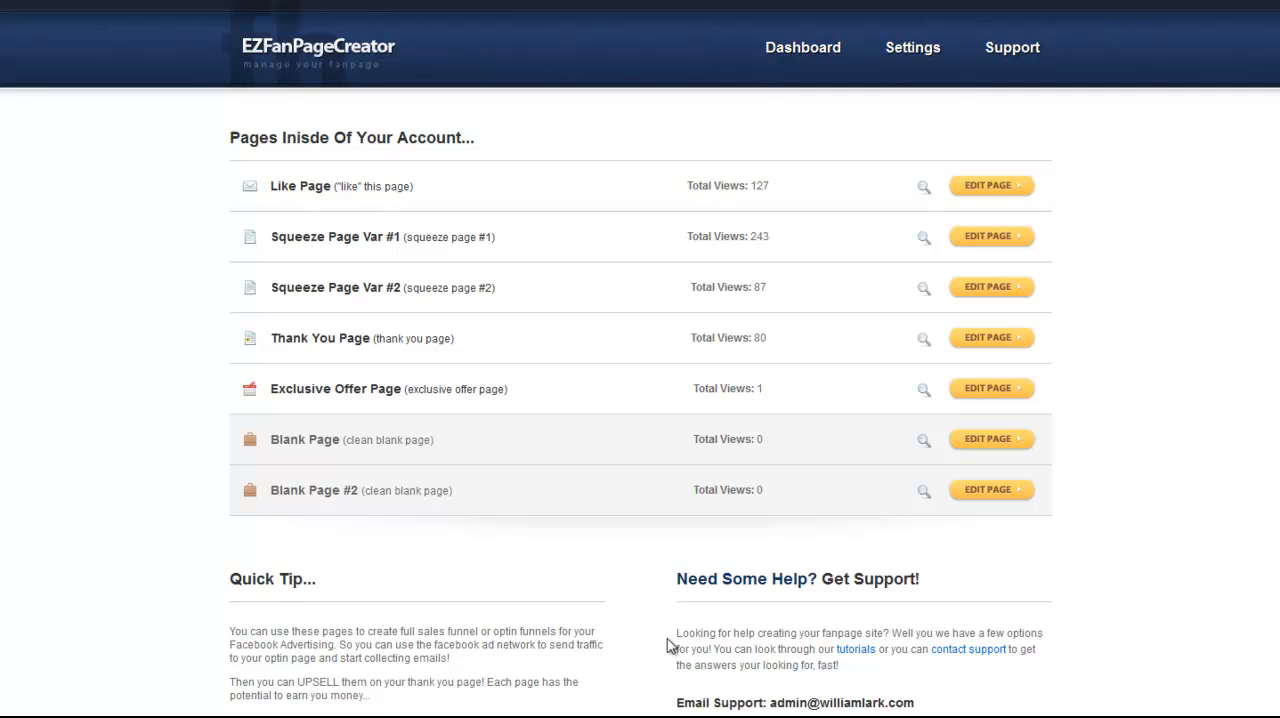
mouse_move(932, 510)
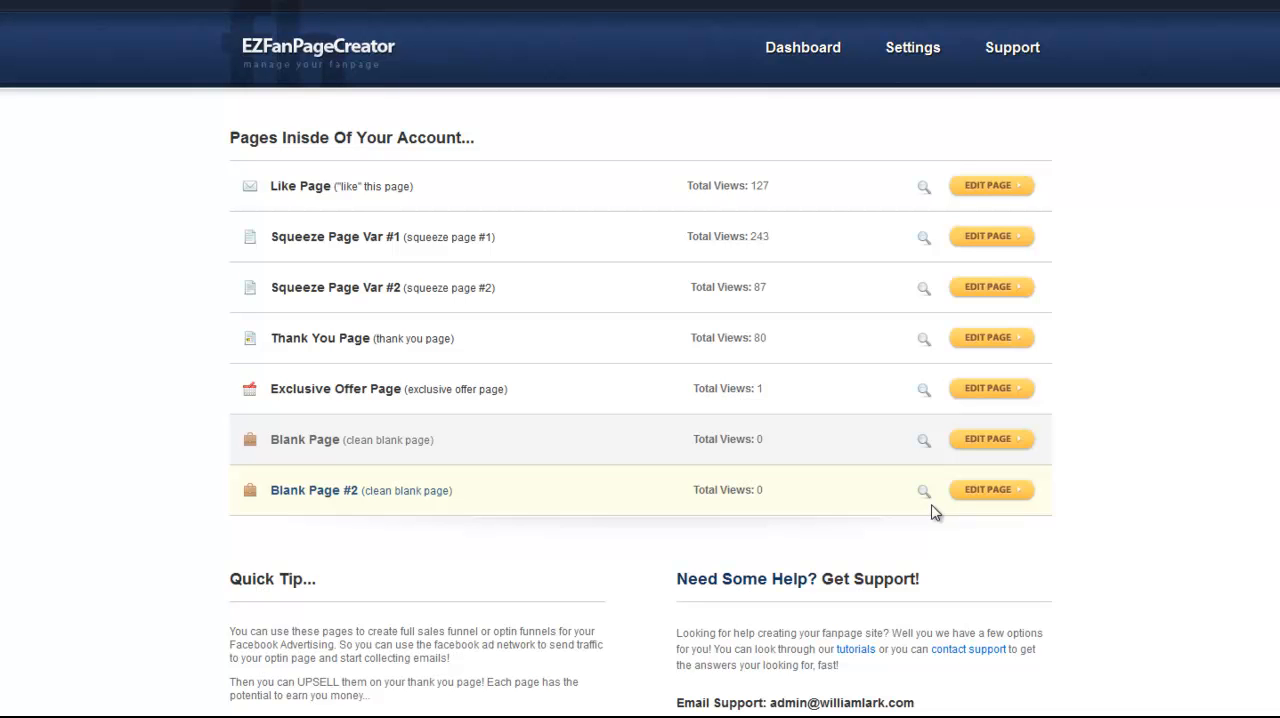
mouse_move(940, 508)
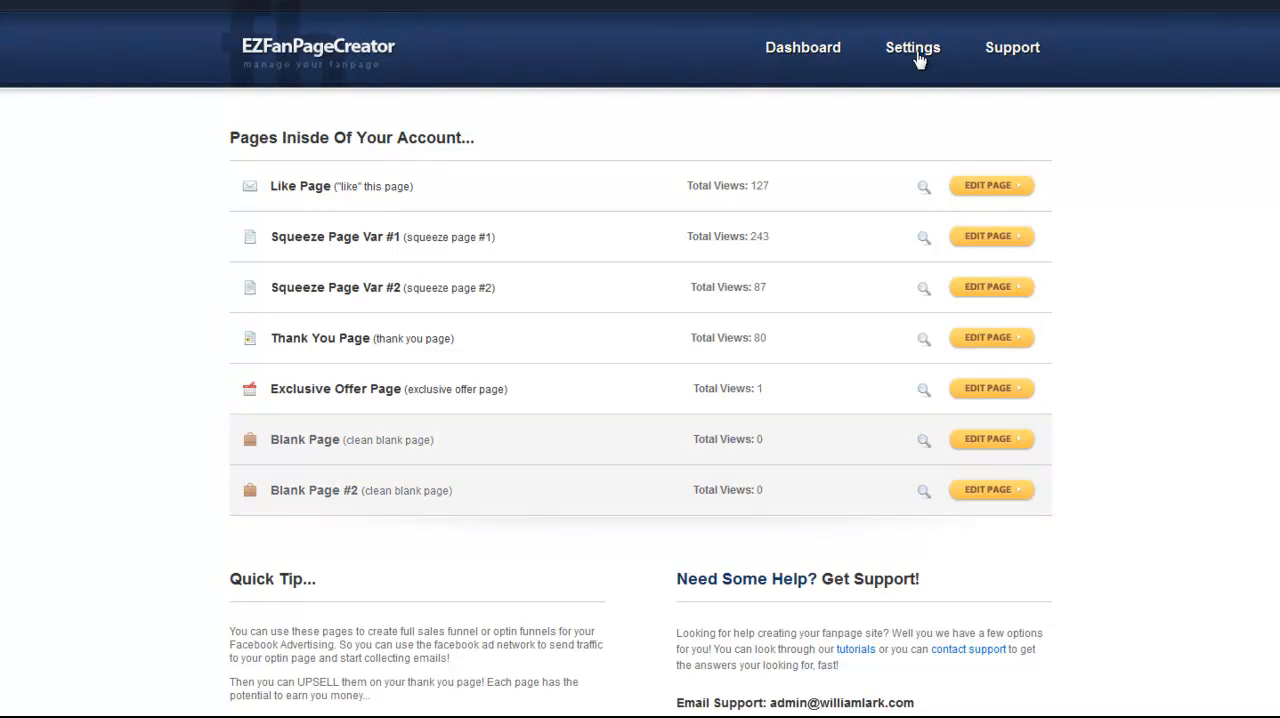
mouse_move(924, 104)
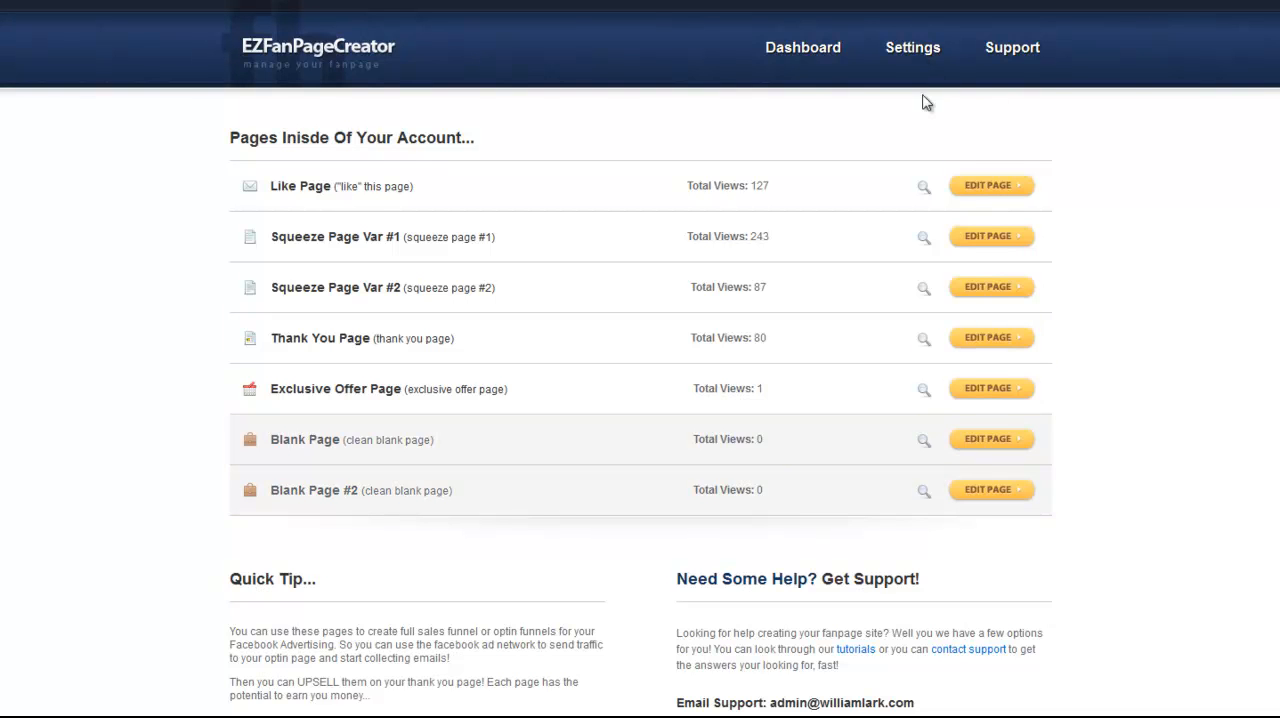
- Set Split Test to 'Yes, split test between the squeeze pages!' and save the settings
left_click(912, 48)
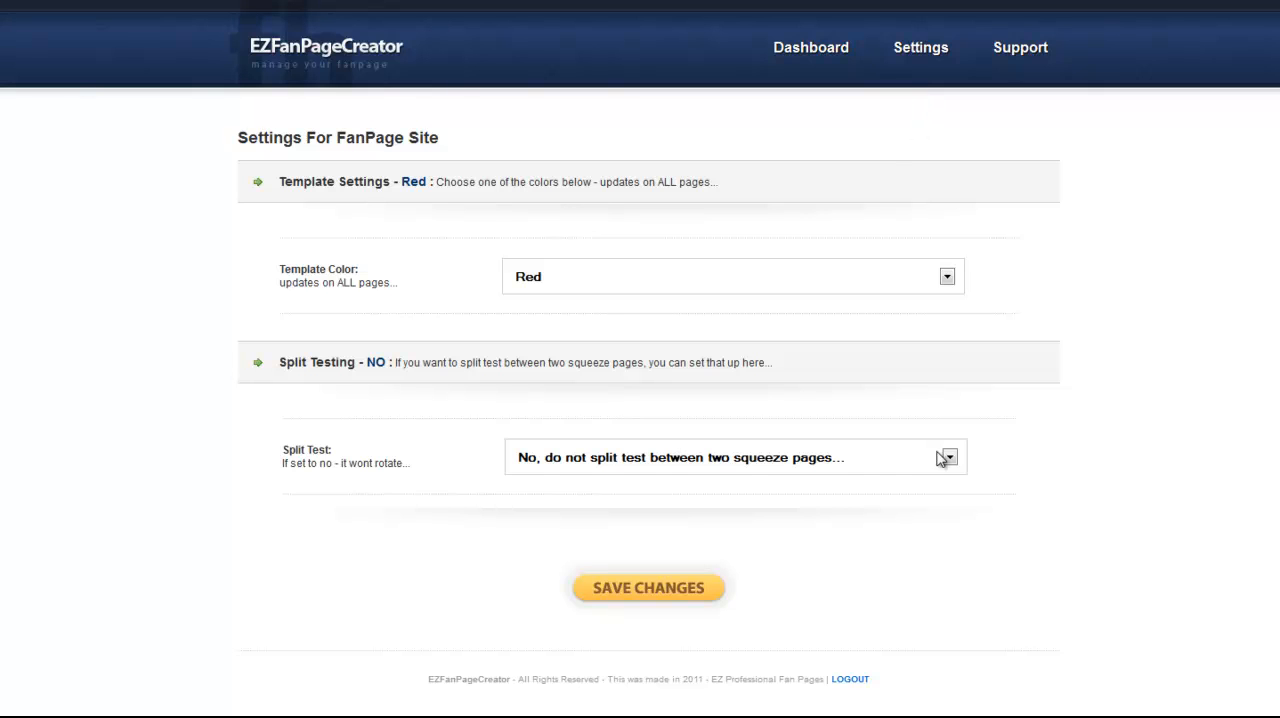
mouse_move(900, 460)
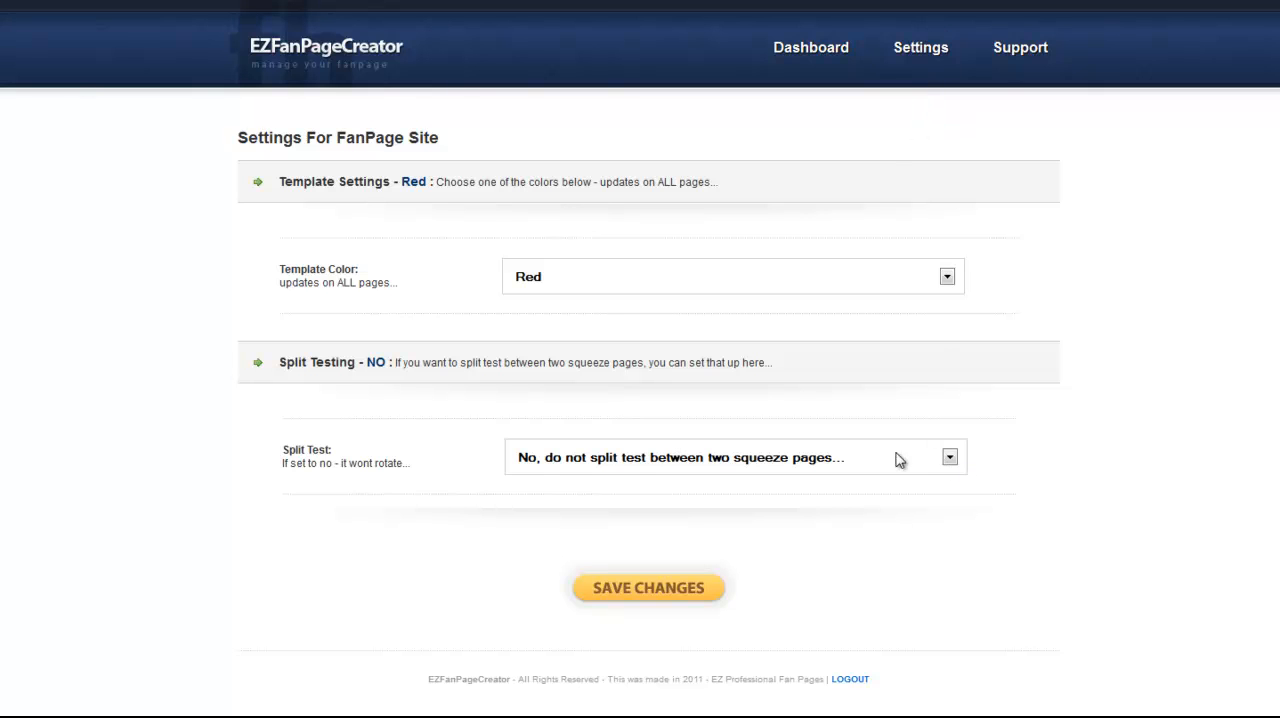
left_click(736, 458)
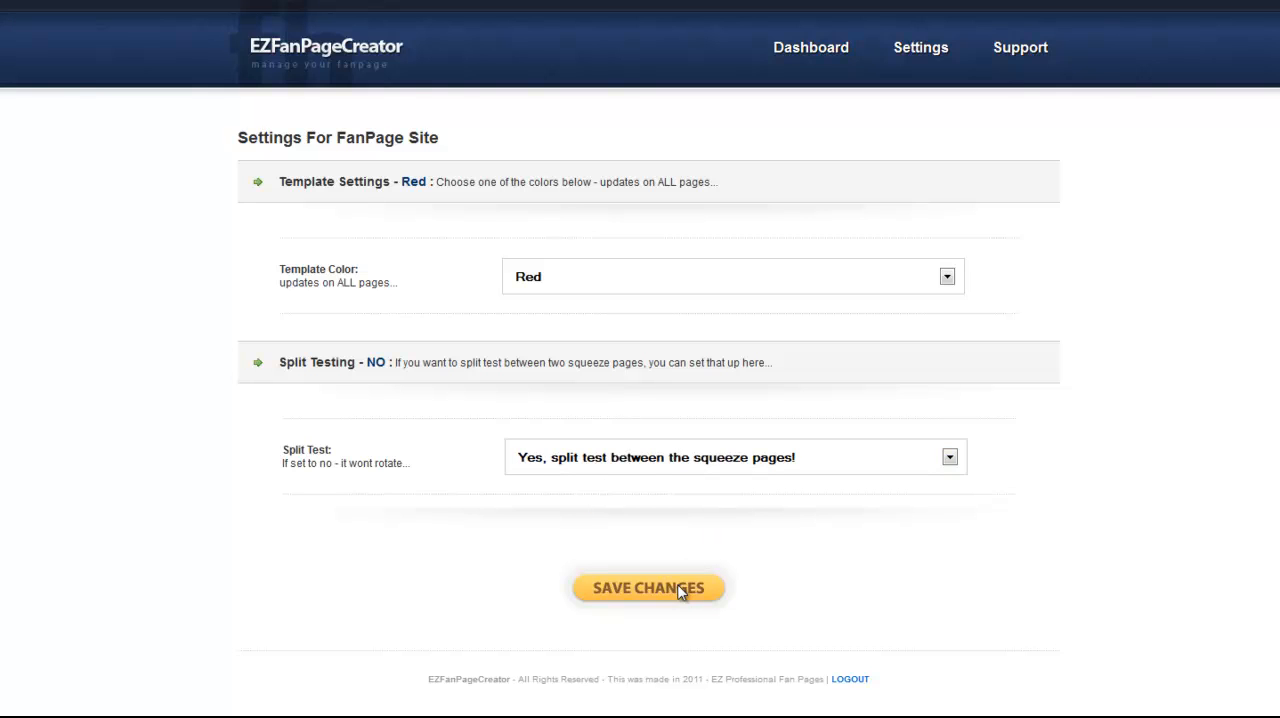
left_click(648, 588)
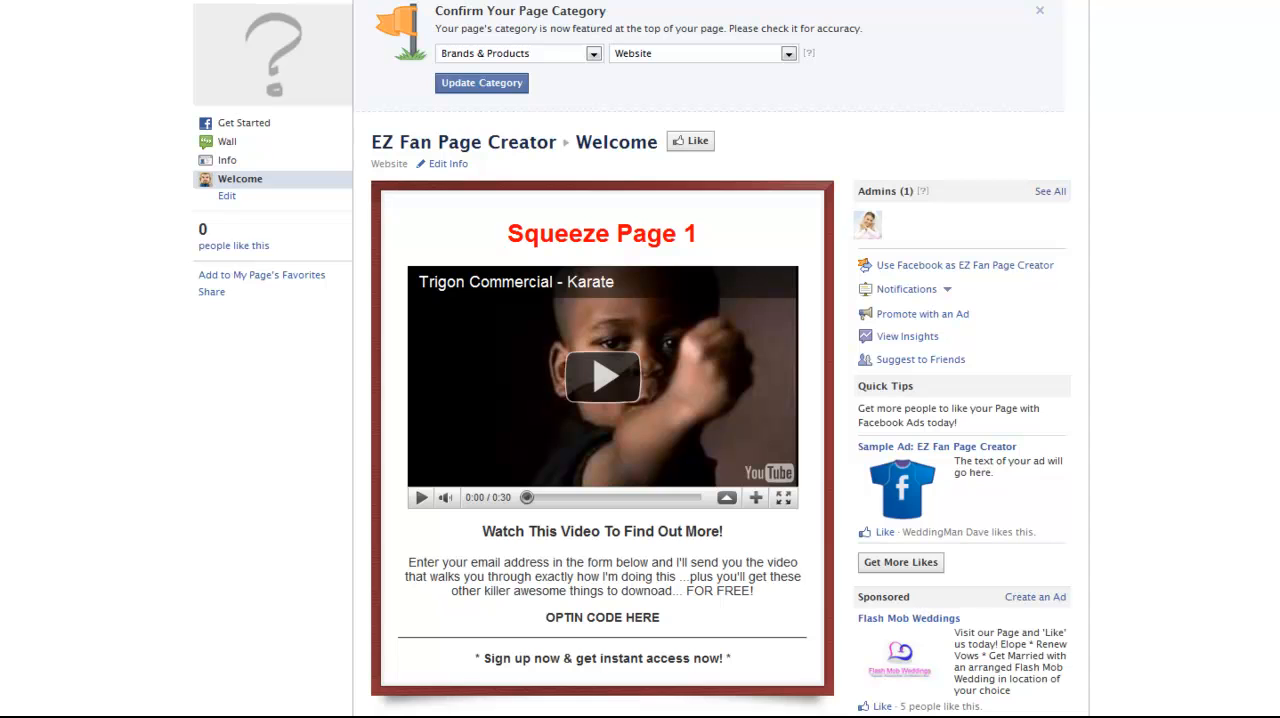
mouse_move(722, 278)
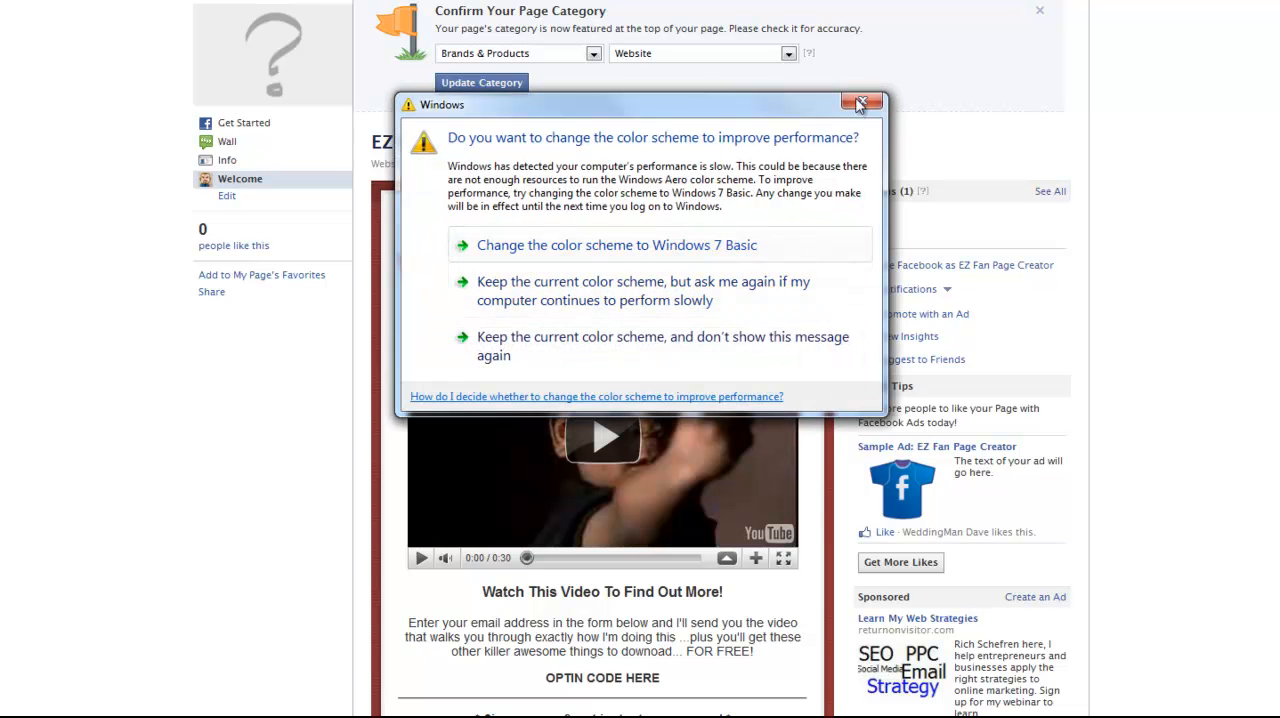
- Dismiss the Windows color scheme prompt while viewing the non-liked Welcome tab
left_click(858, 104)
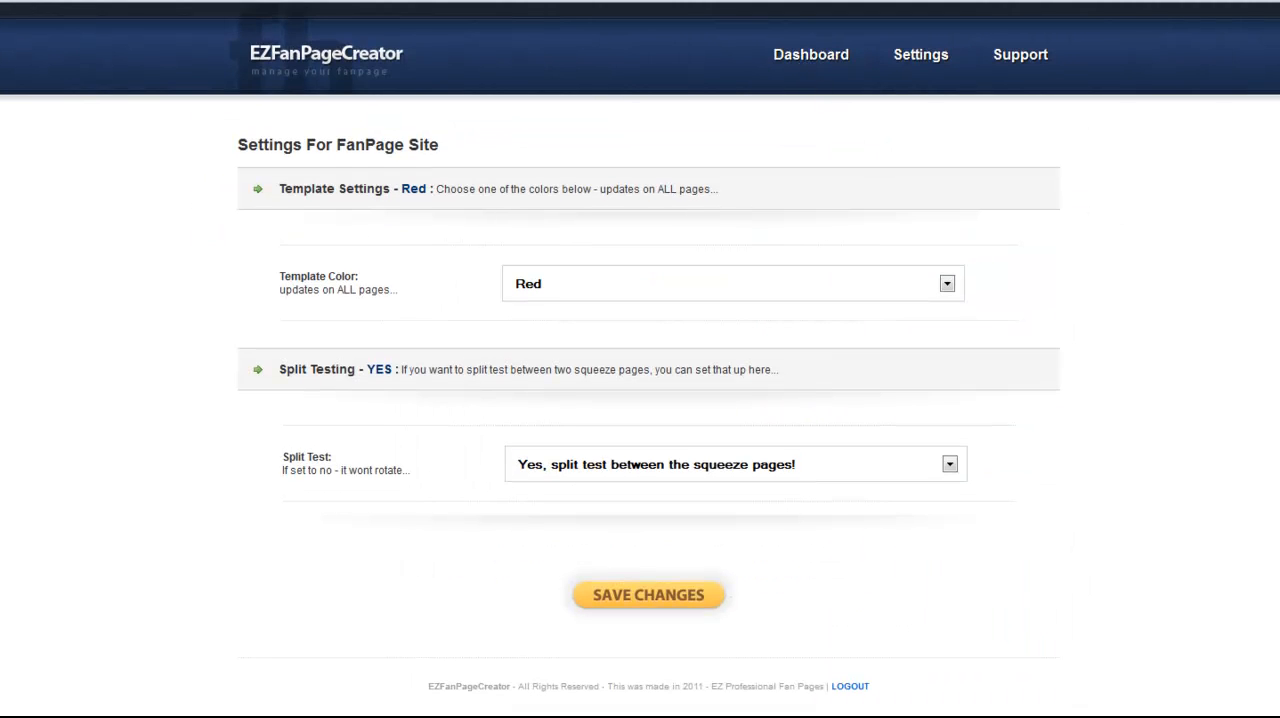
- Return to the Dashboard listing Squeeze Page Var #1 at 248 views and Var #2 at 88
left_click(802, 54)
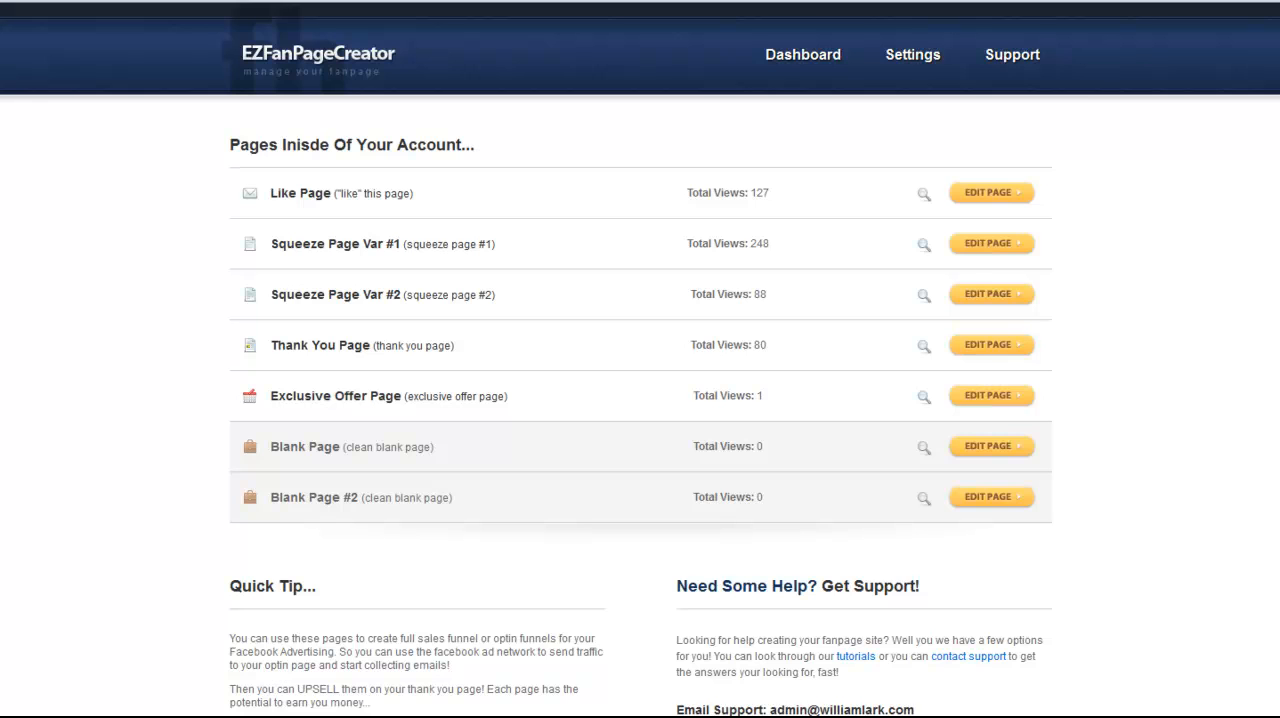
mouse_move(1080, 102)
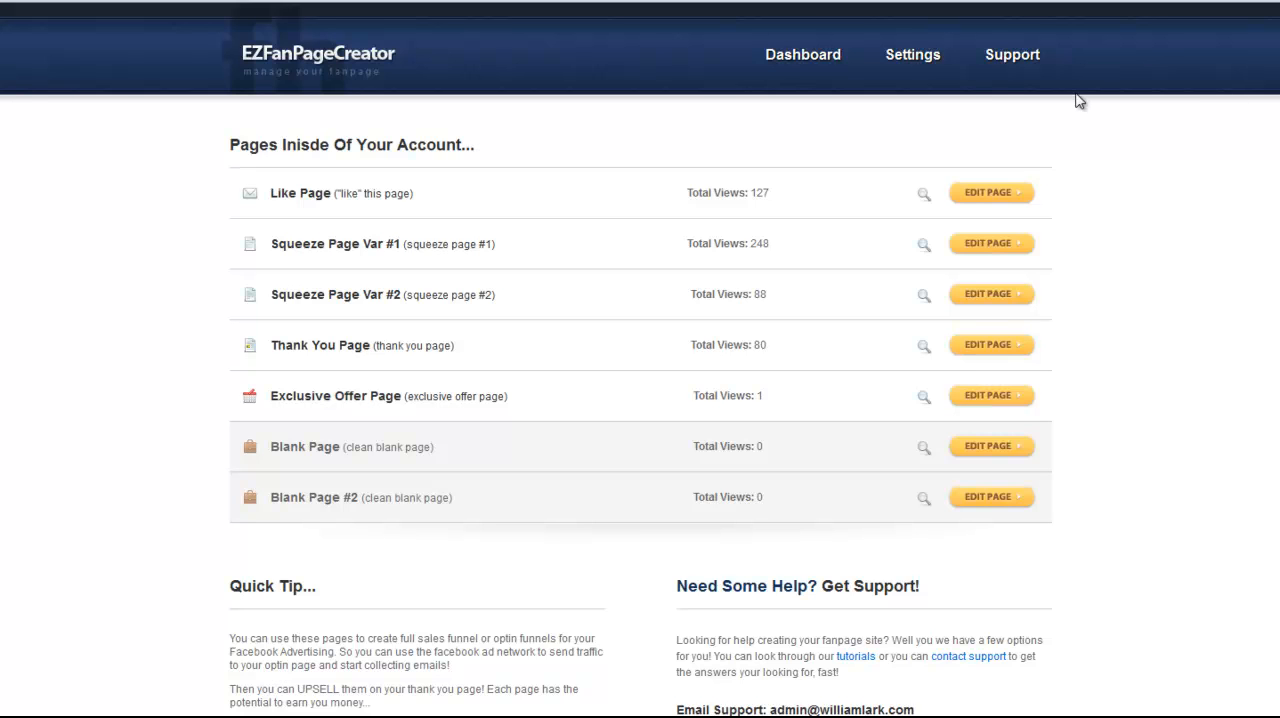
mouse_move(976, 84)
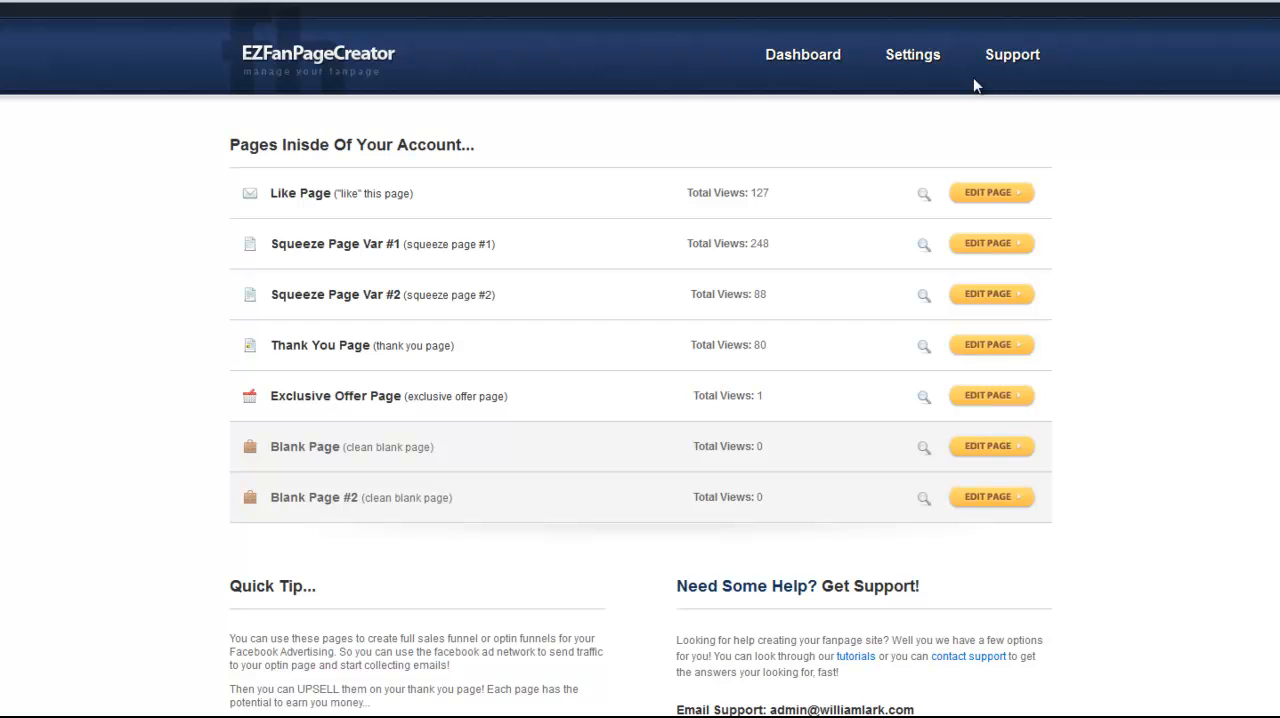